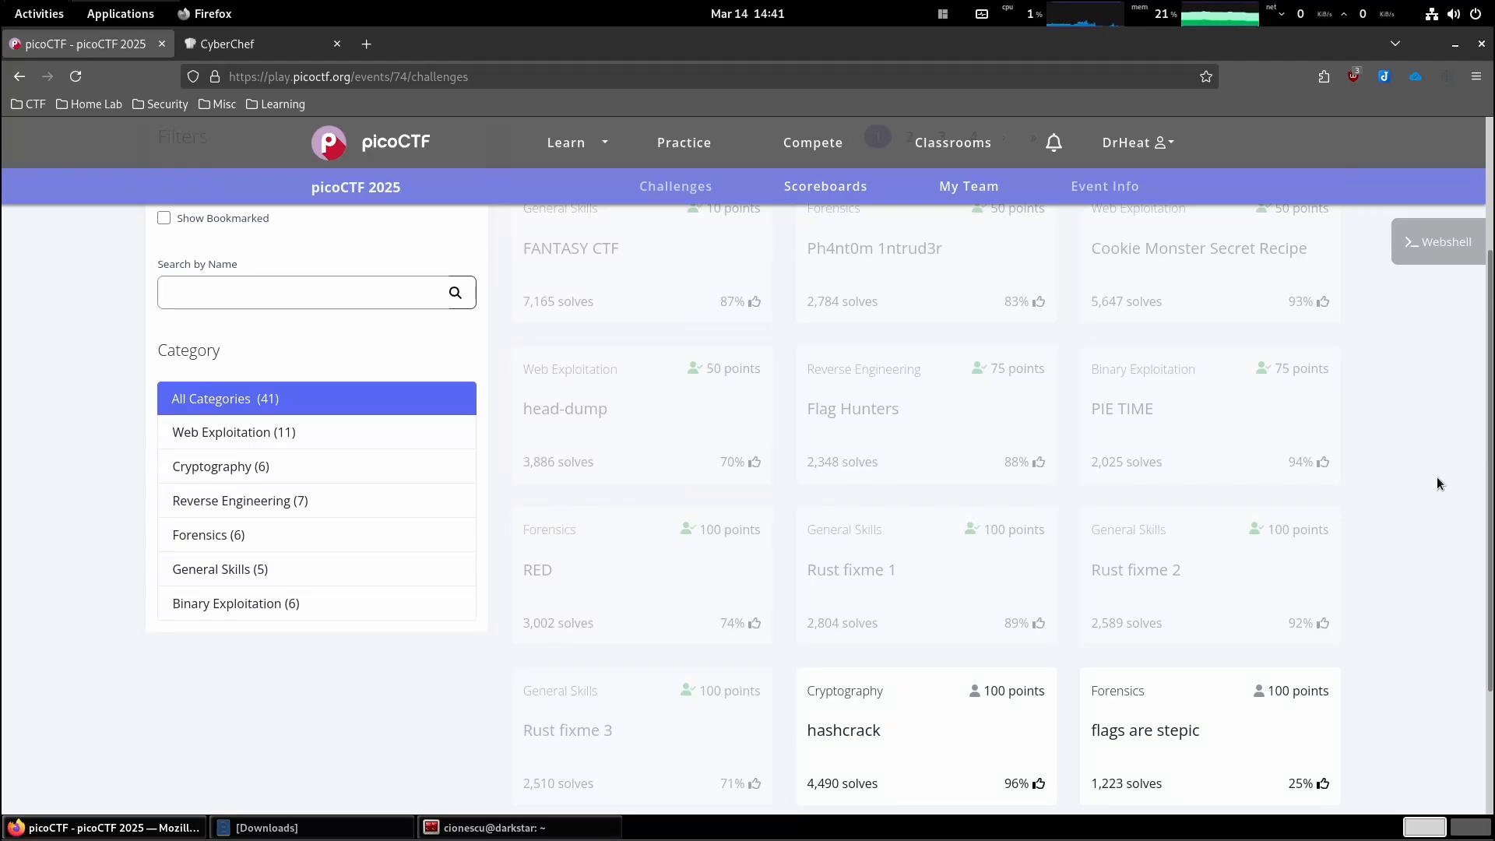
pyautogui.moveTo(1394, 593)
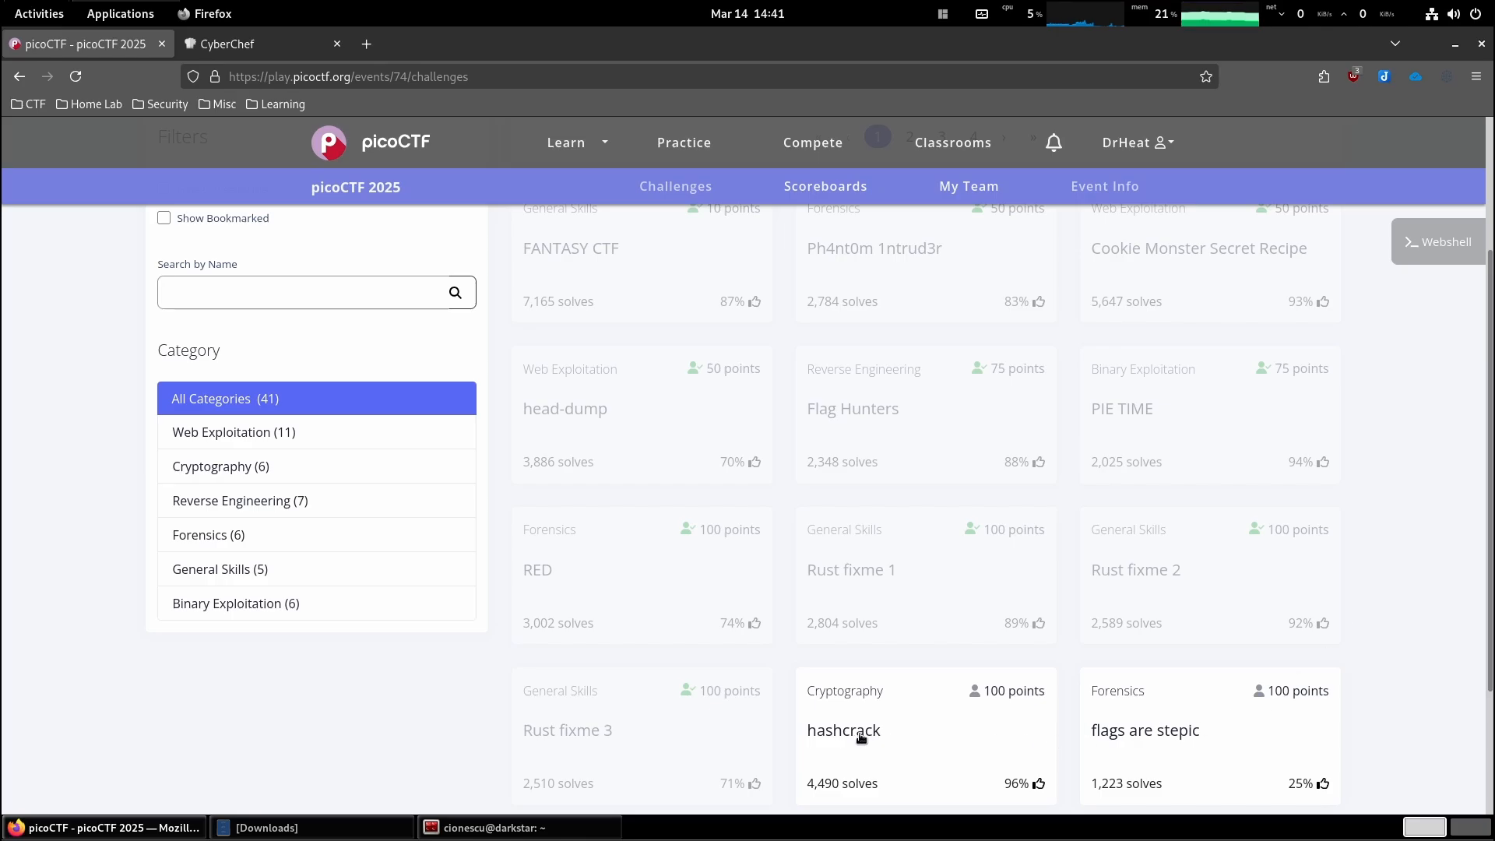
# Open the hashcrack challenge and select its nc verbal-sleep.picoctf.net 57356 command
pyautogui.click(859, 738)
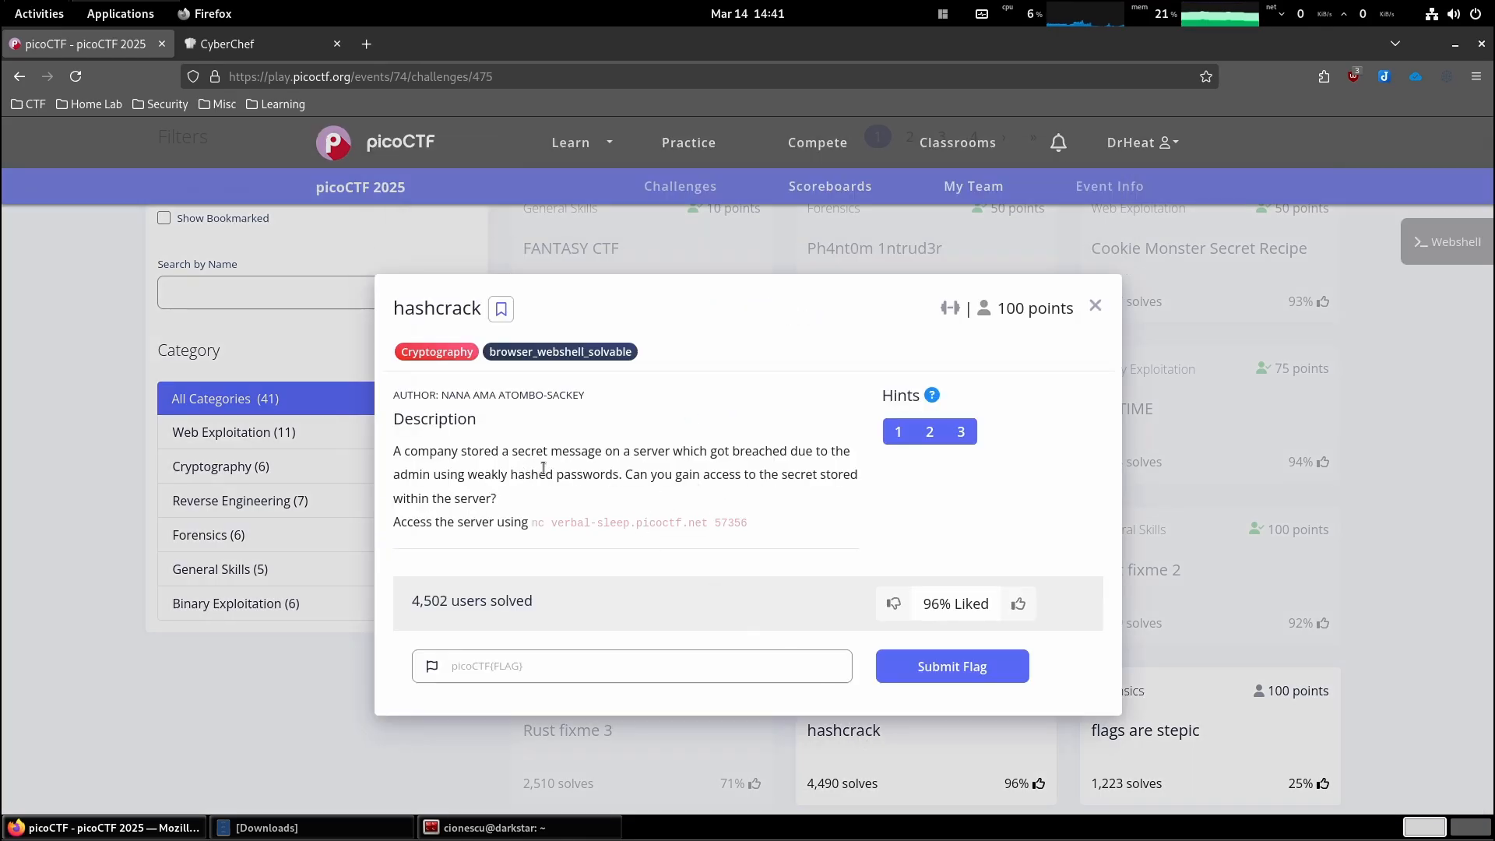
pyautogui.moveTo(854, 468)
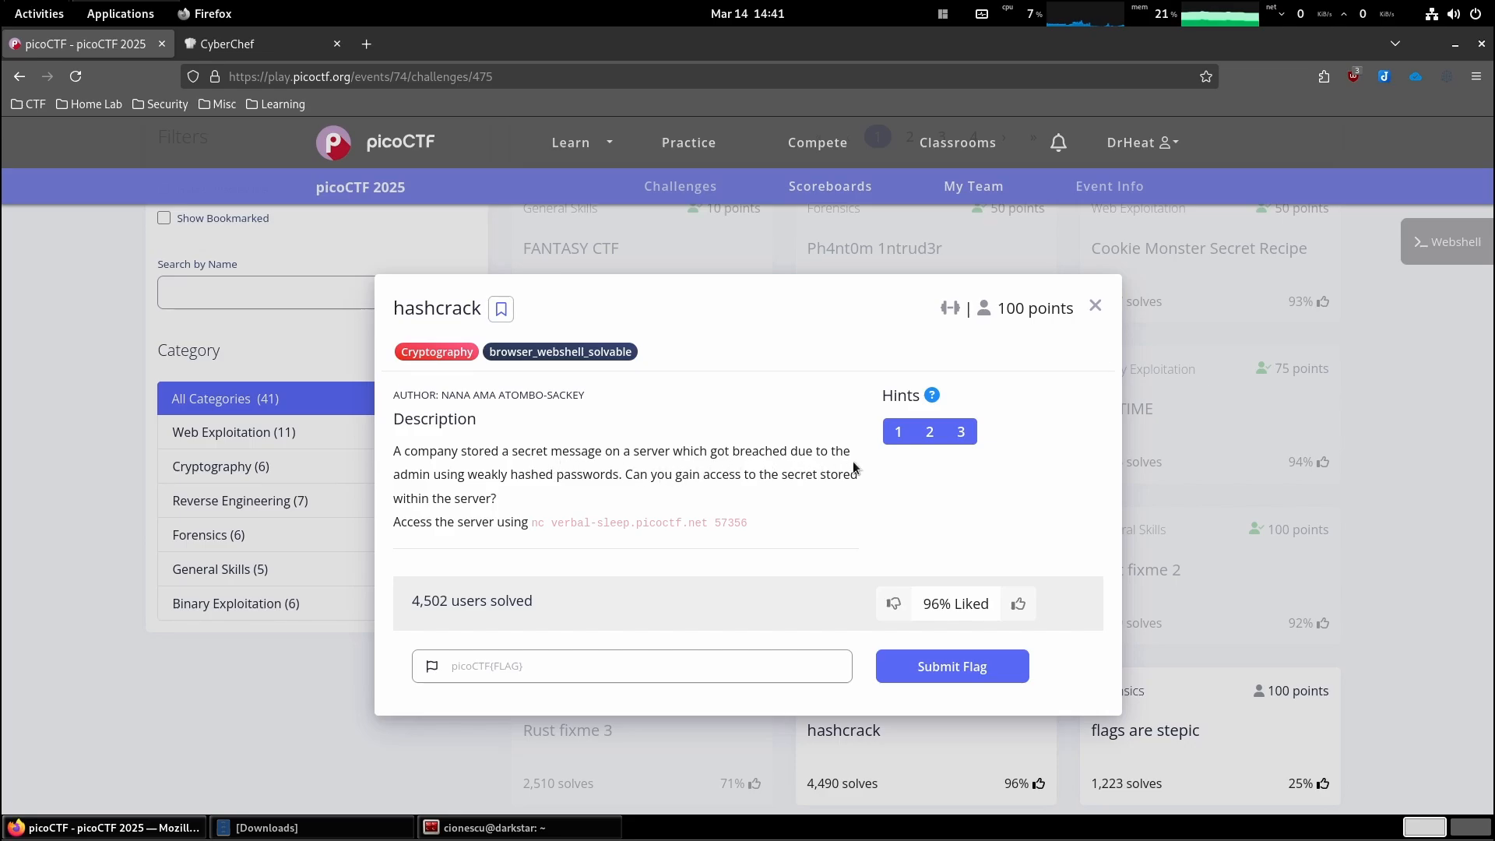
pyautogui.moveTo(461, 492)
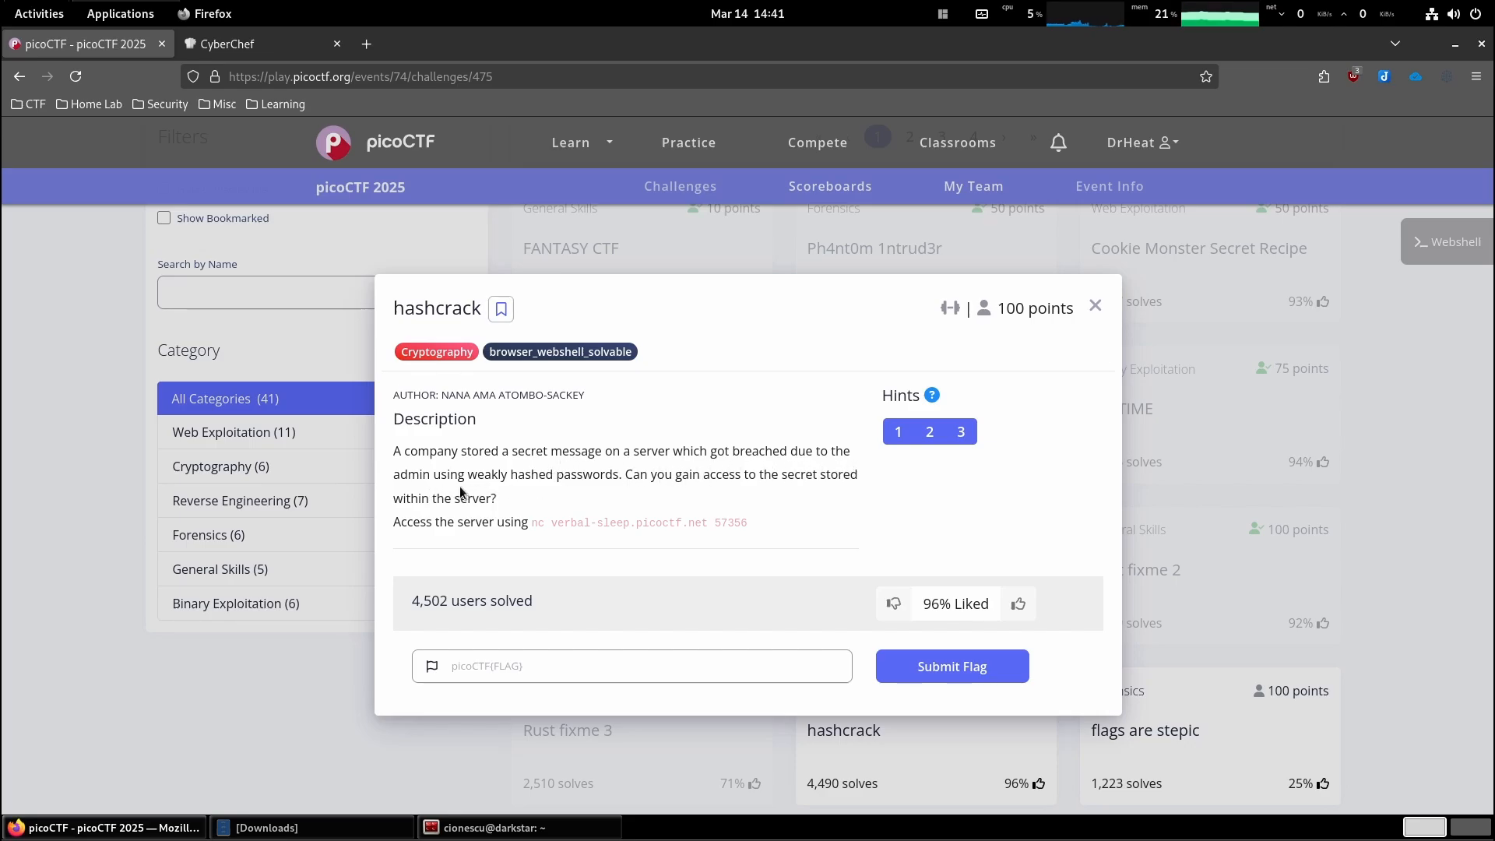
pyautogui.moveTo(622, 495)
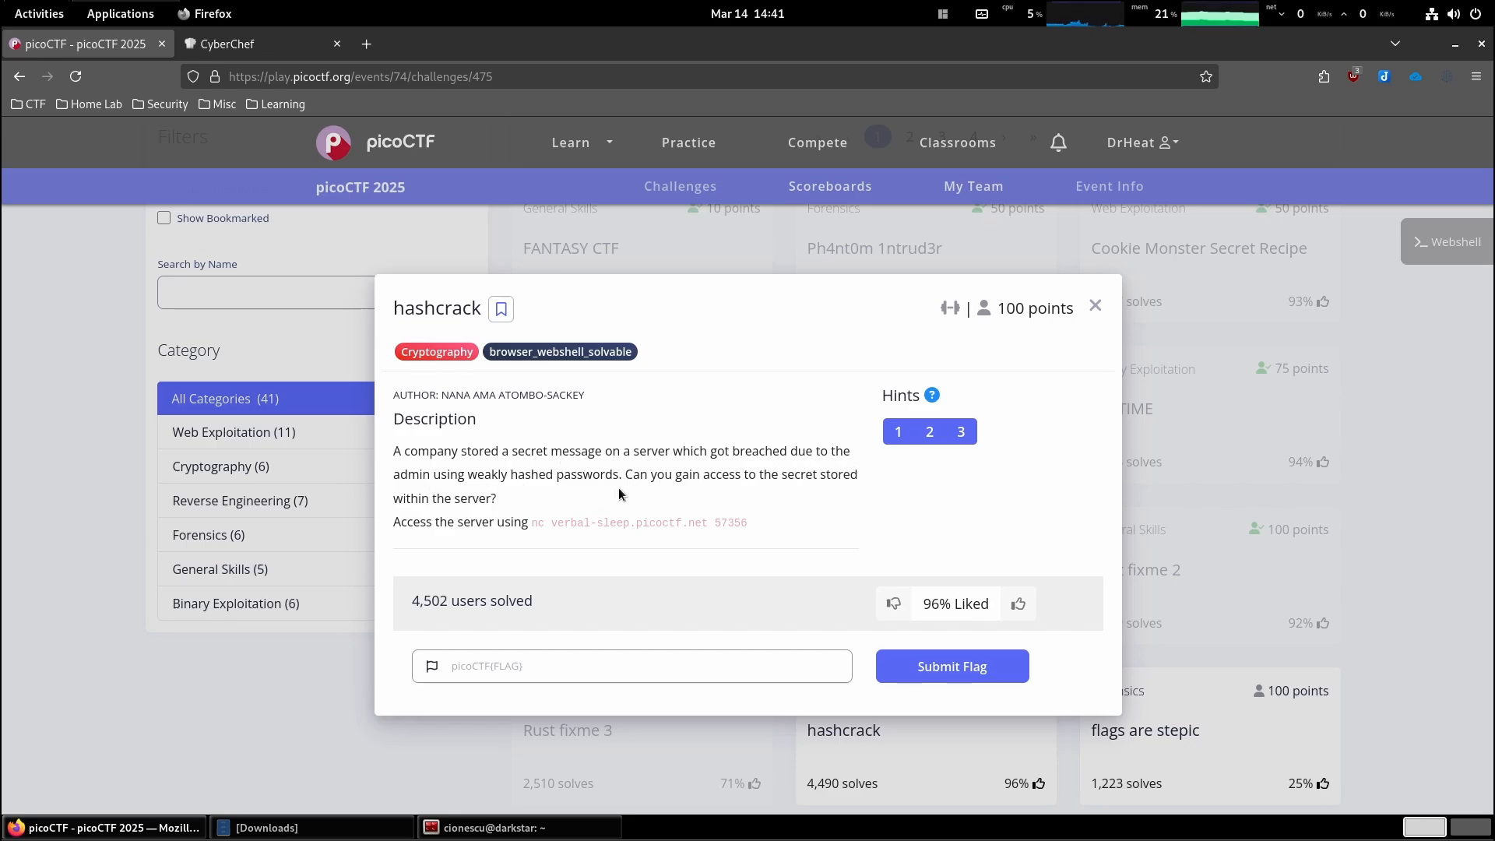
pyautogui.moveTo(849, 498)
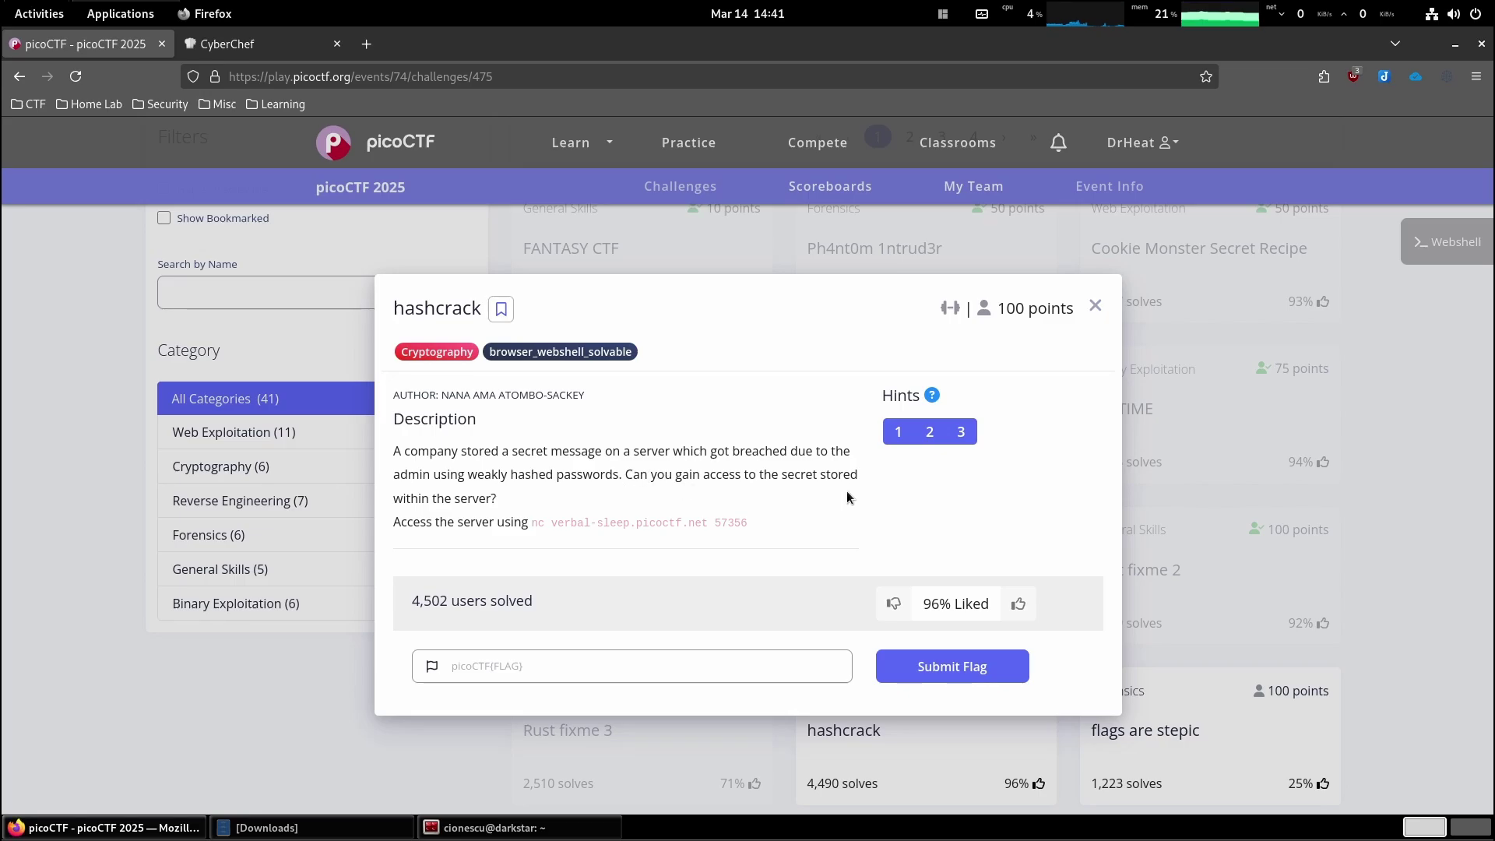
pyautogui.moveTo(544, 501)
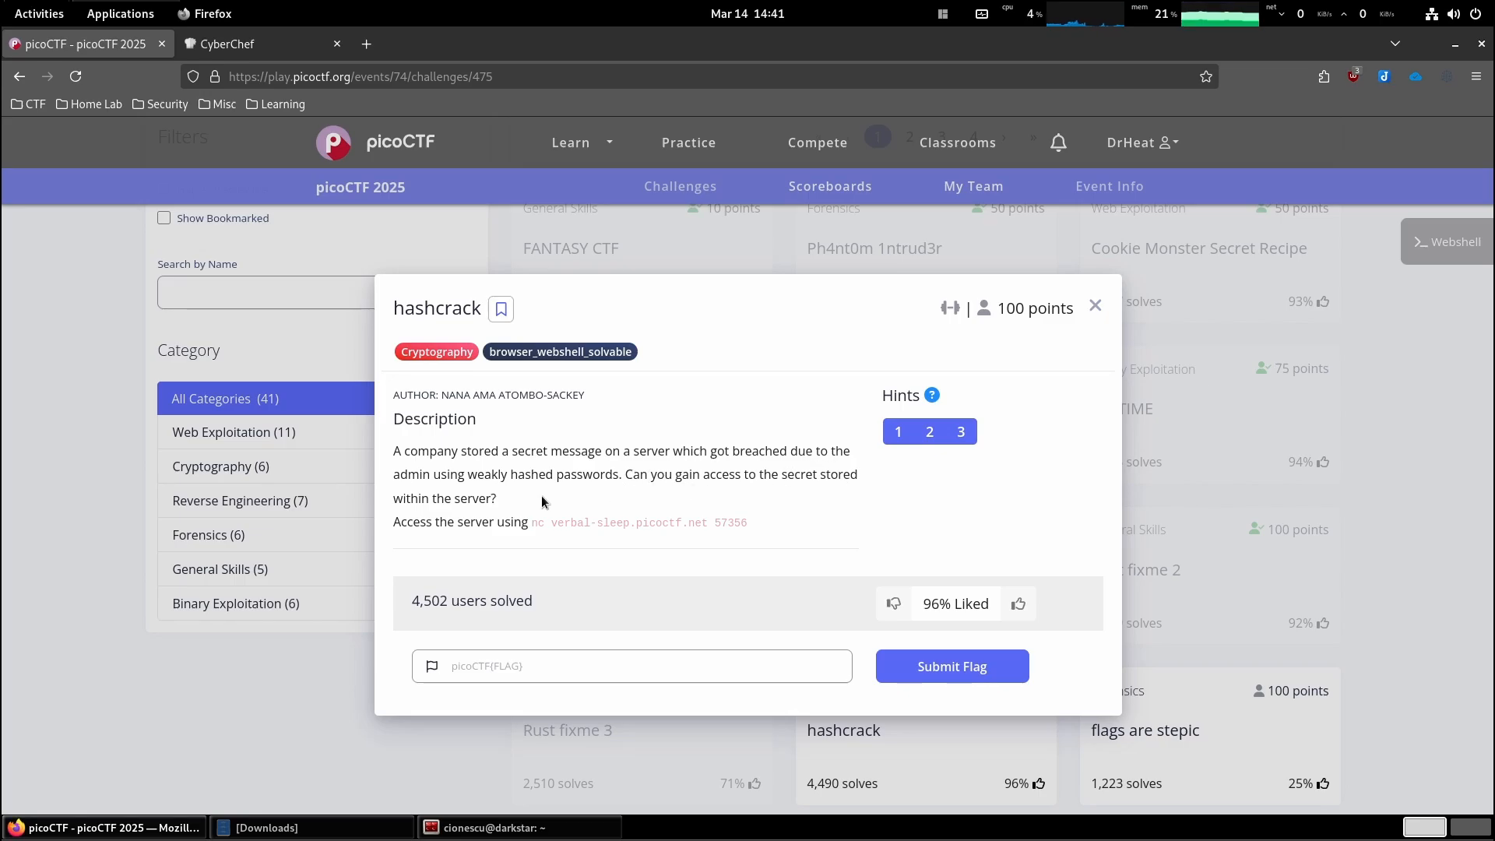
pyautogui.moveTo(534, 539)
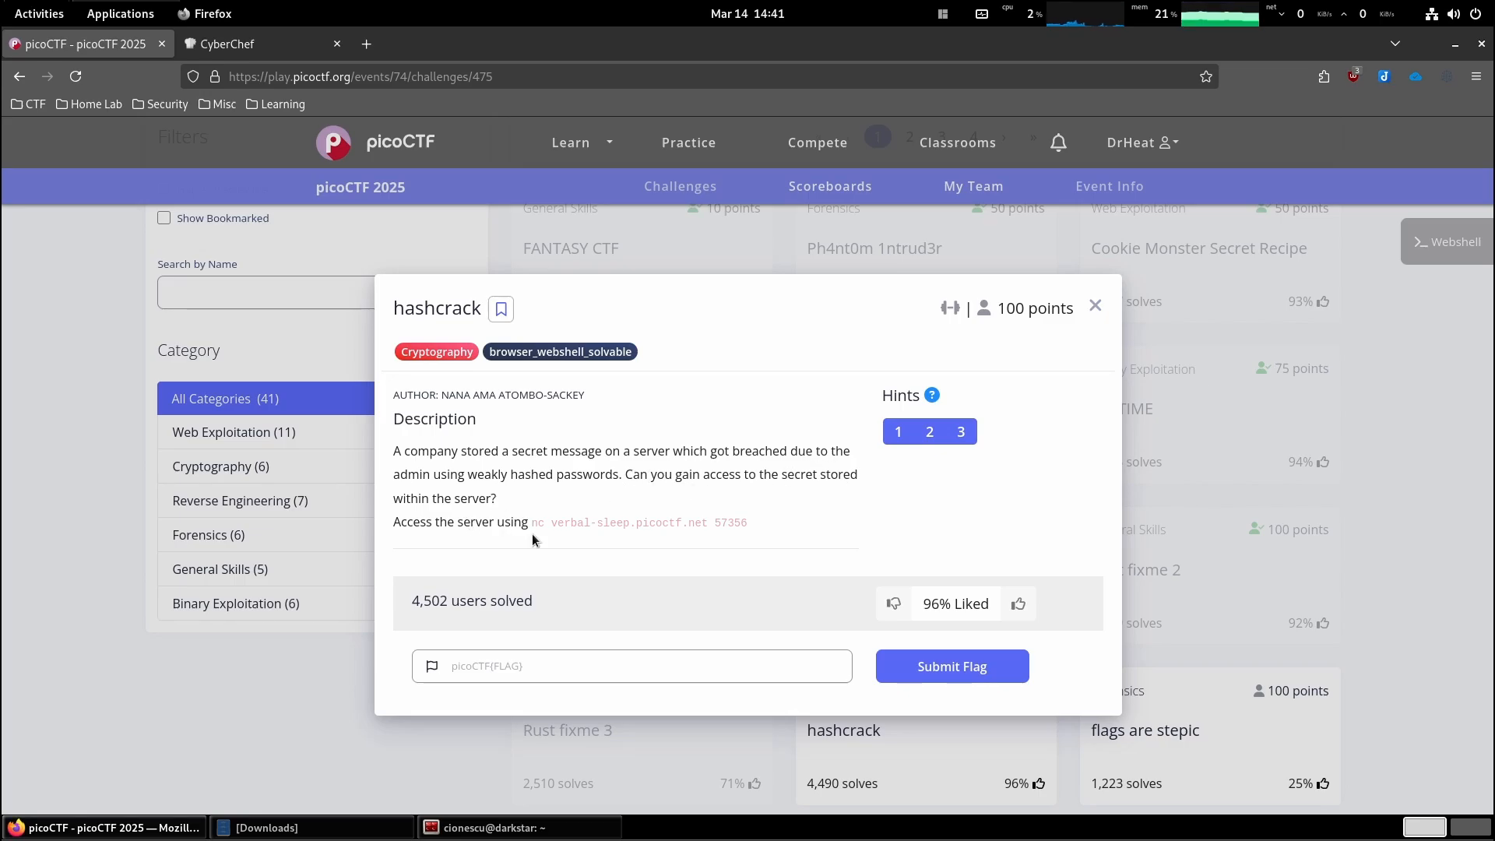
pyautogui.moveTo(767, 533)
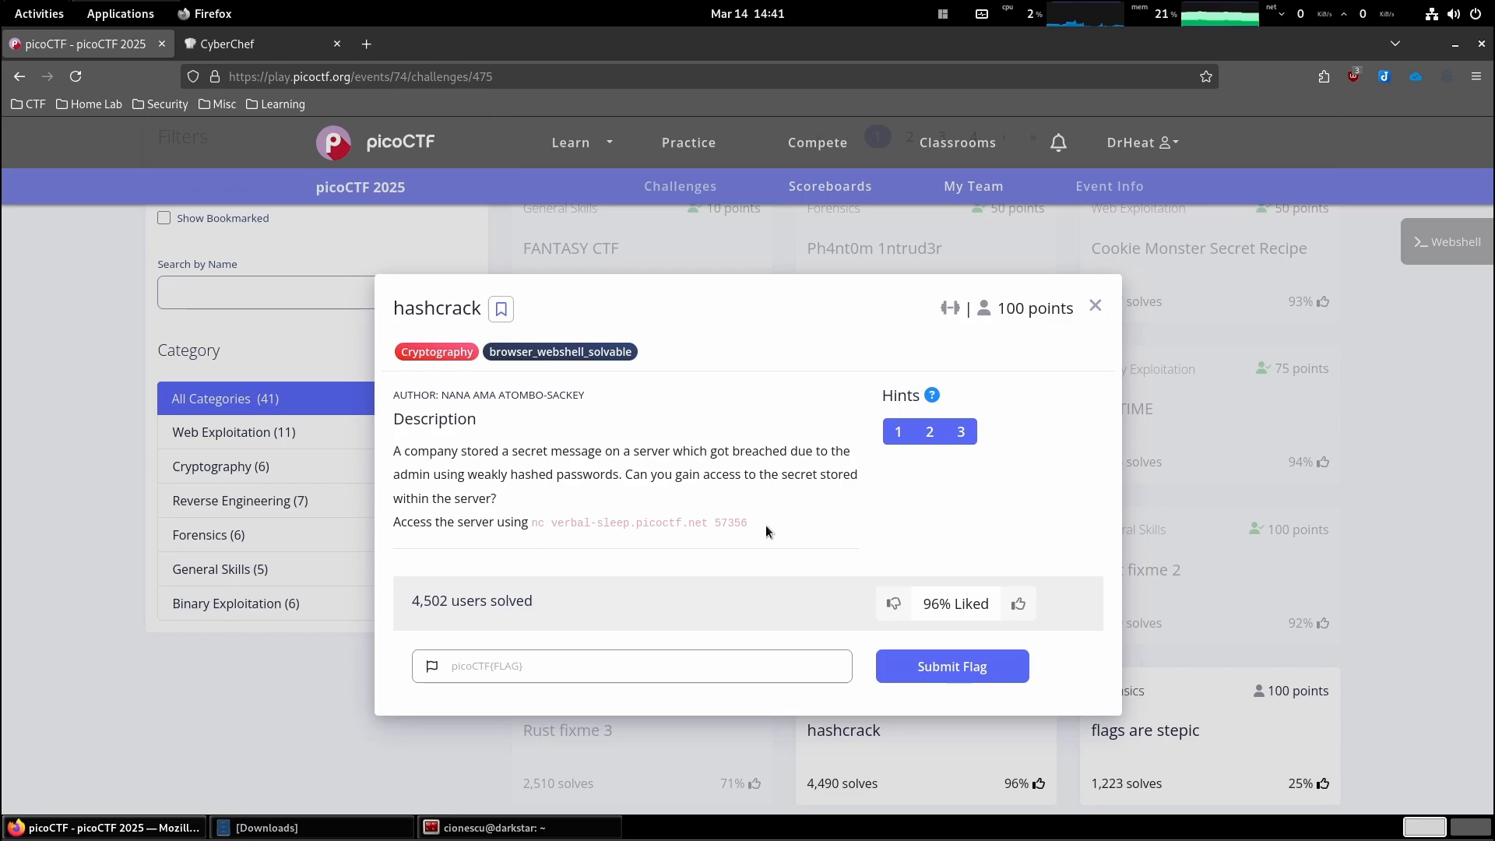
pyautogui.moveTo(533, 523)
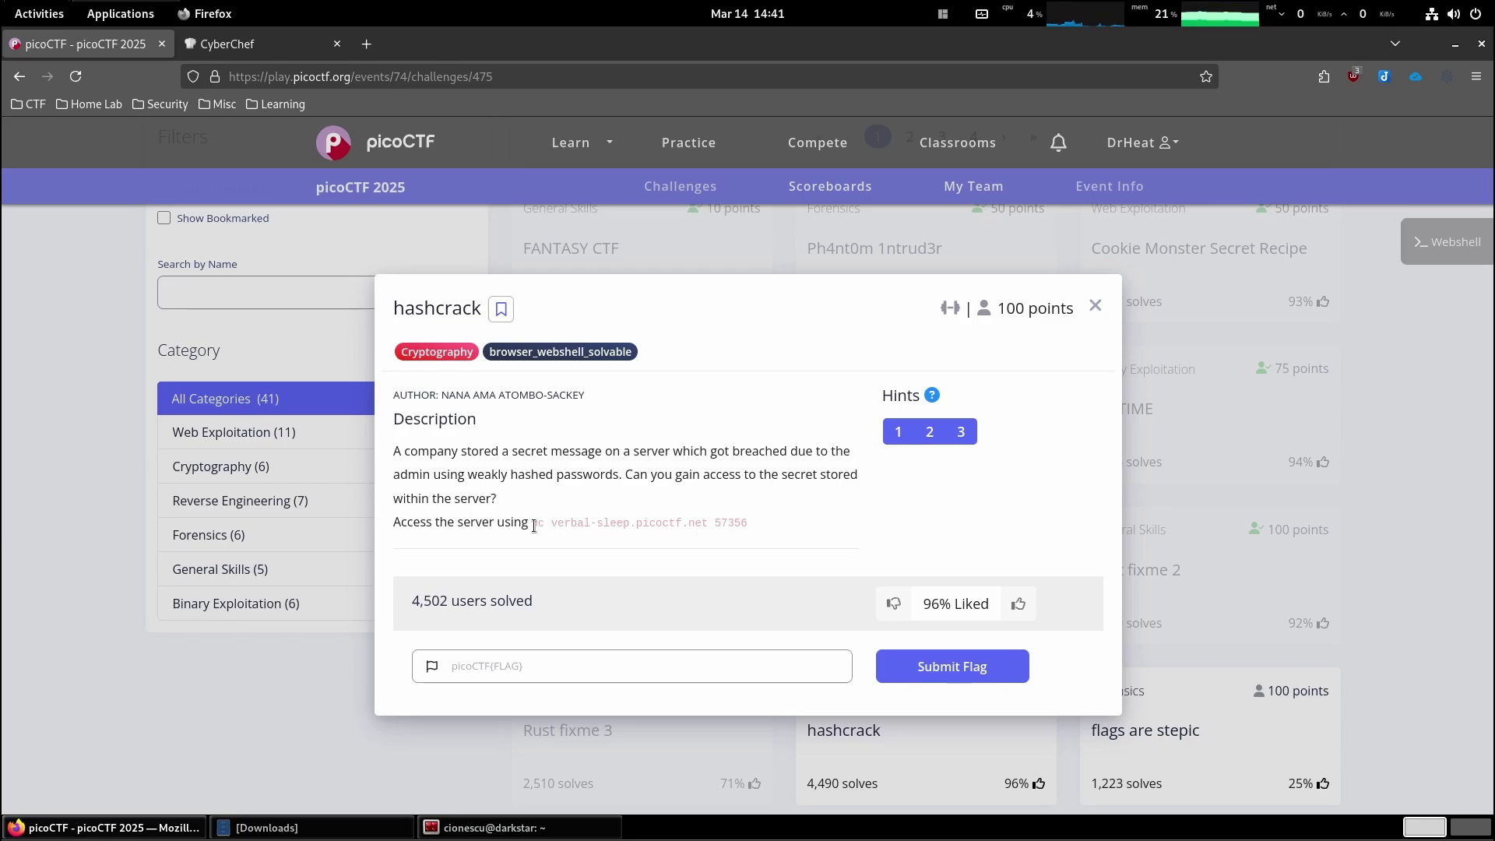
pyautogui.moveTo(533, 522); pyautogui.dragTo(748, 521)
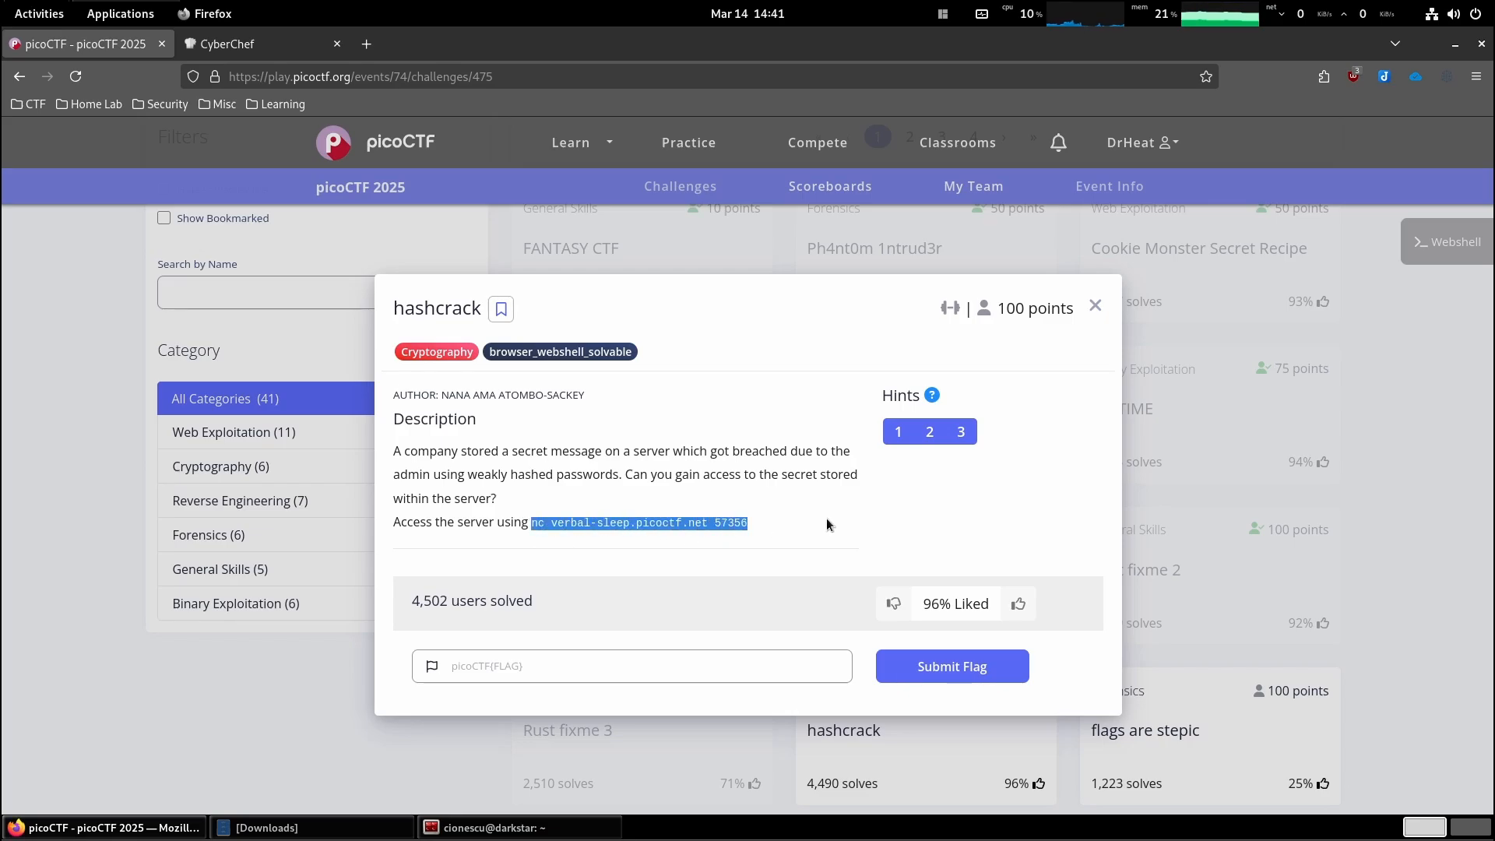
pyautogui.moveTo(822, 525)
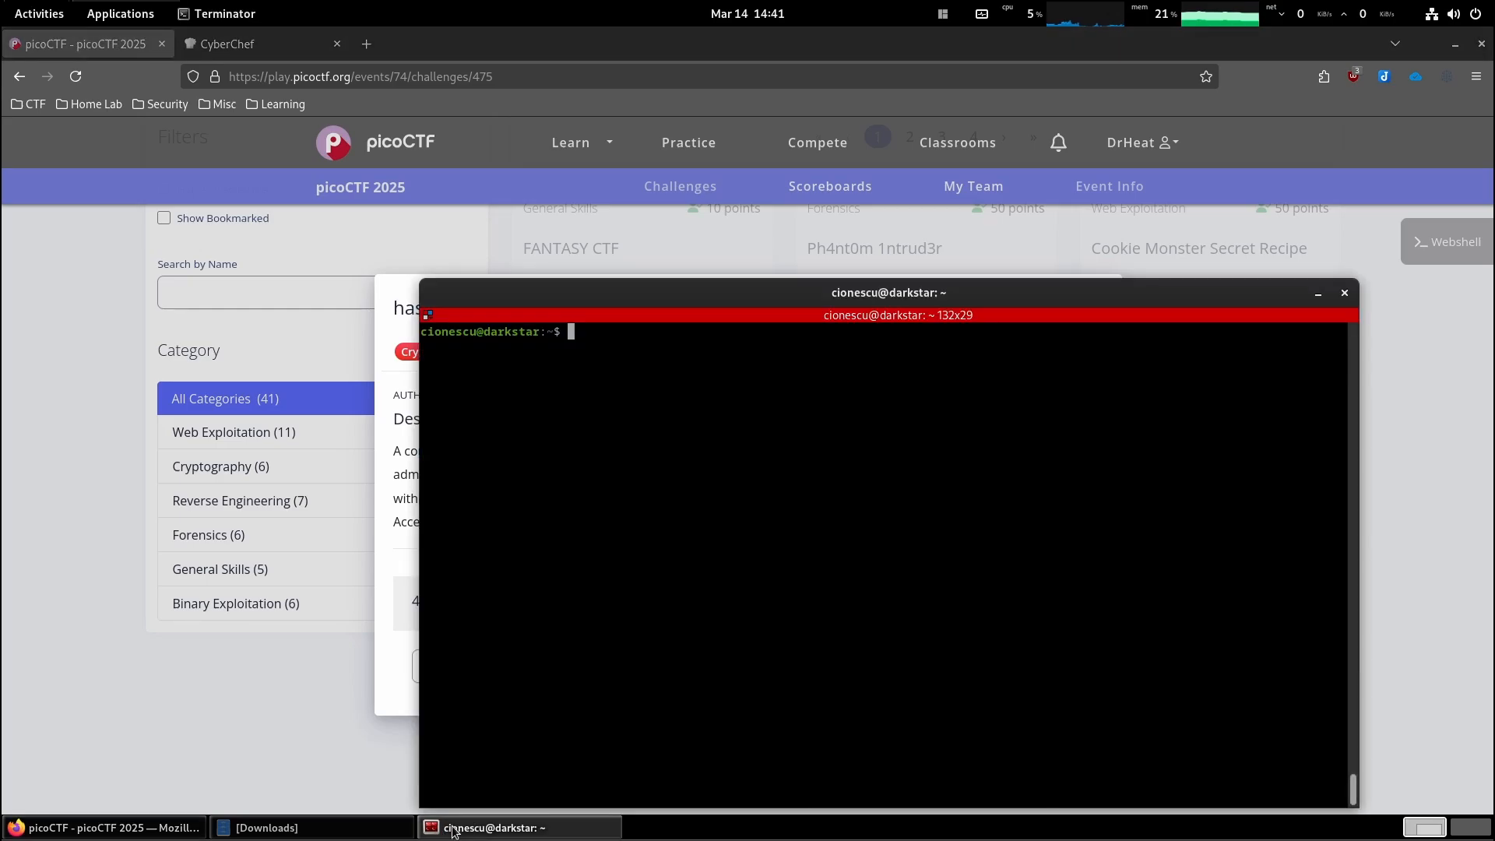
# Run nc verbal-sleep.picoctf.net 57356 and copy the returned hash 482c811da5d5b4bc6d497ffa98491e38
pyautogui.write('nc verbal-sleep.picoctf.net 57356')
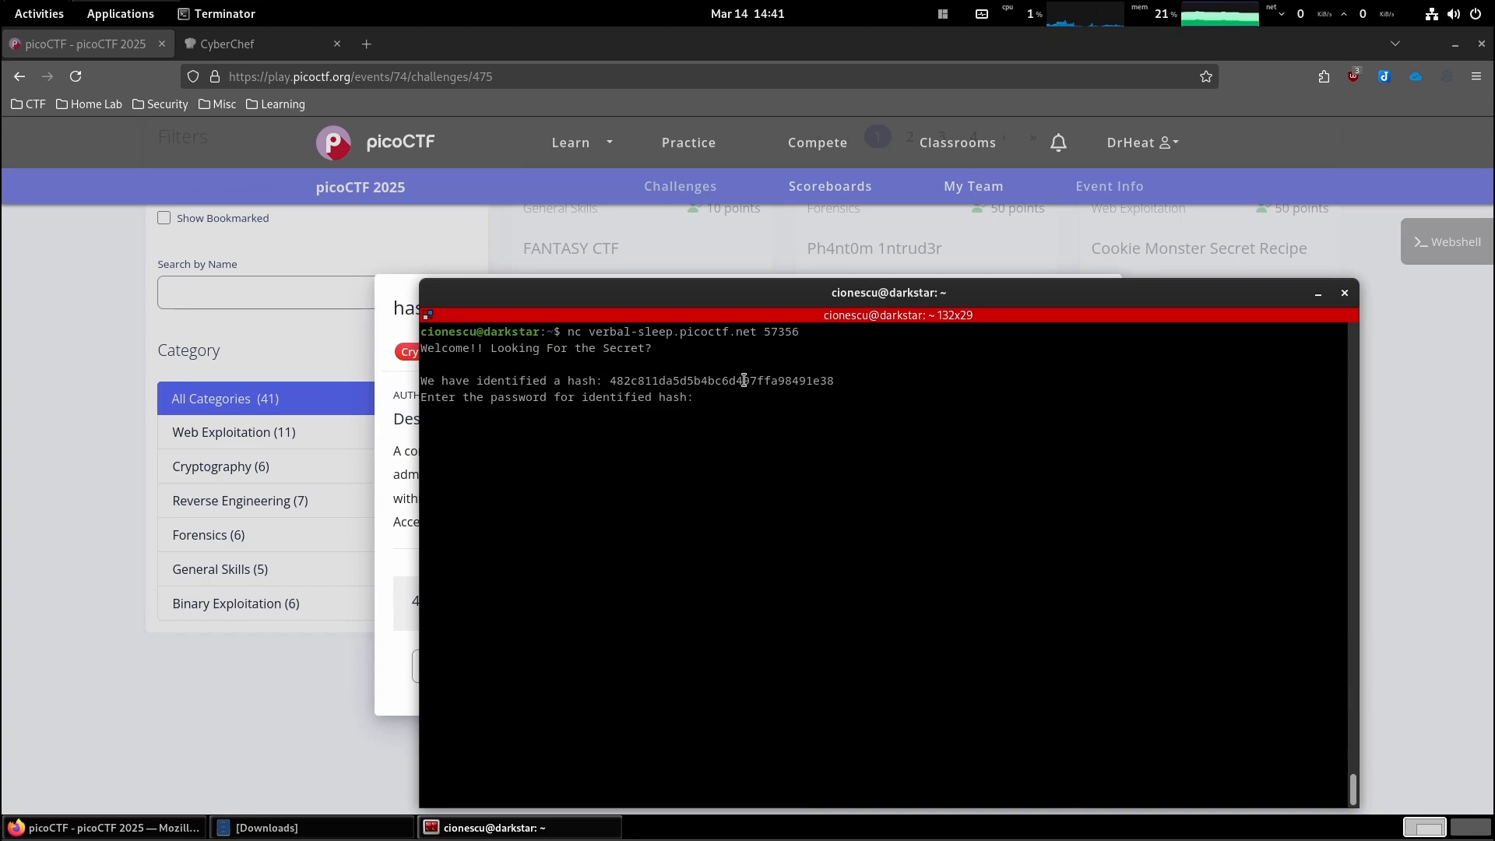
pyautogui.doubleClick(743, 380)
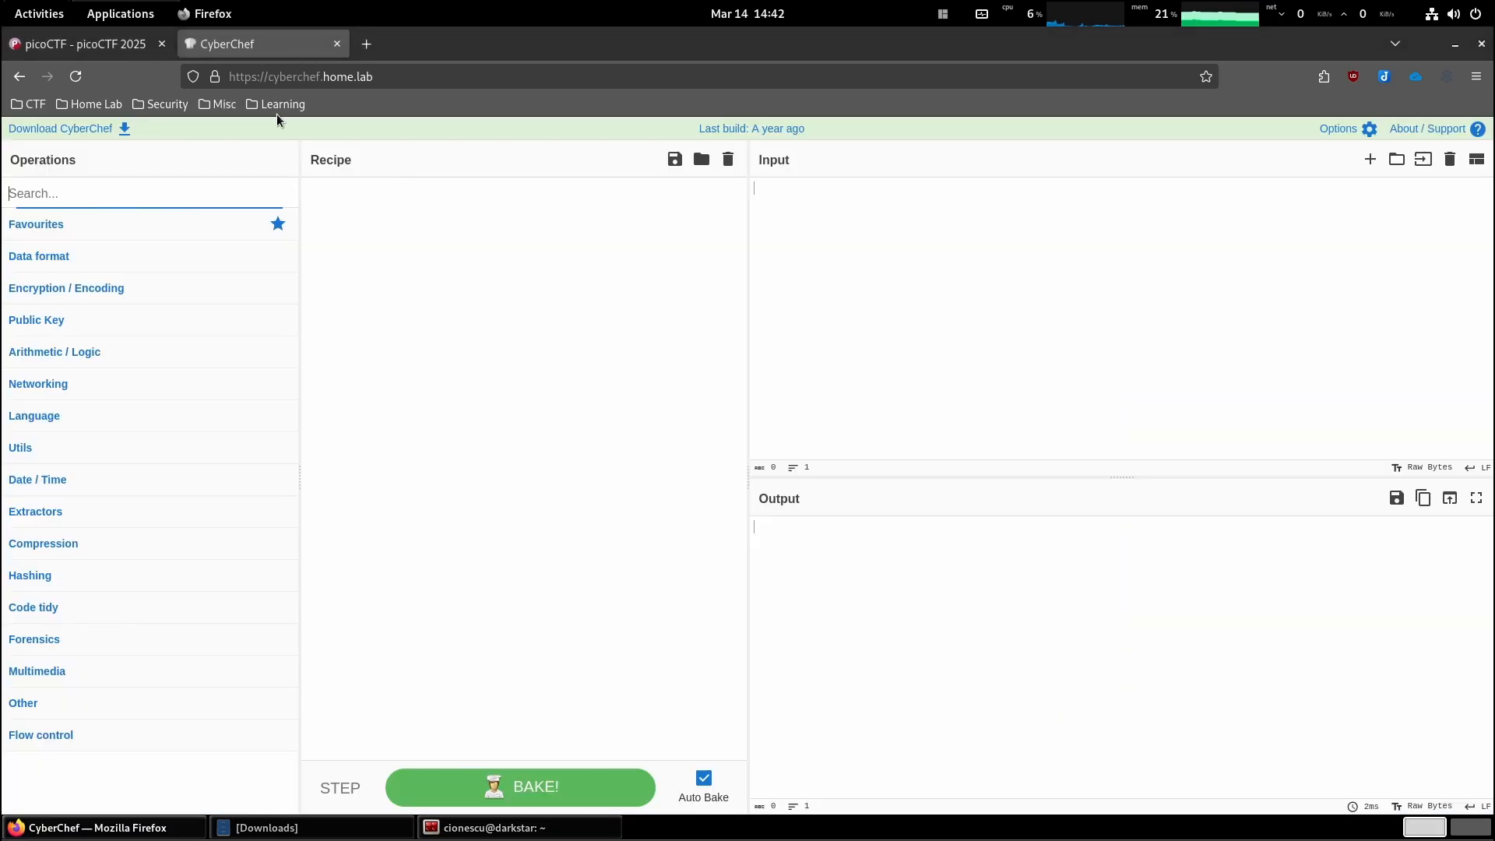
# Analyse 482c811da5d5b4bc6d497ffa98491e38 with CyberChef's Analyse hash recipe, then return to picoCTF
pyautogui.write('analy')
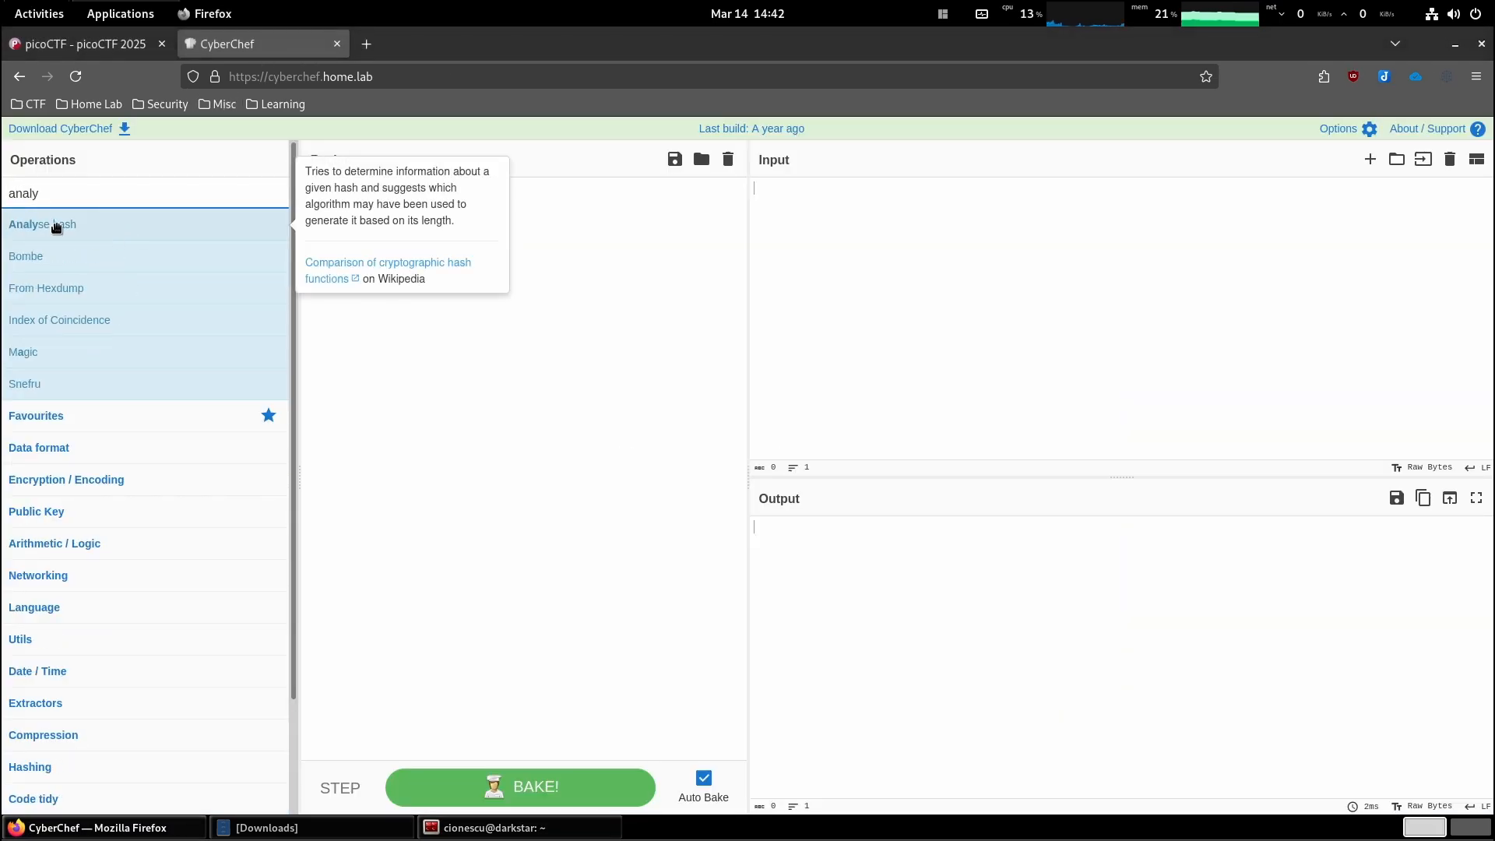
pyautogui.doubleClick(42, 225)
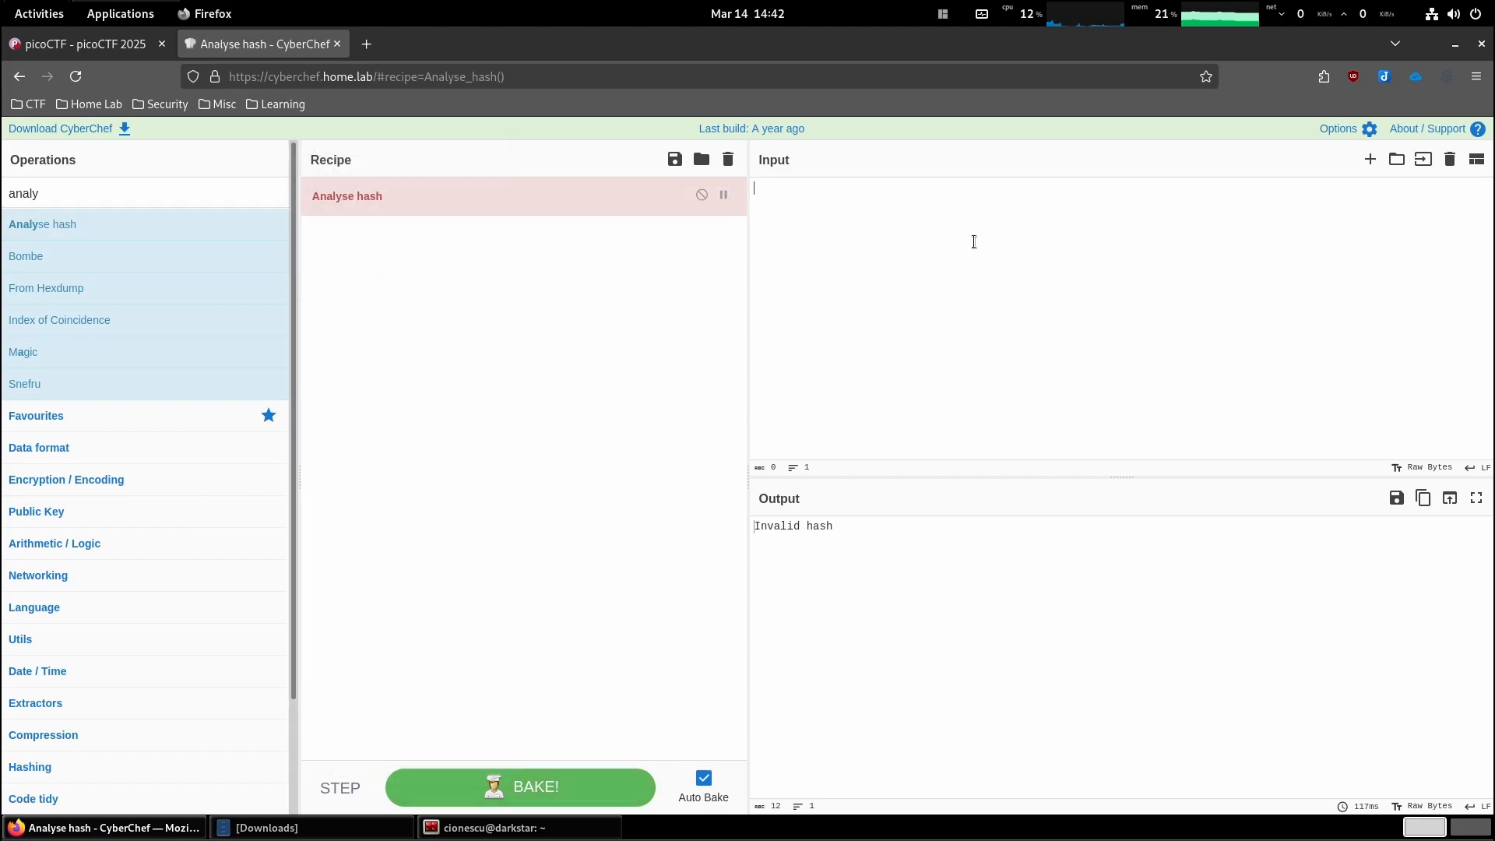
pyautogui.write('482c811da5d5b4bc6d497ffa98491e38')
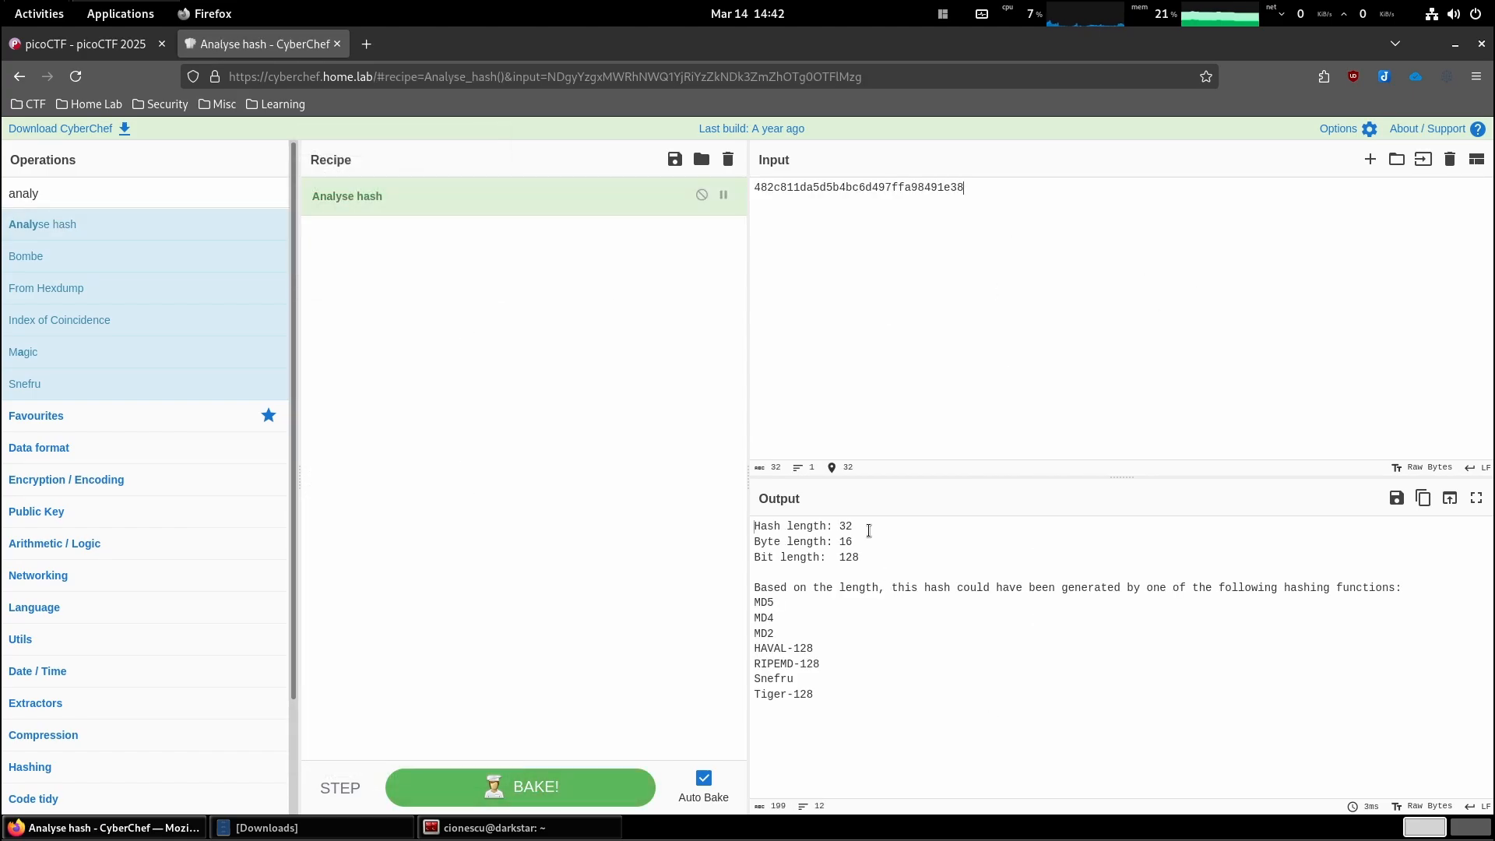
pyautogui.moveTo(890, 601)
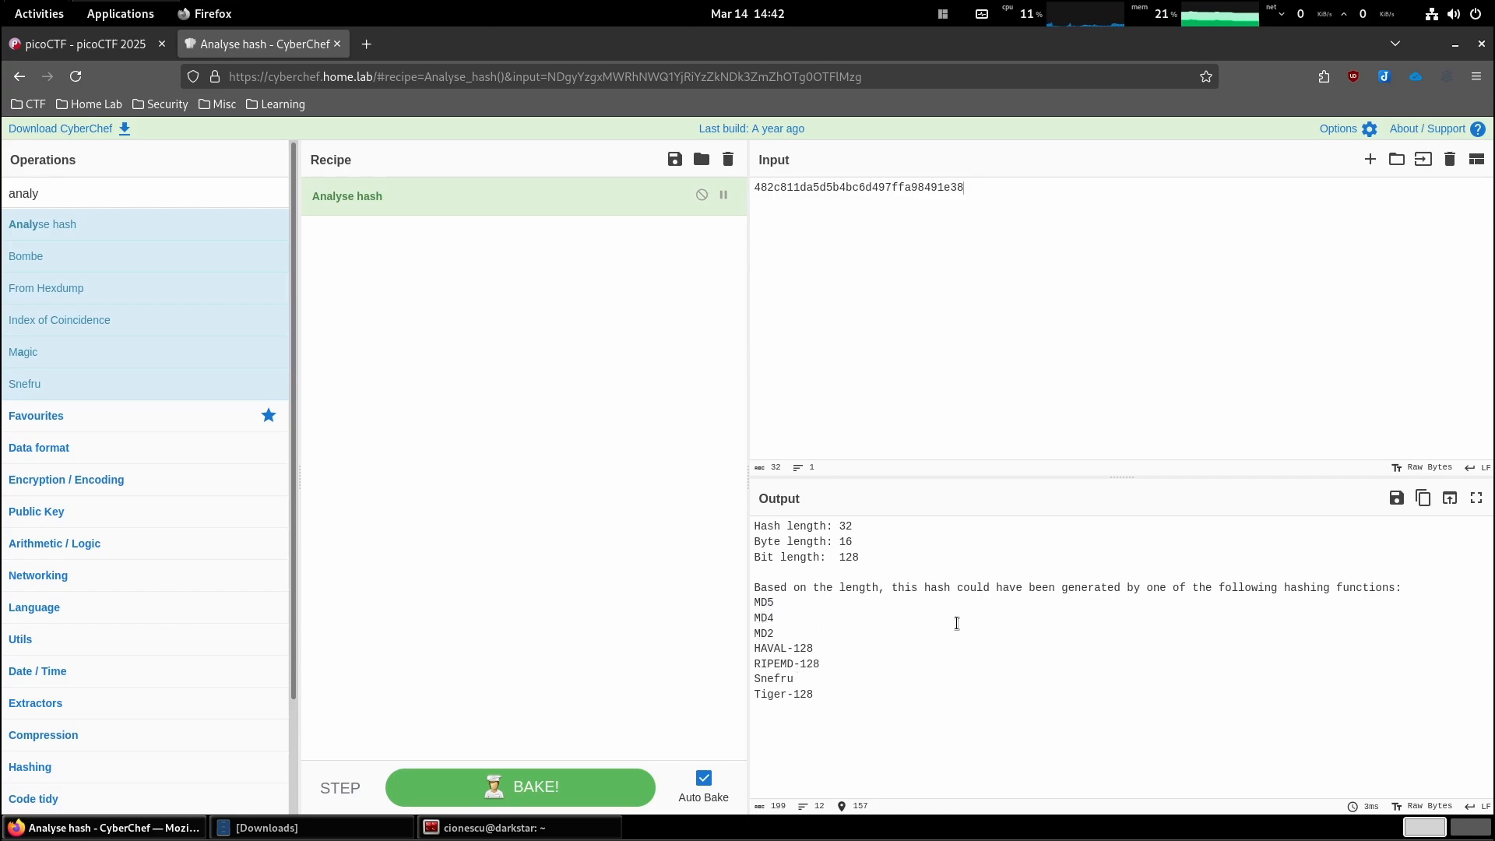
pyautogui.moveTo(791, 609)
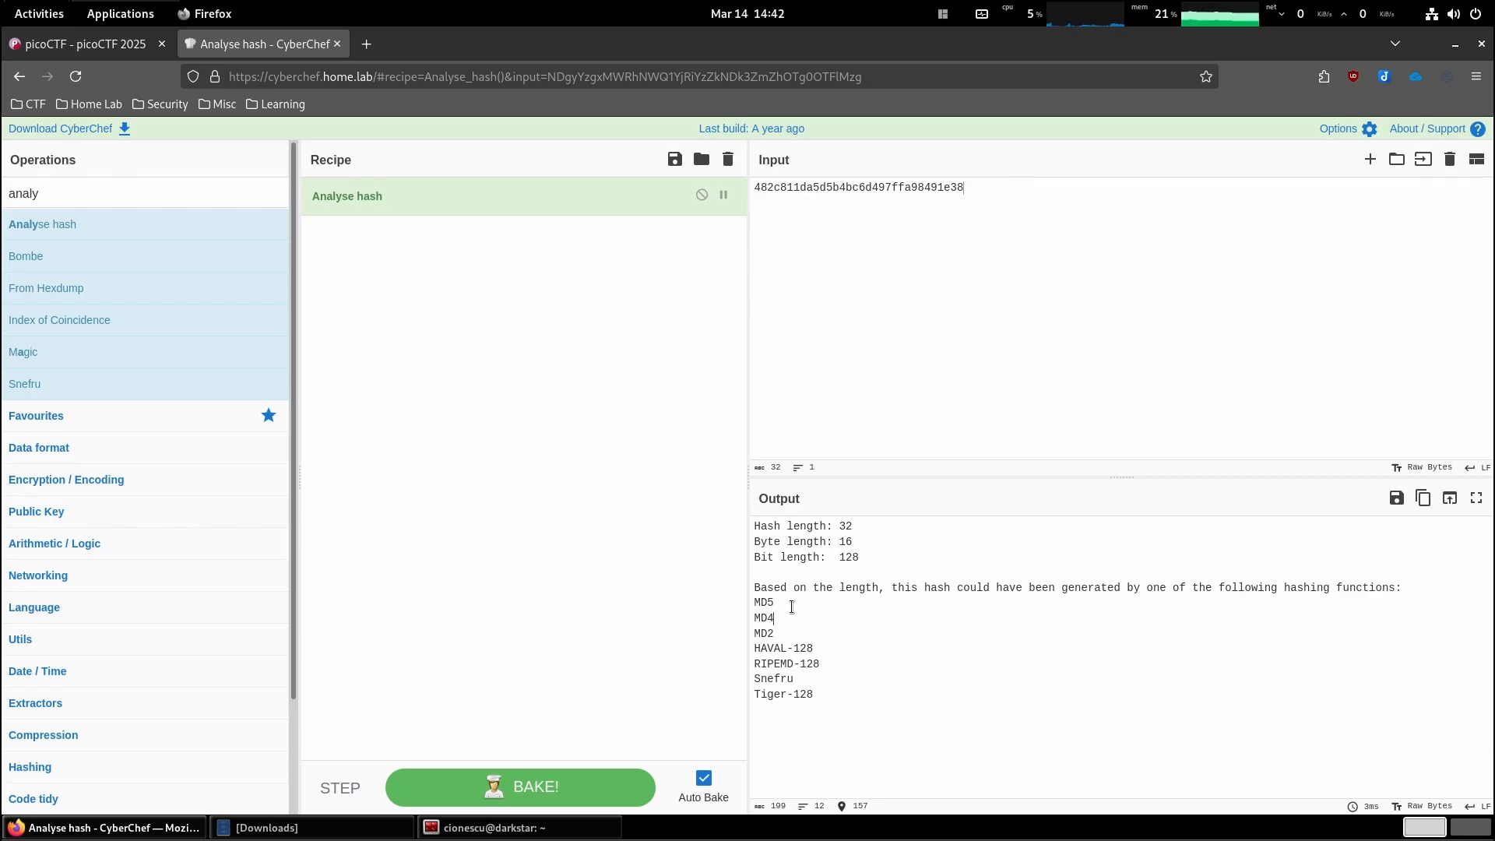
pyautogui.moveTo(784, 608)
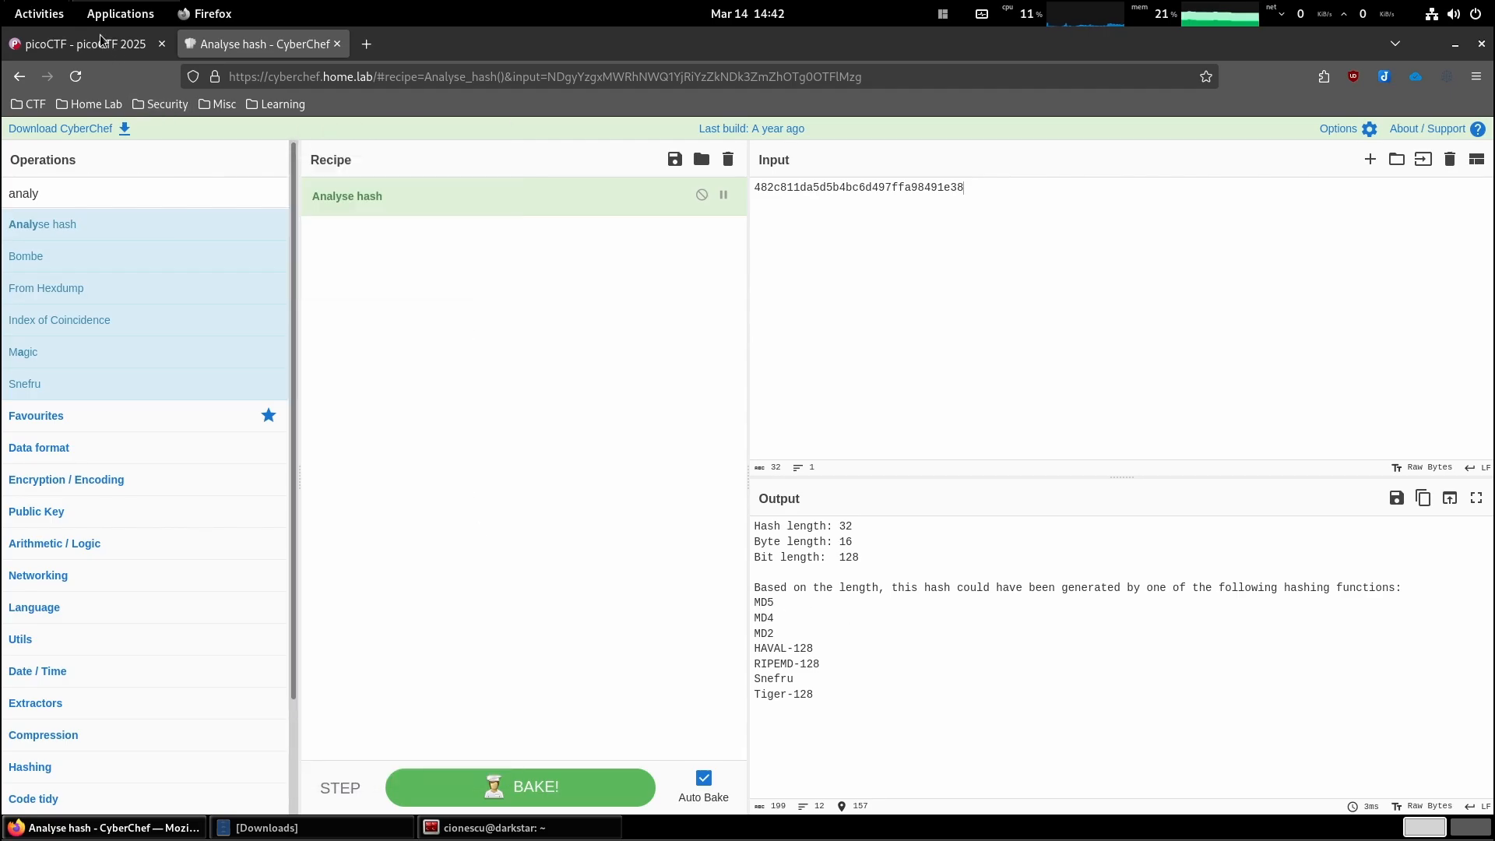
pyautogui.click(86, 43)
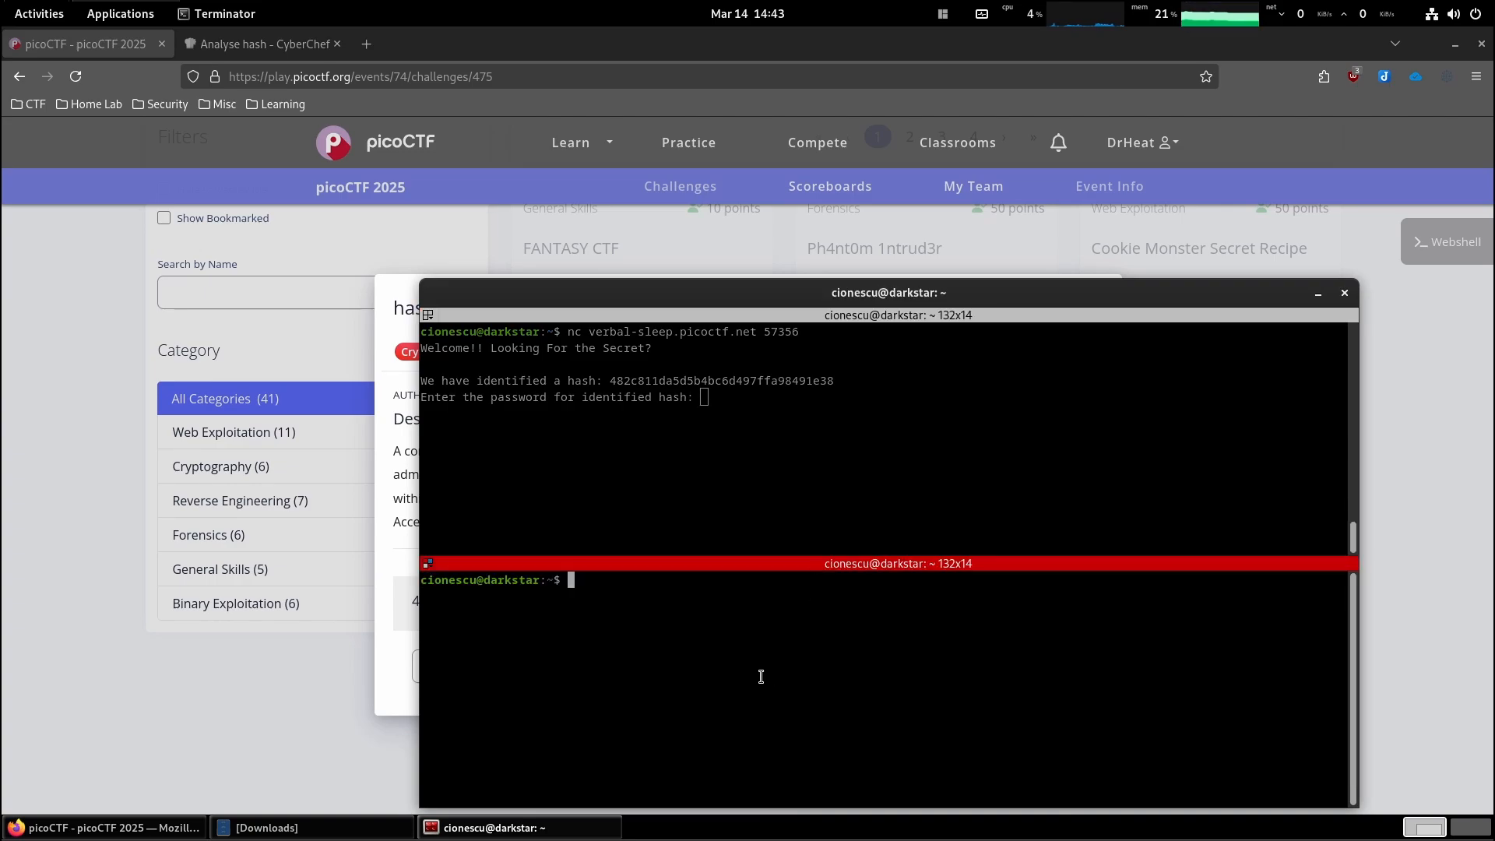
# Run ./john/run/john with no arguments to show its usage help
pyautogui.write('john')
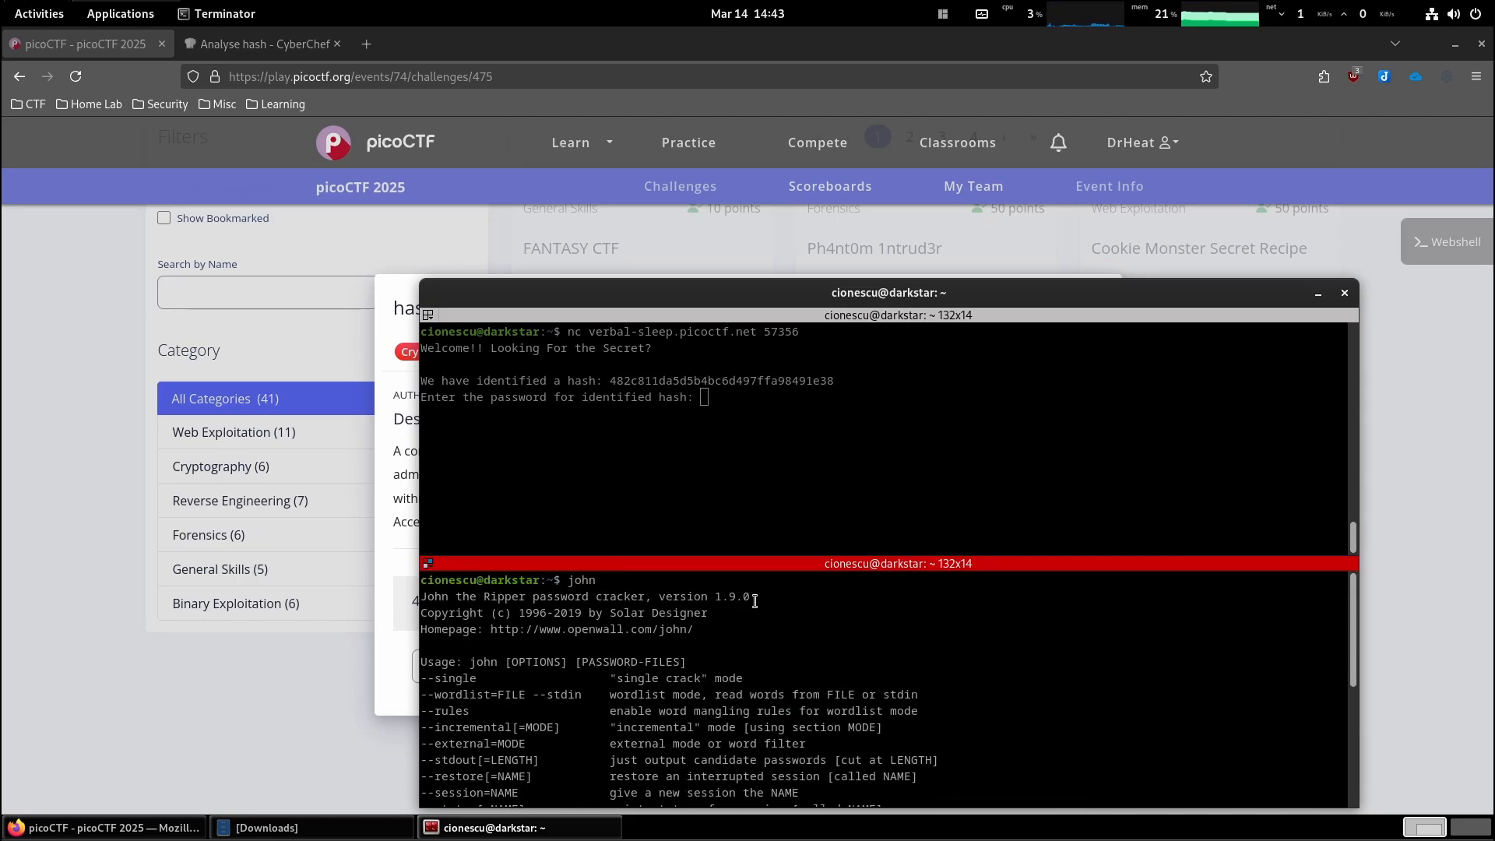
pyautogui.moveTo(1034, 696)
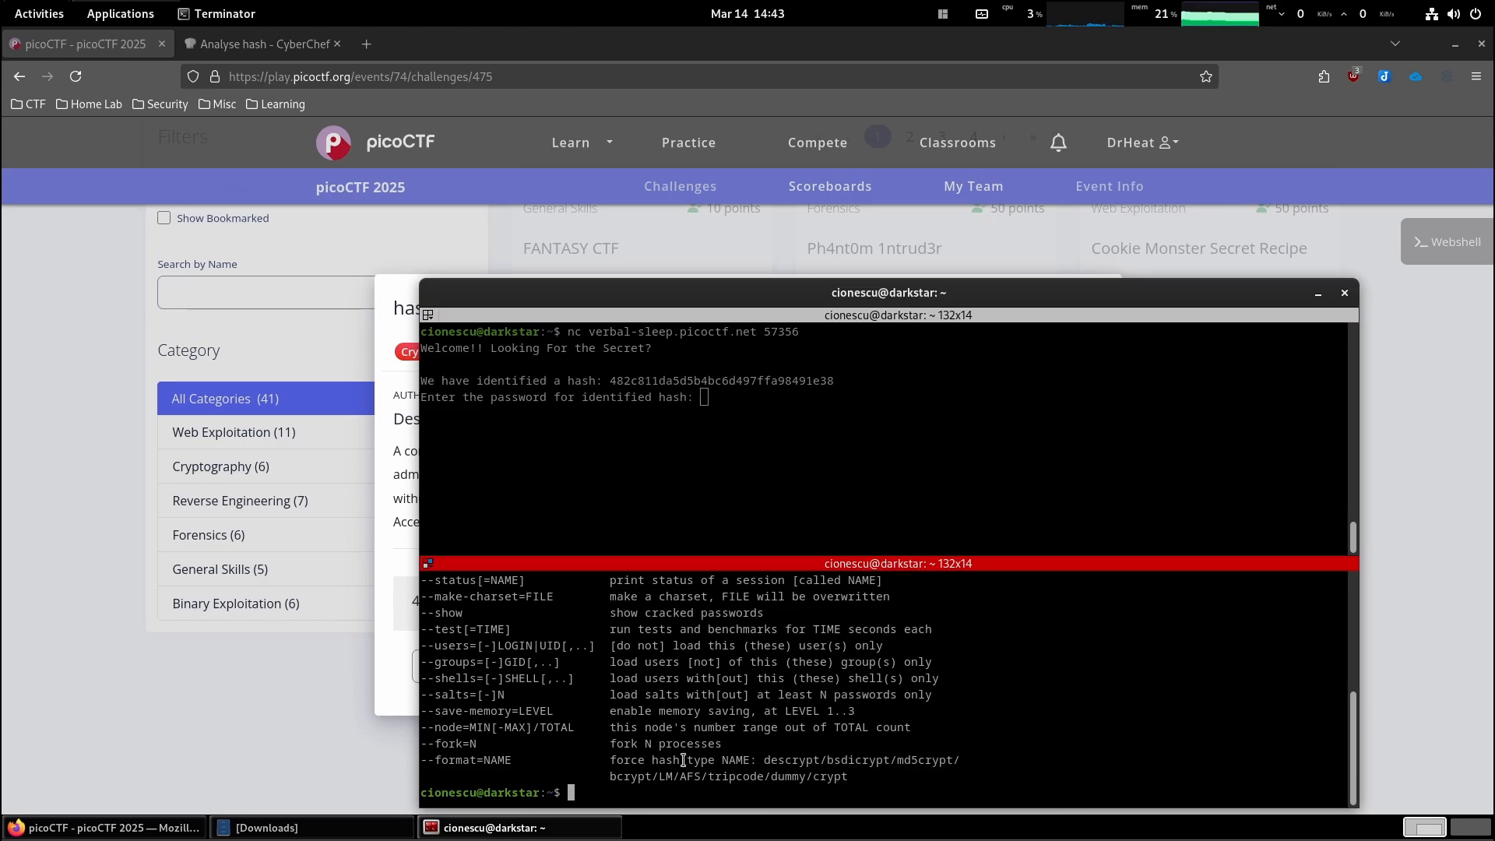
pyautogui.moveTo(829, 776)
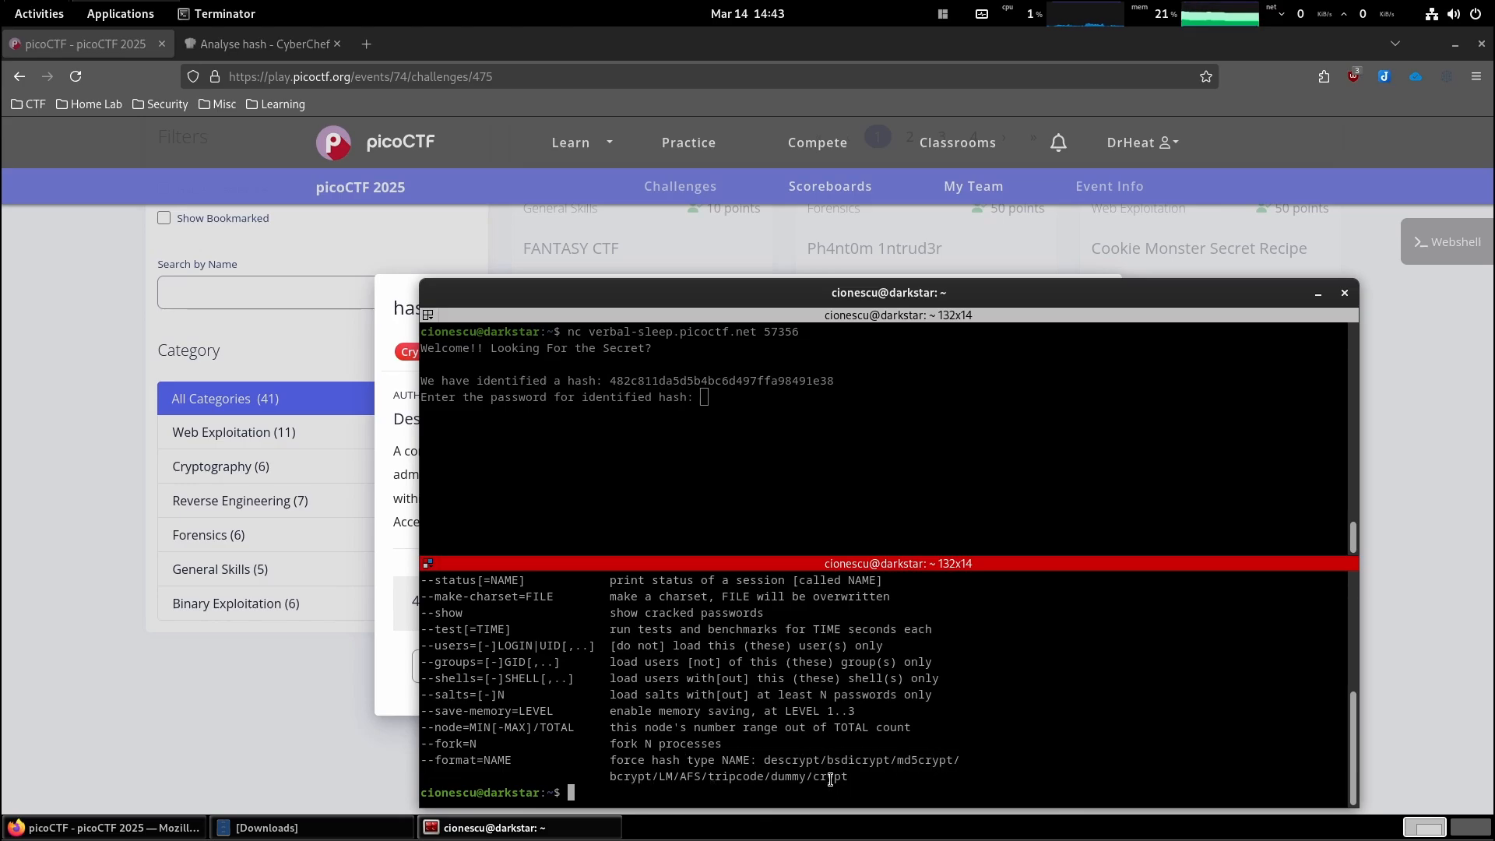
pyautogui.moveTo(898, 763)
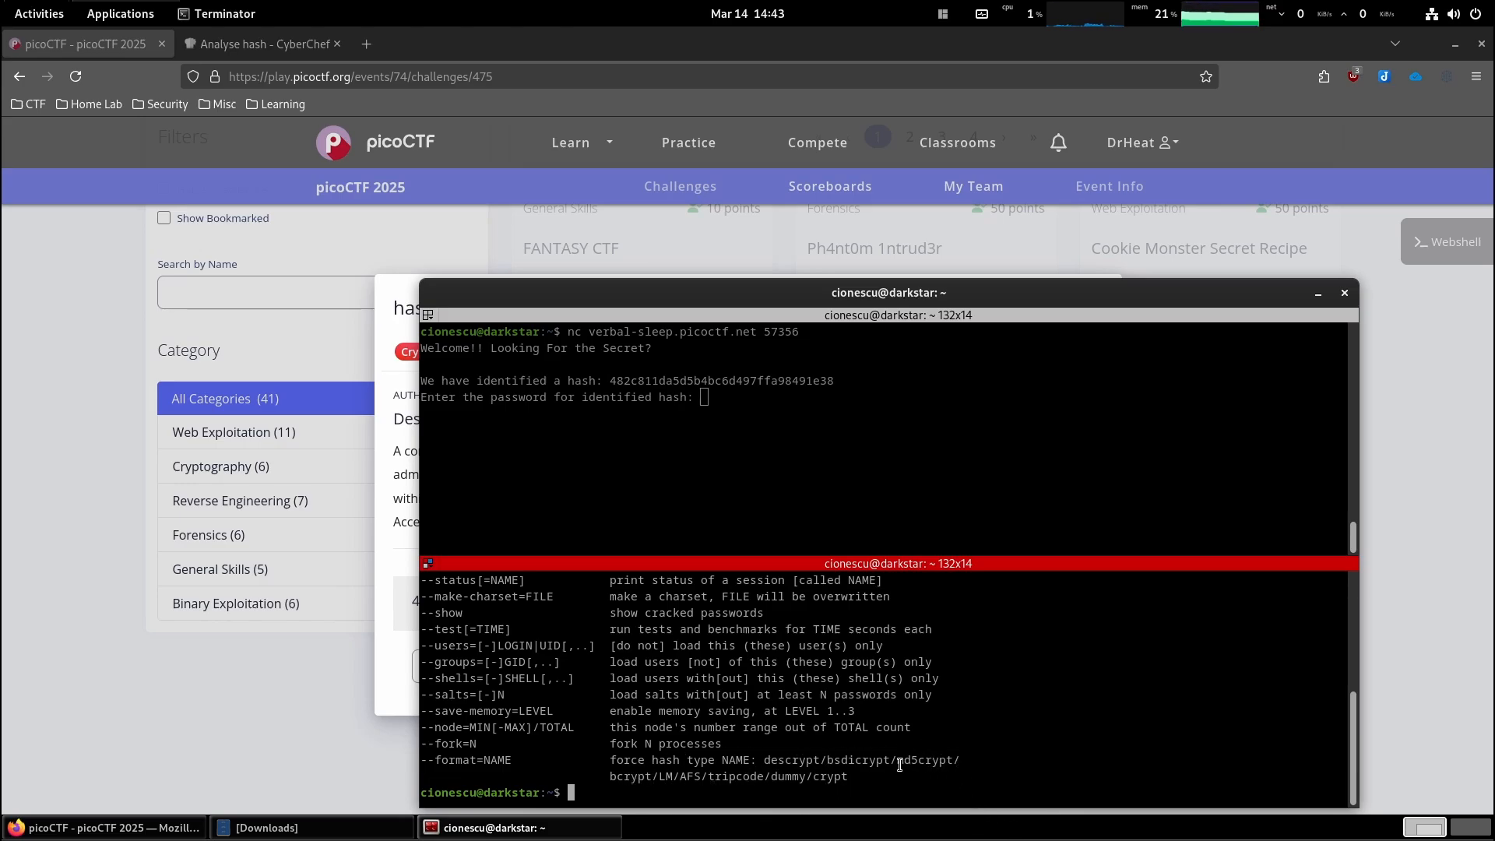
pyautogui.moveTo(950, 760)
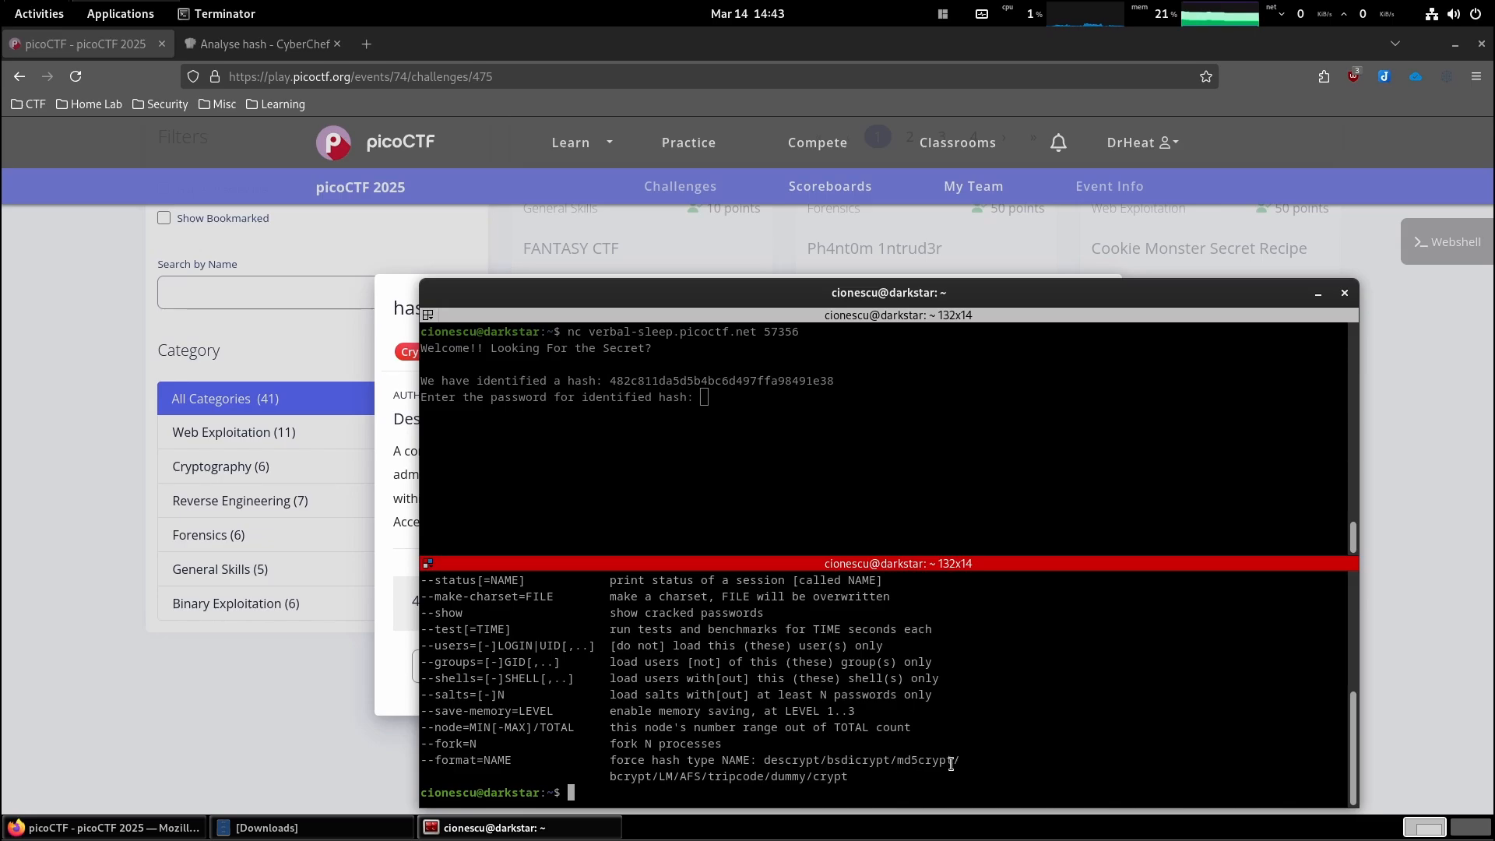
pyautogui.moveTo(730, 380)
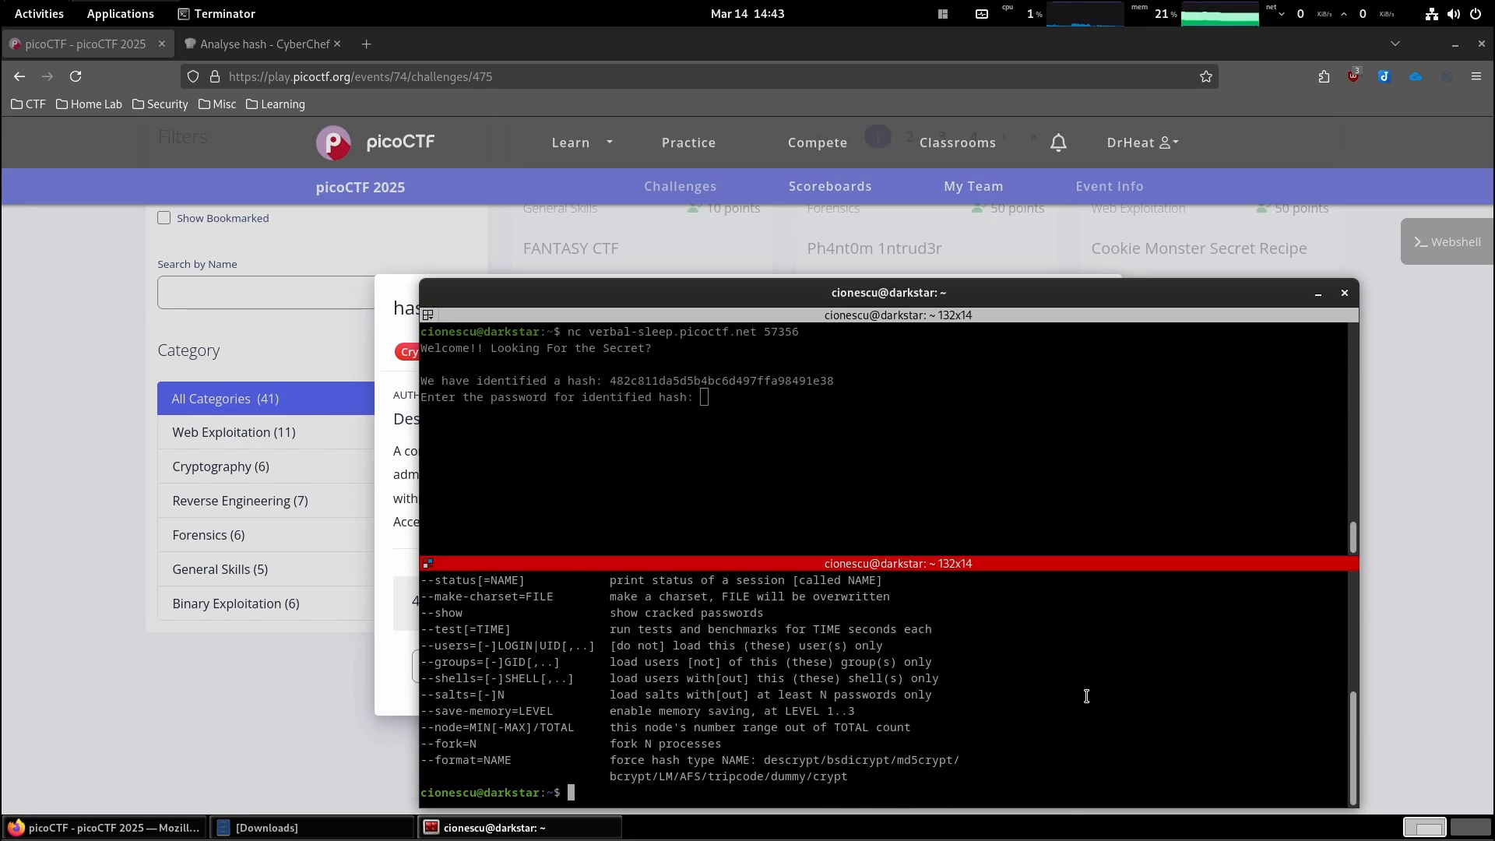
# Run ./john/run/john --list=formats to list all 432 supported formats, then start a piped listing
pyautogui.write('./john/run/john --list')
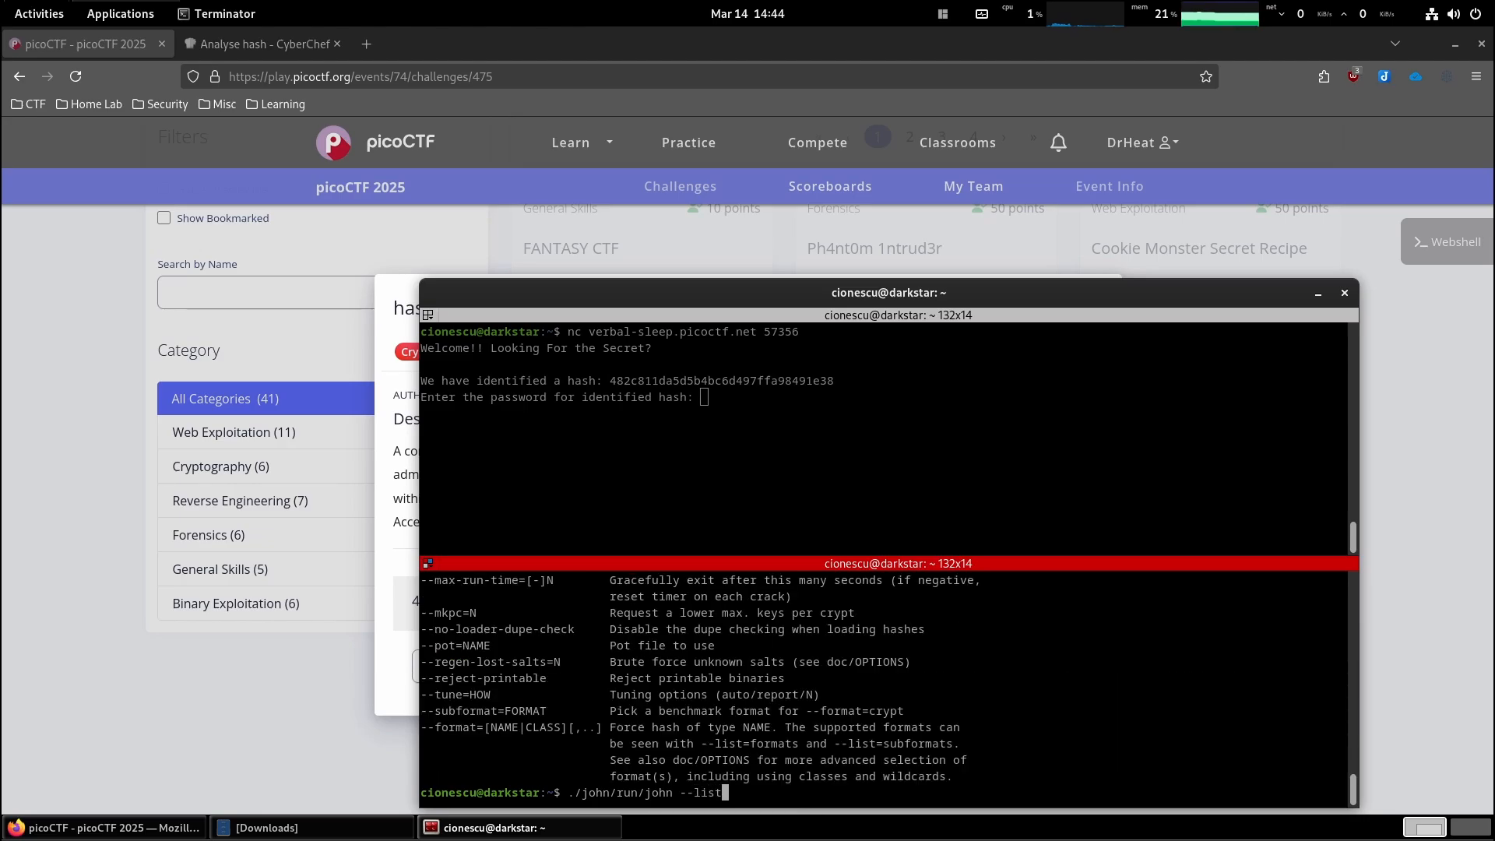
pyautogui.write('=form')
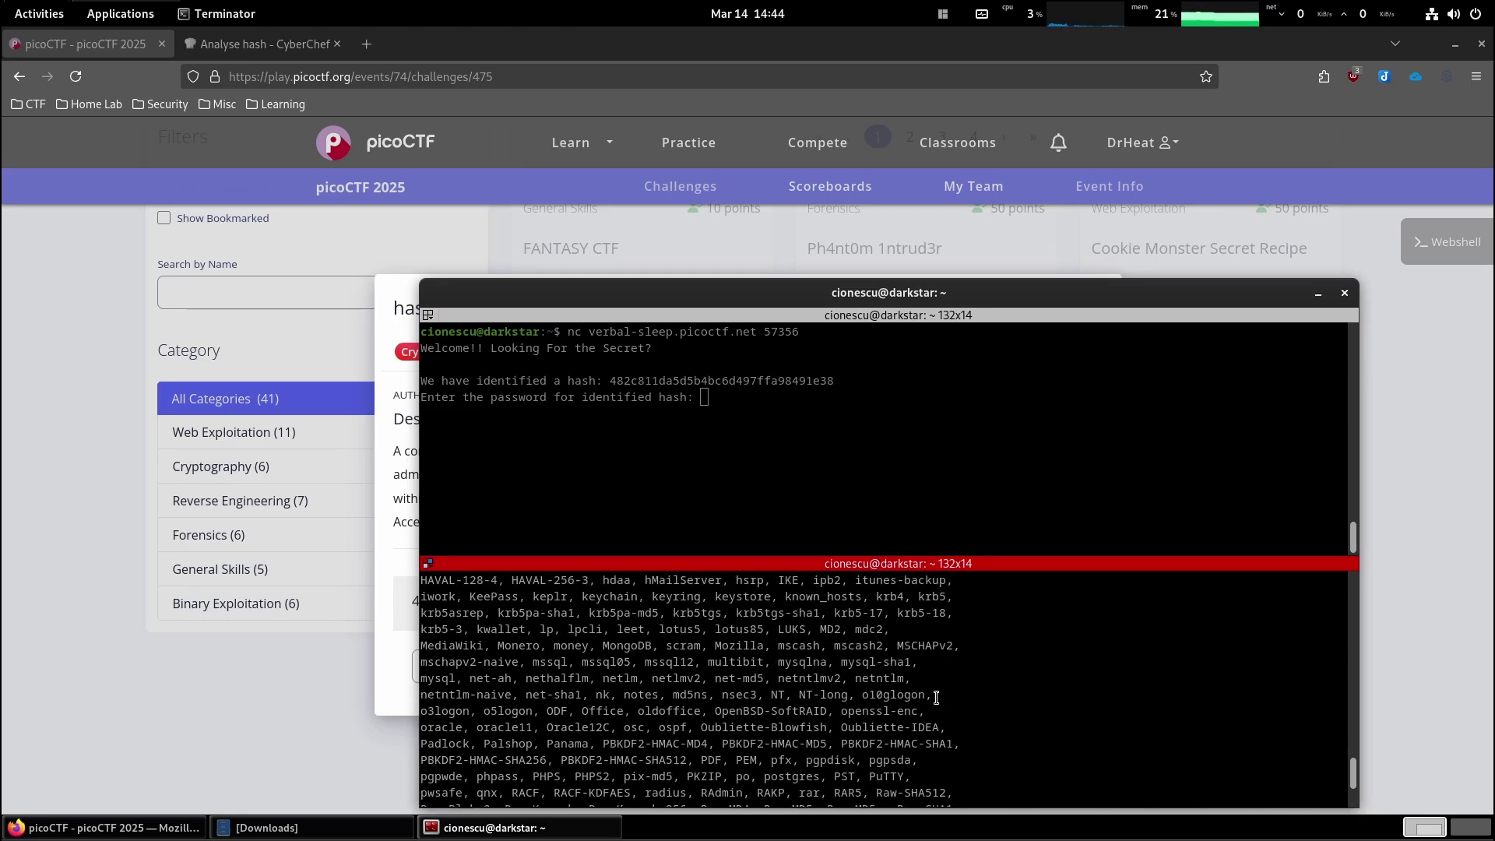
pyautogui.scroll(-3)
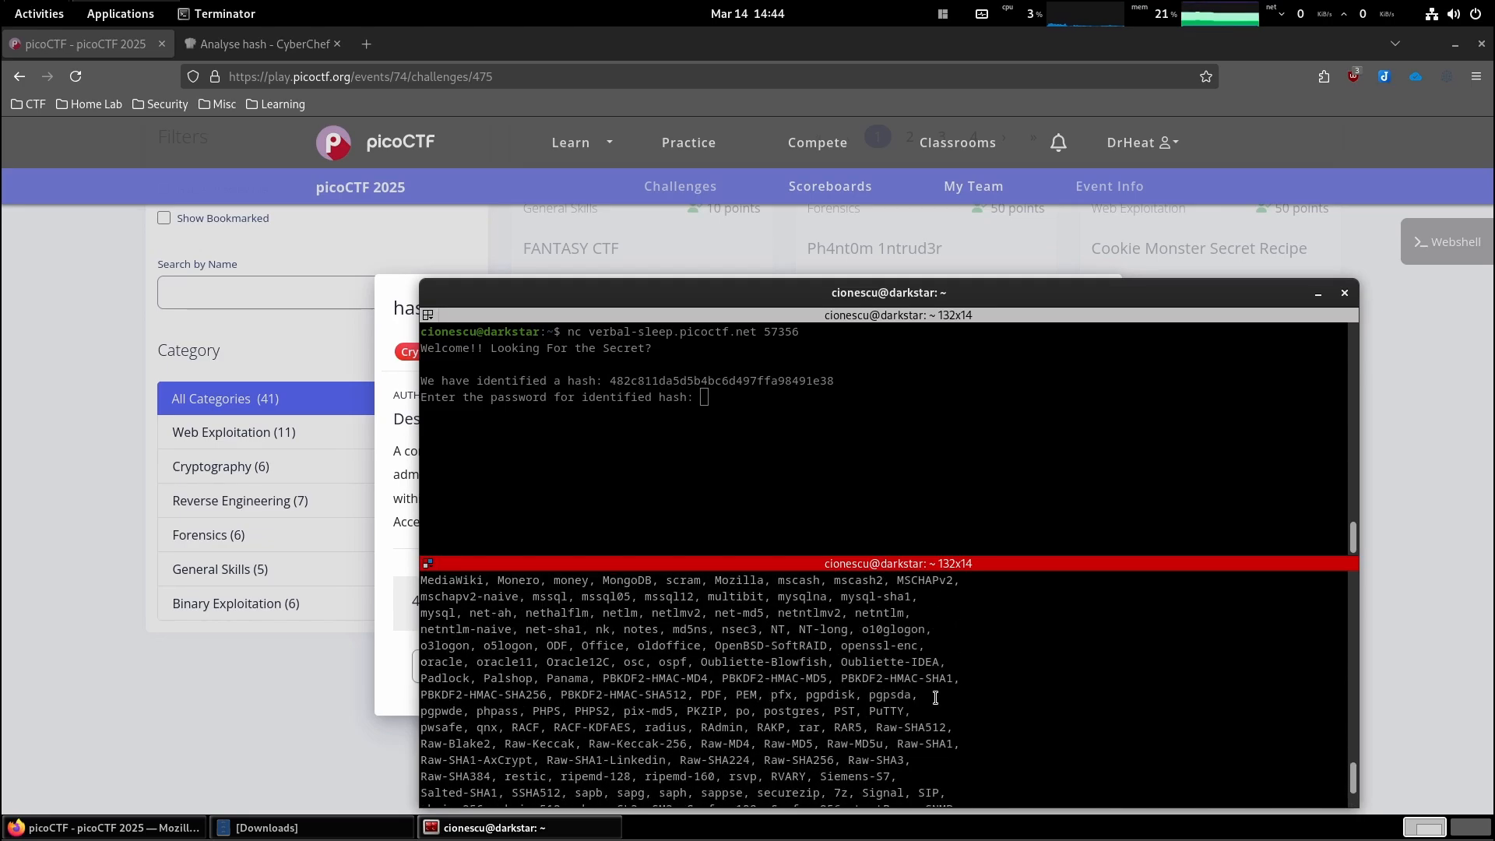
pyautogui.scroll(-3)
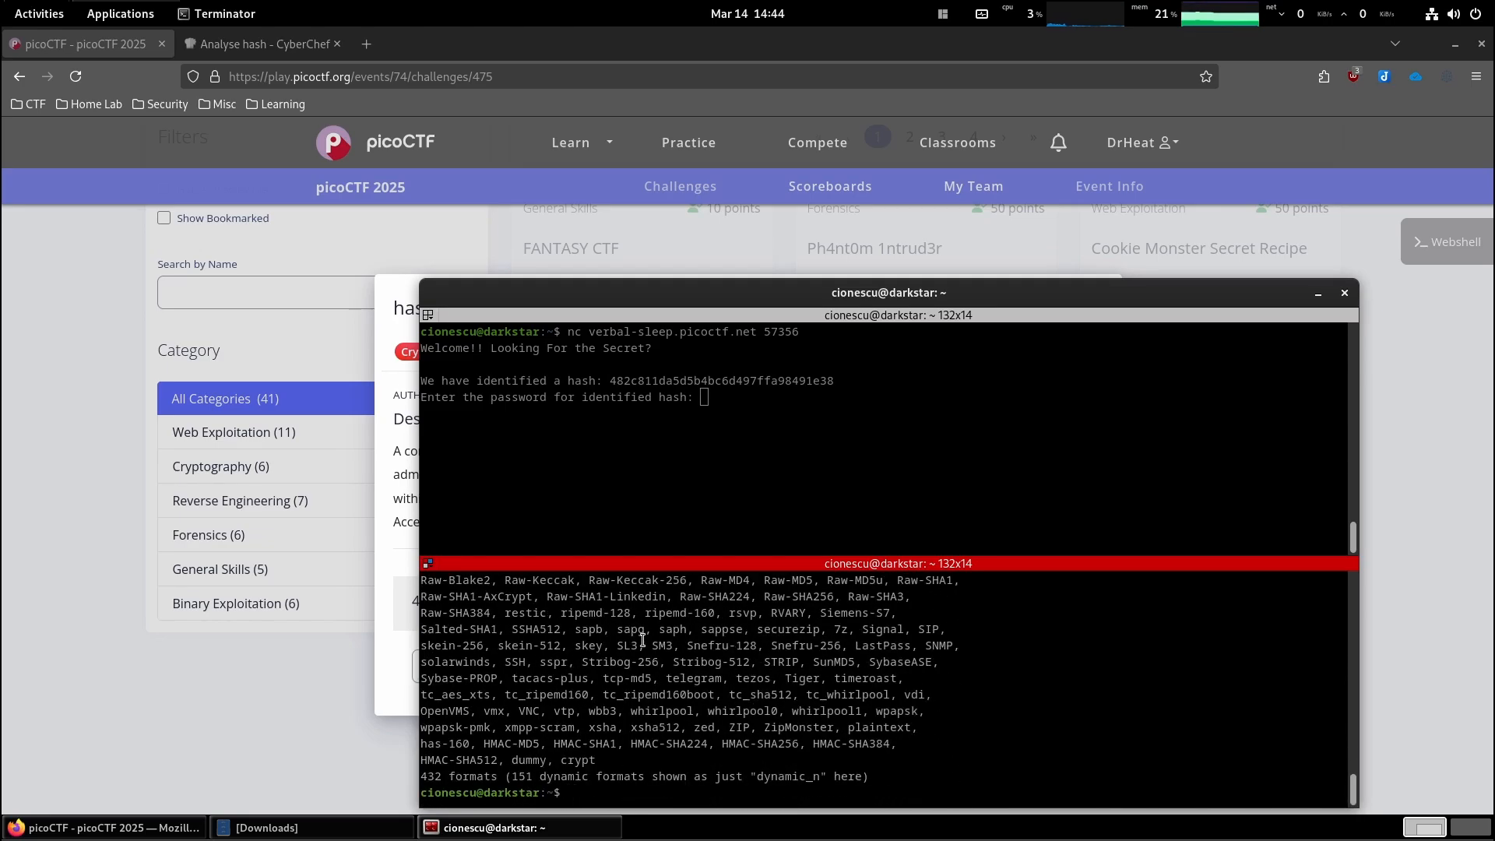
pyautogui.write('./john/run/john --list=formats')
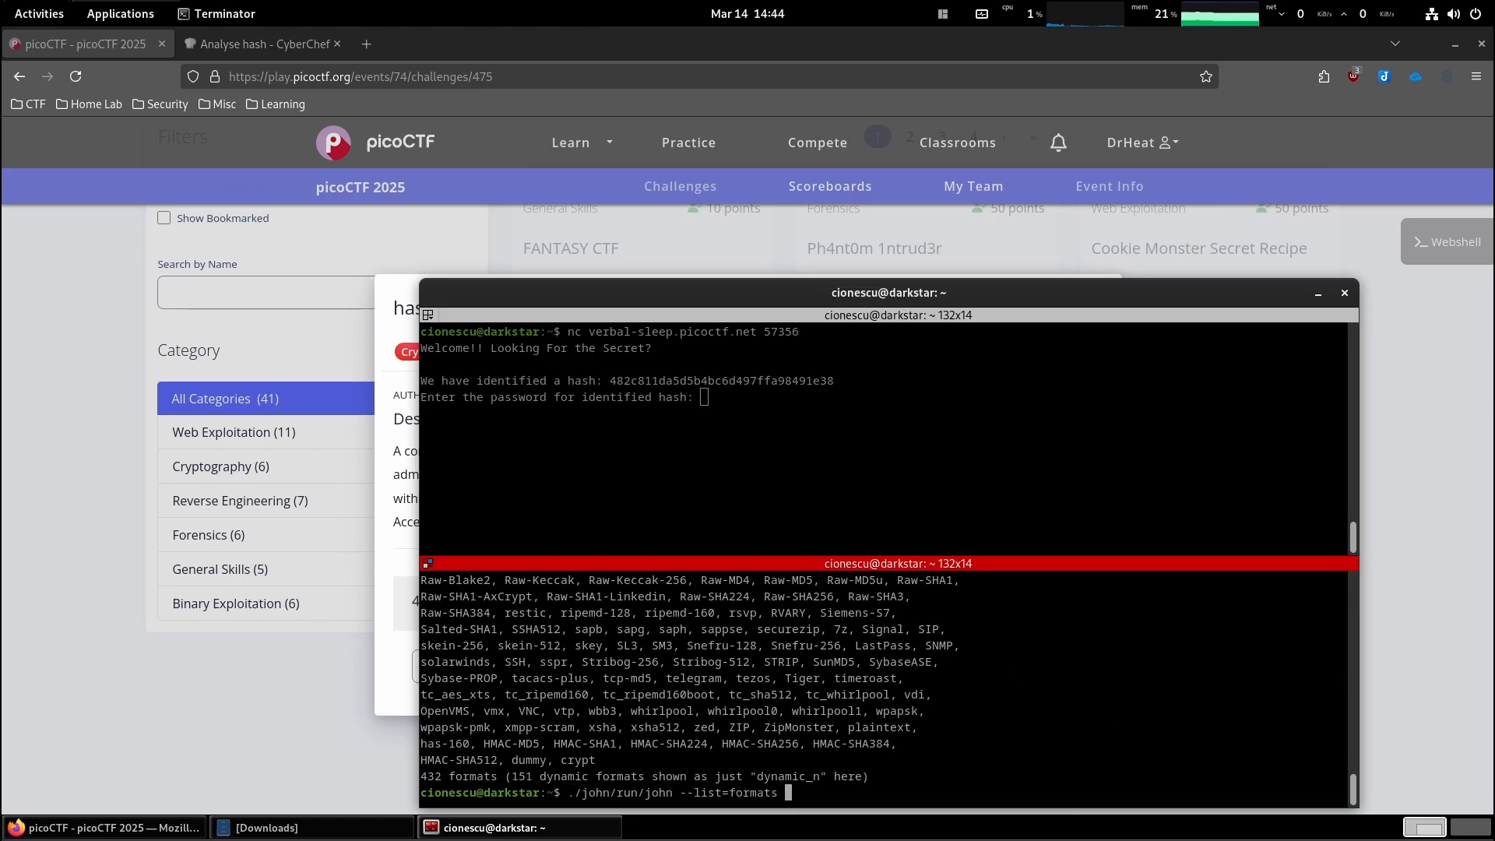
pyautogui.write('|')
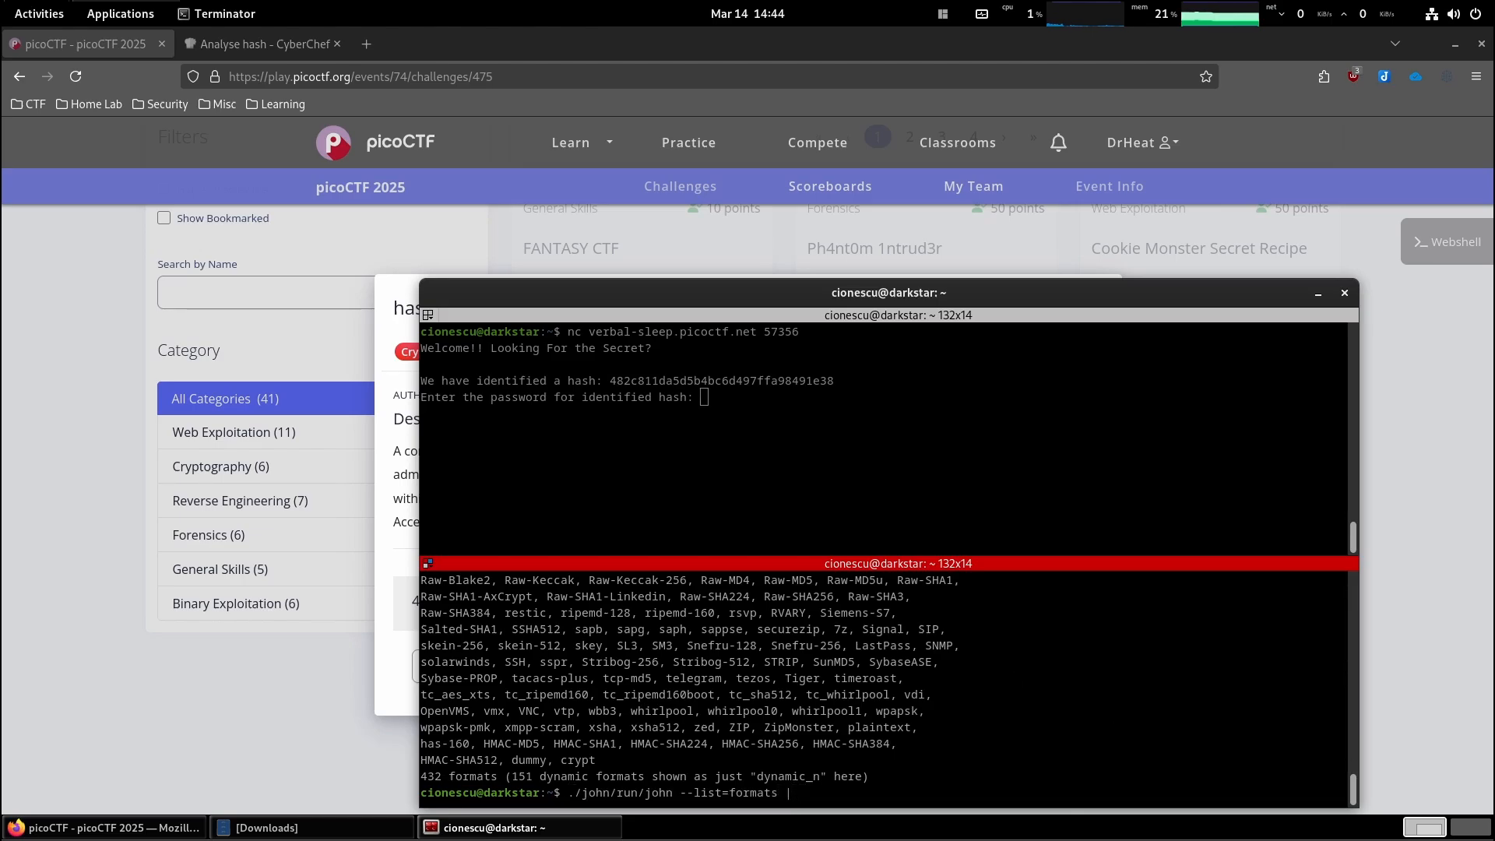
# Filter John's formats with grep md5, then echo the hash into hash.txt
pyautogui.write('grep md5')
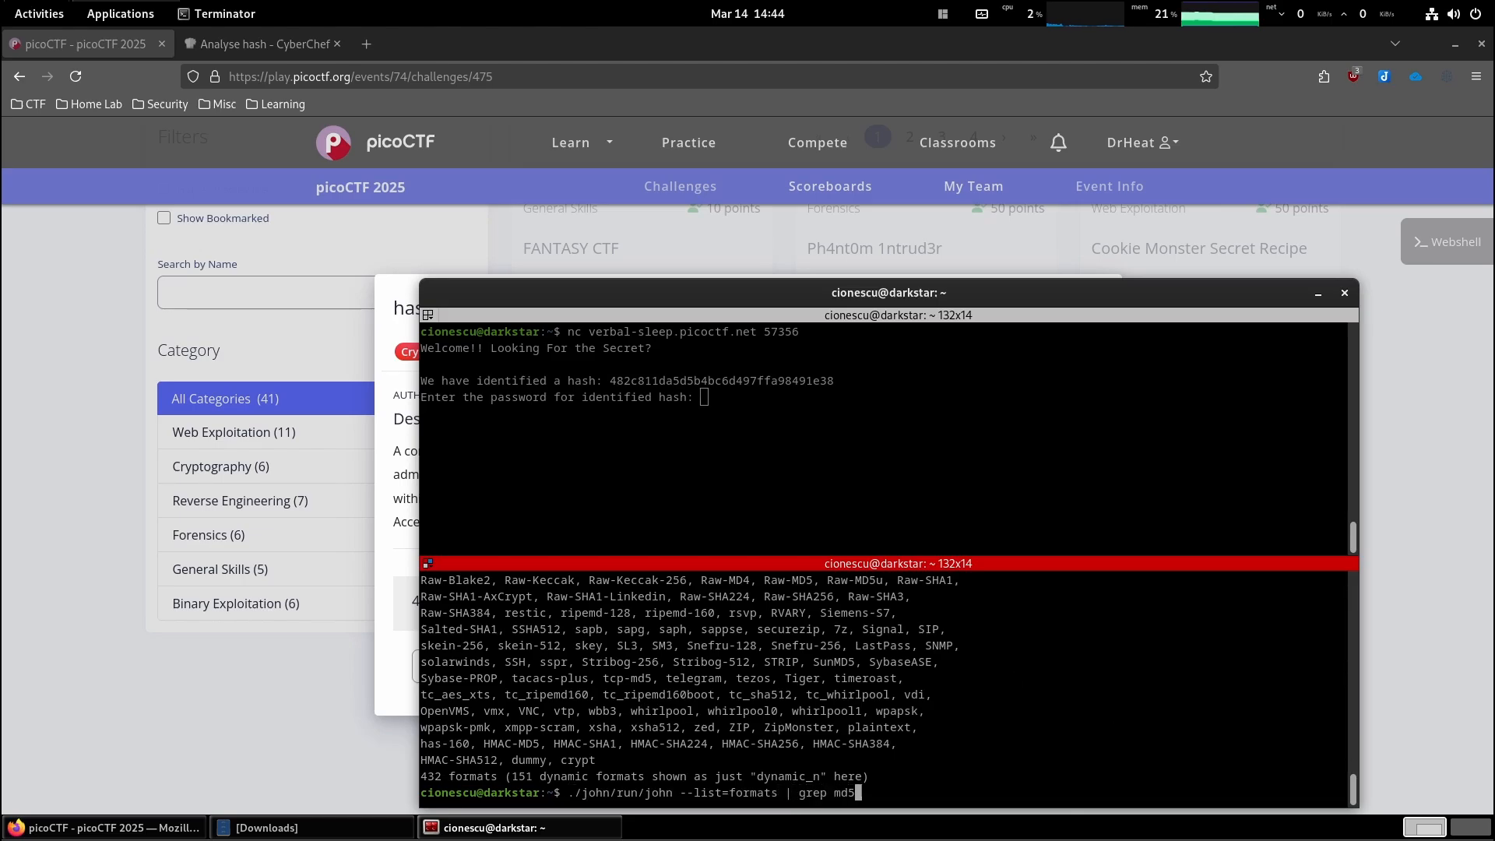
pyautogui.press('Return')
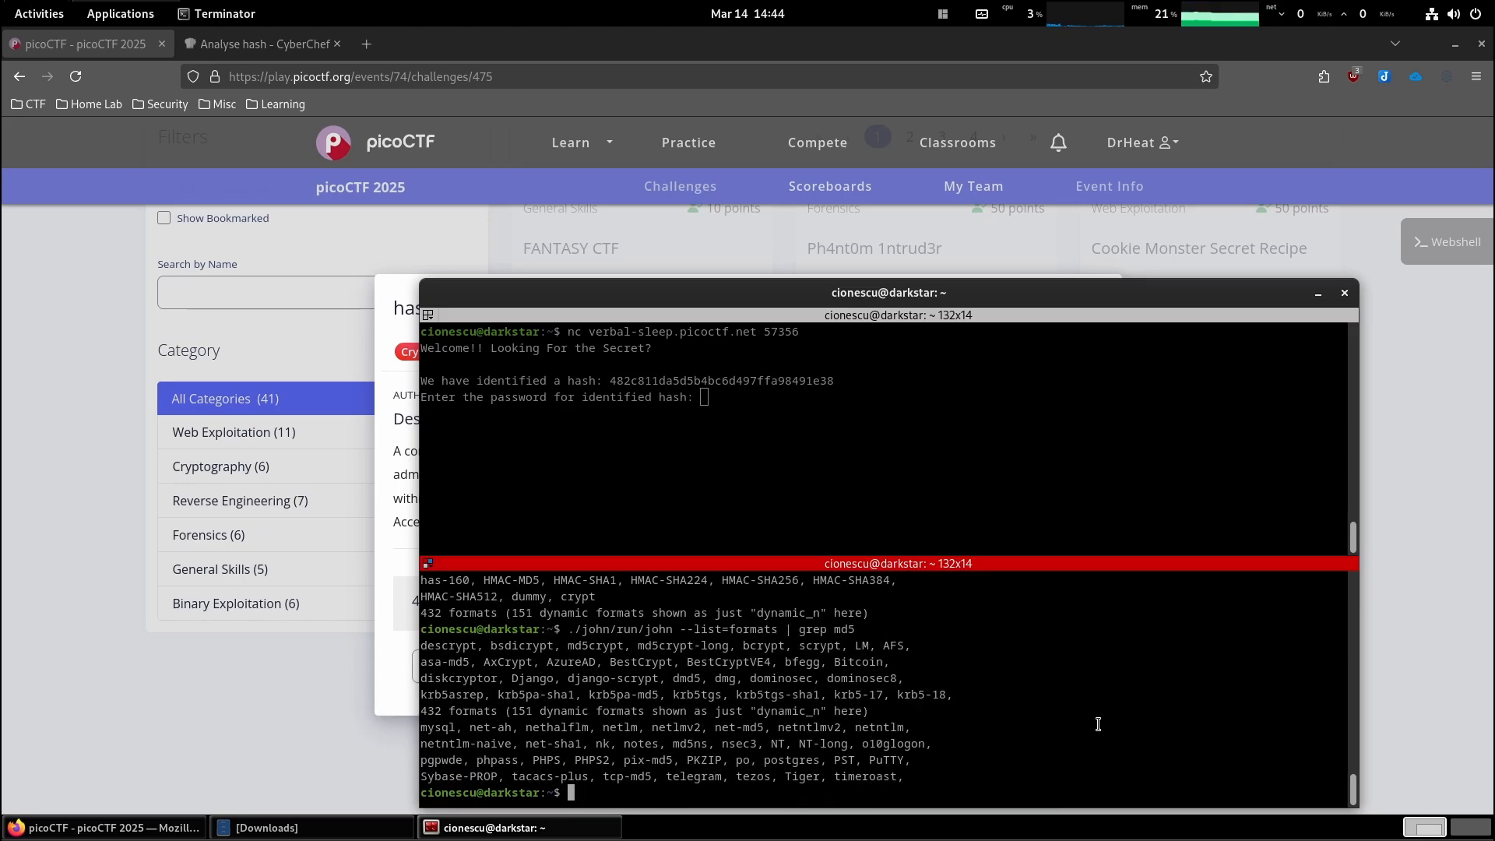
pyautogui.moveTo(848, 742)
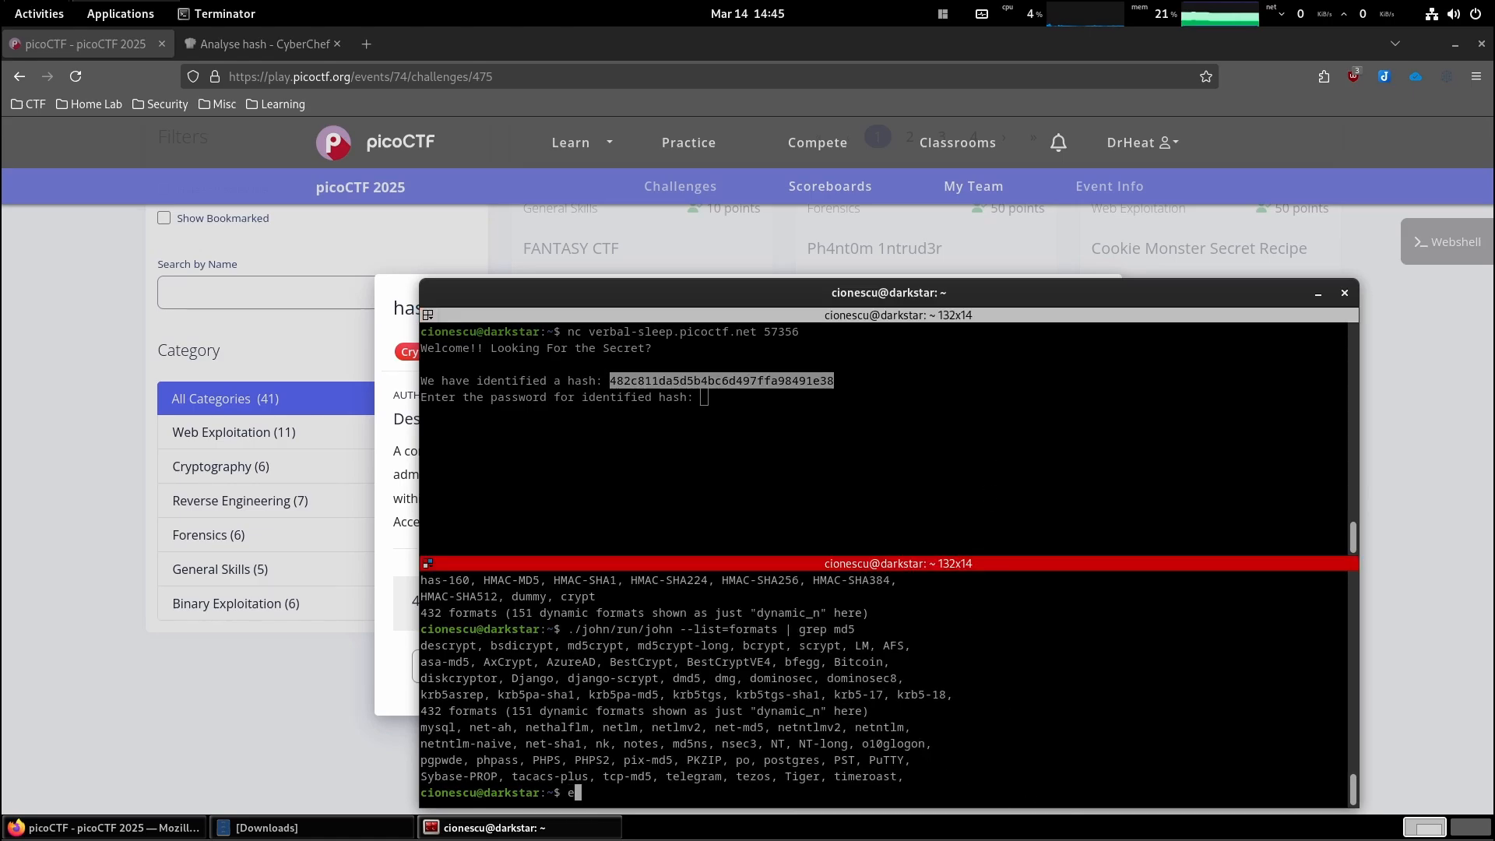
pyautogui.write('cho "')
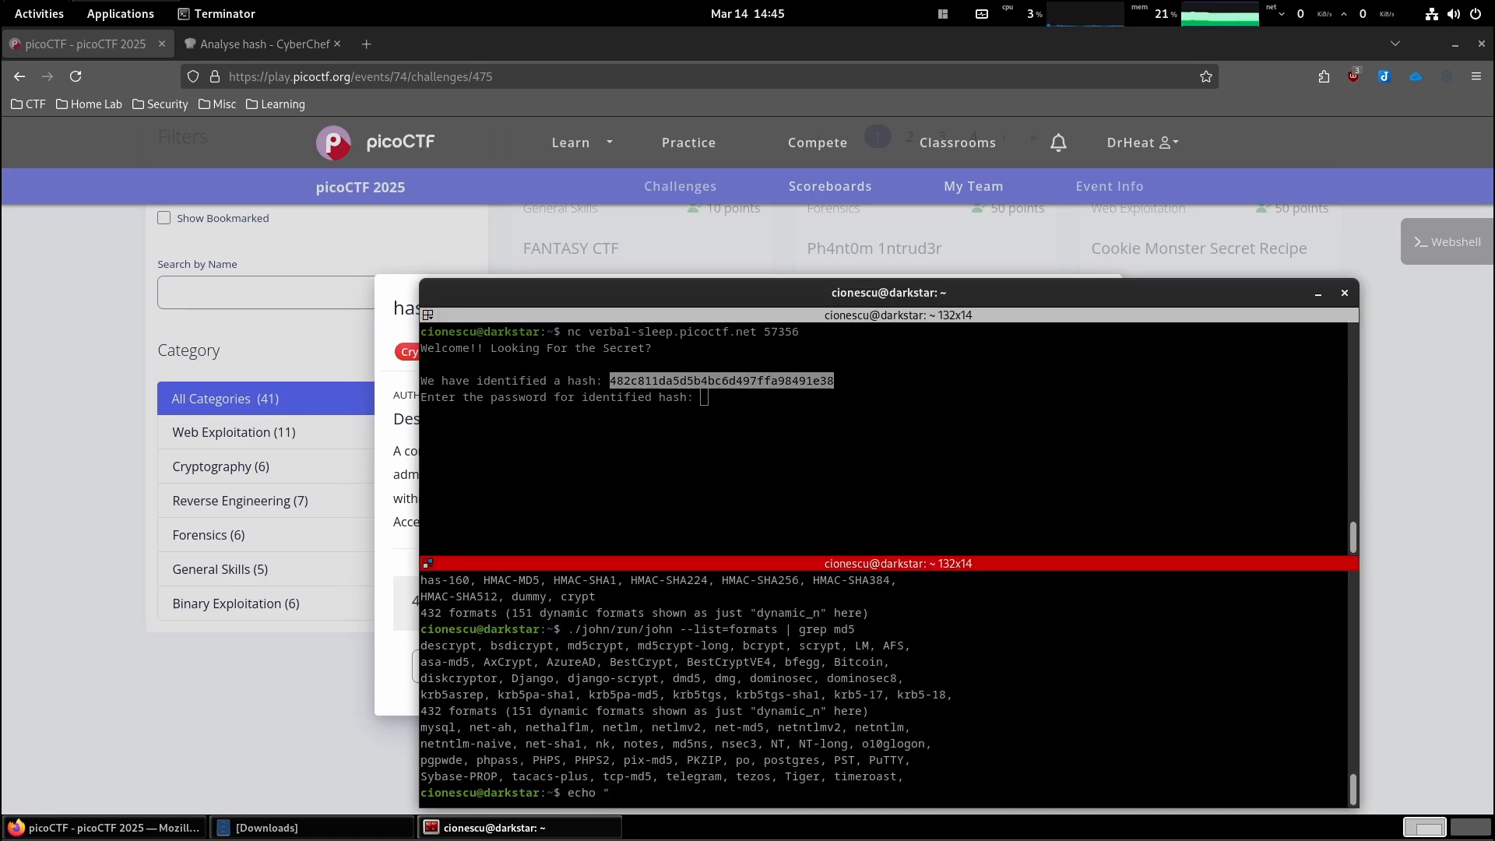
pyautogui.write('482c811da5d5b4bc6d497ffa98491e38" > j')
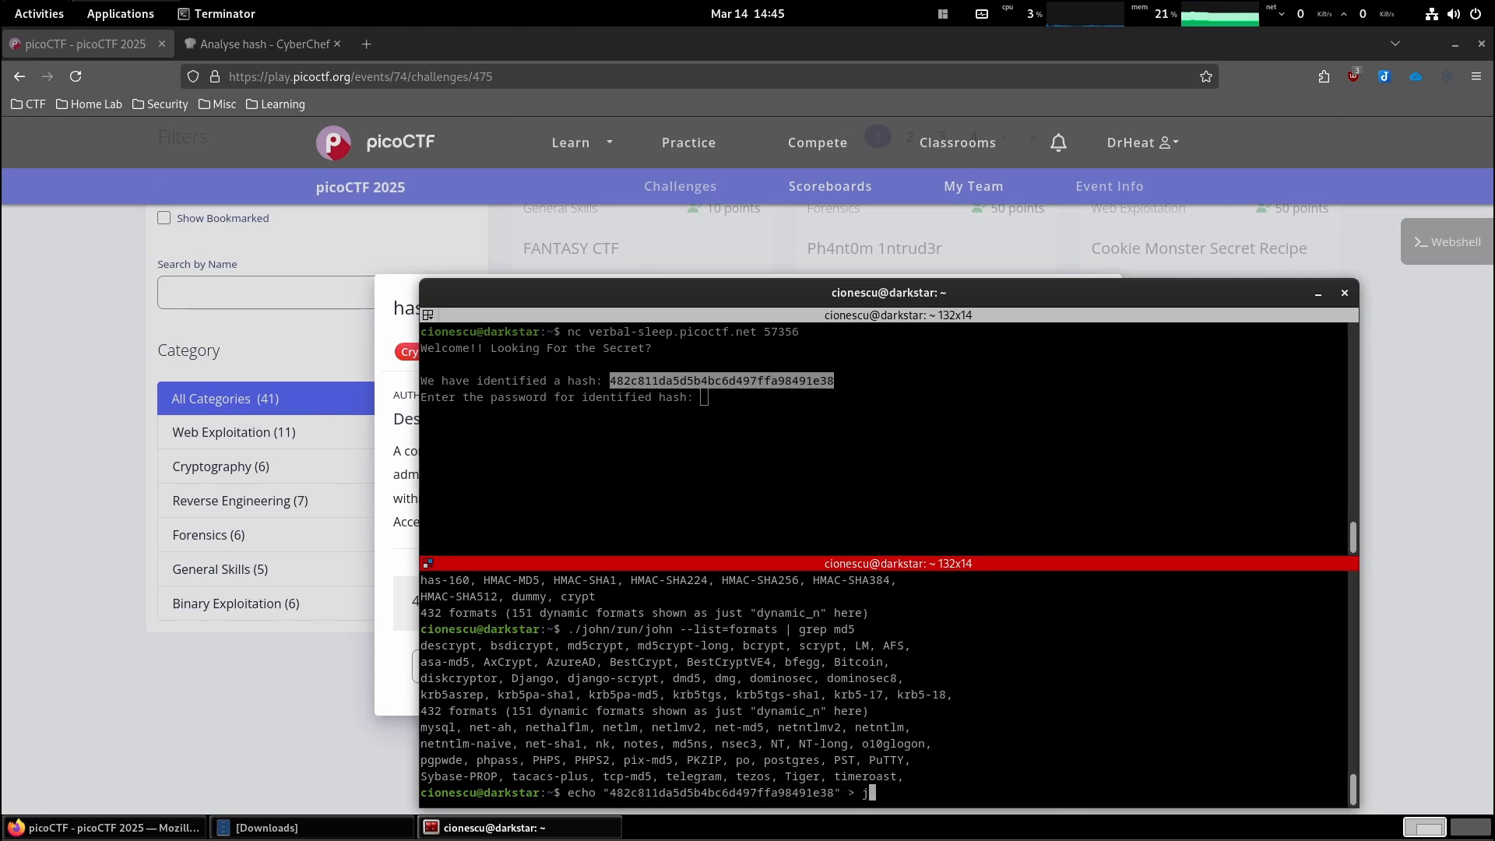
pyautogui.write('hash.txt')
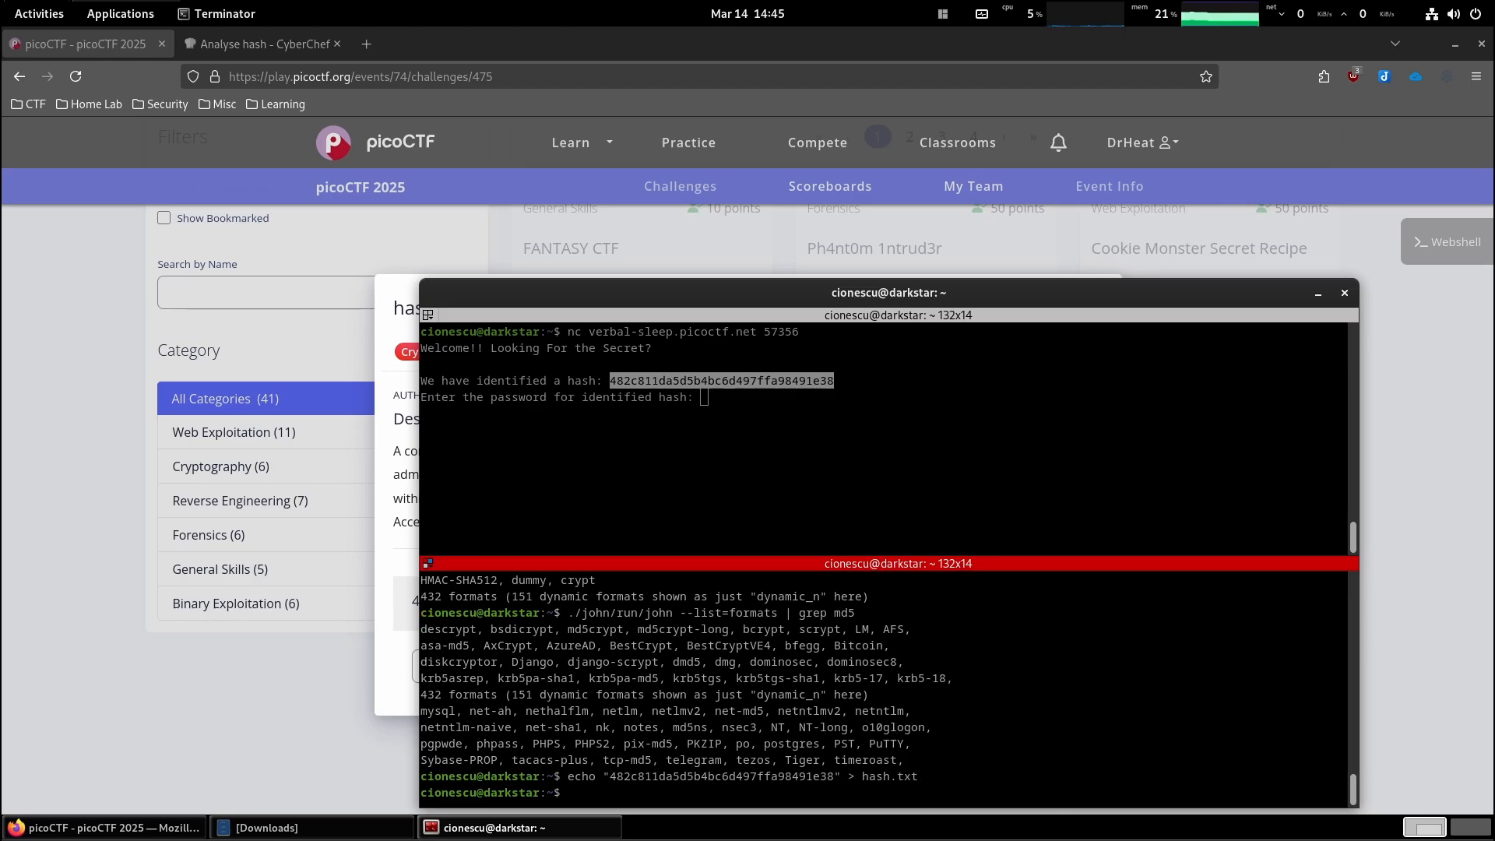
# Crack hash.txt with john --format=raw-md5
pyautogui.write('jo')
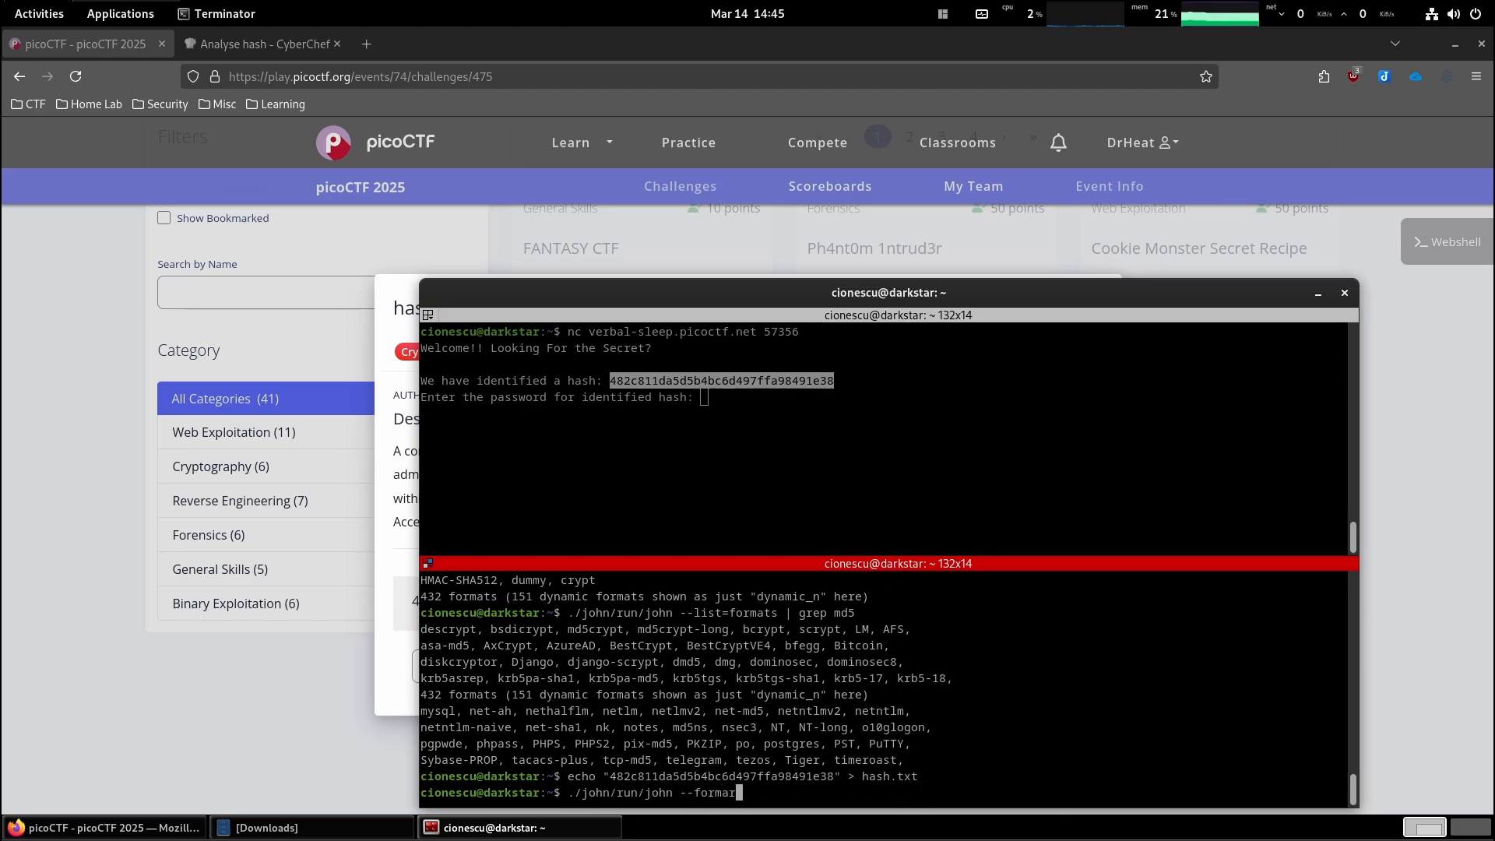
pyautogui.write('=r')
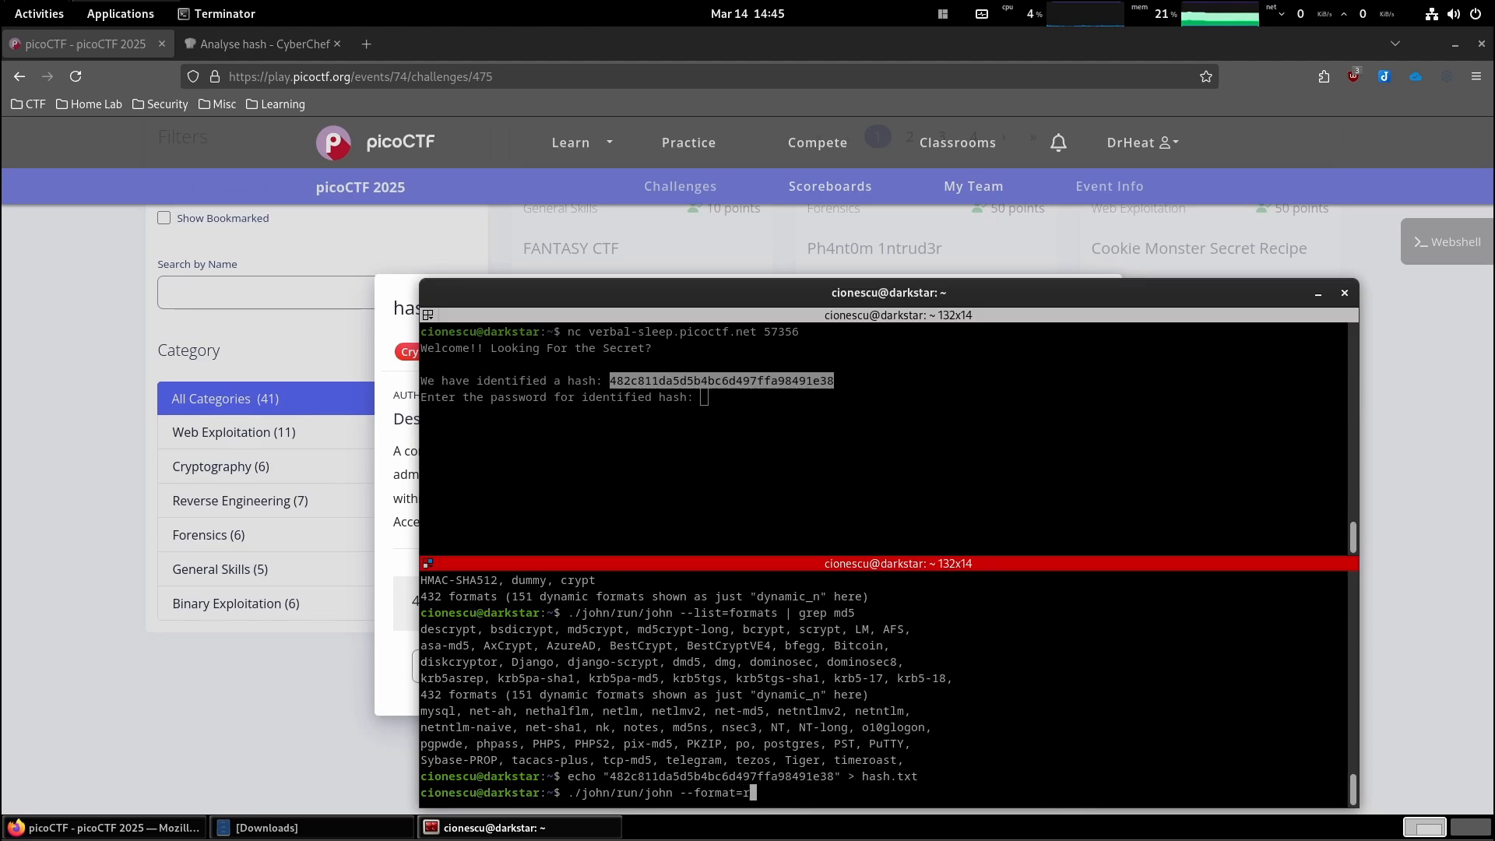
pyautogui.write('aw-md5')
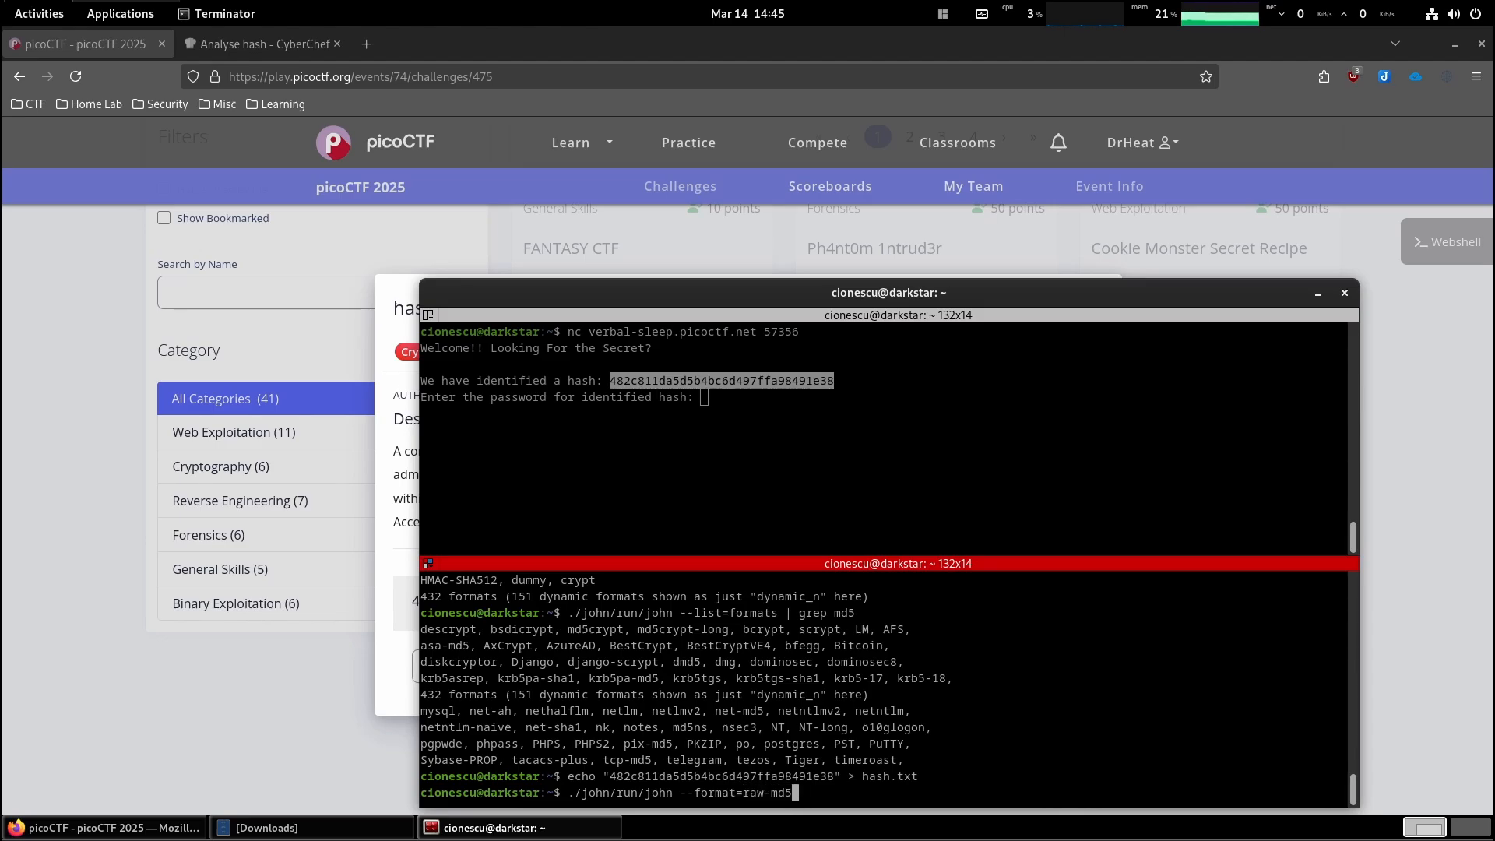
pyautogui.write('hash.txt')
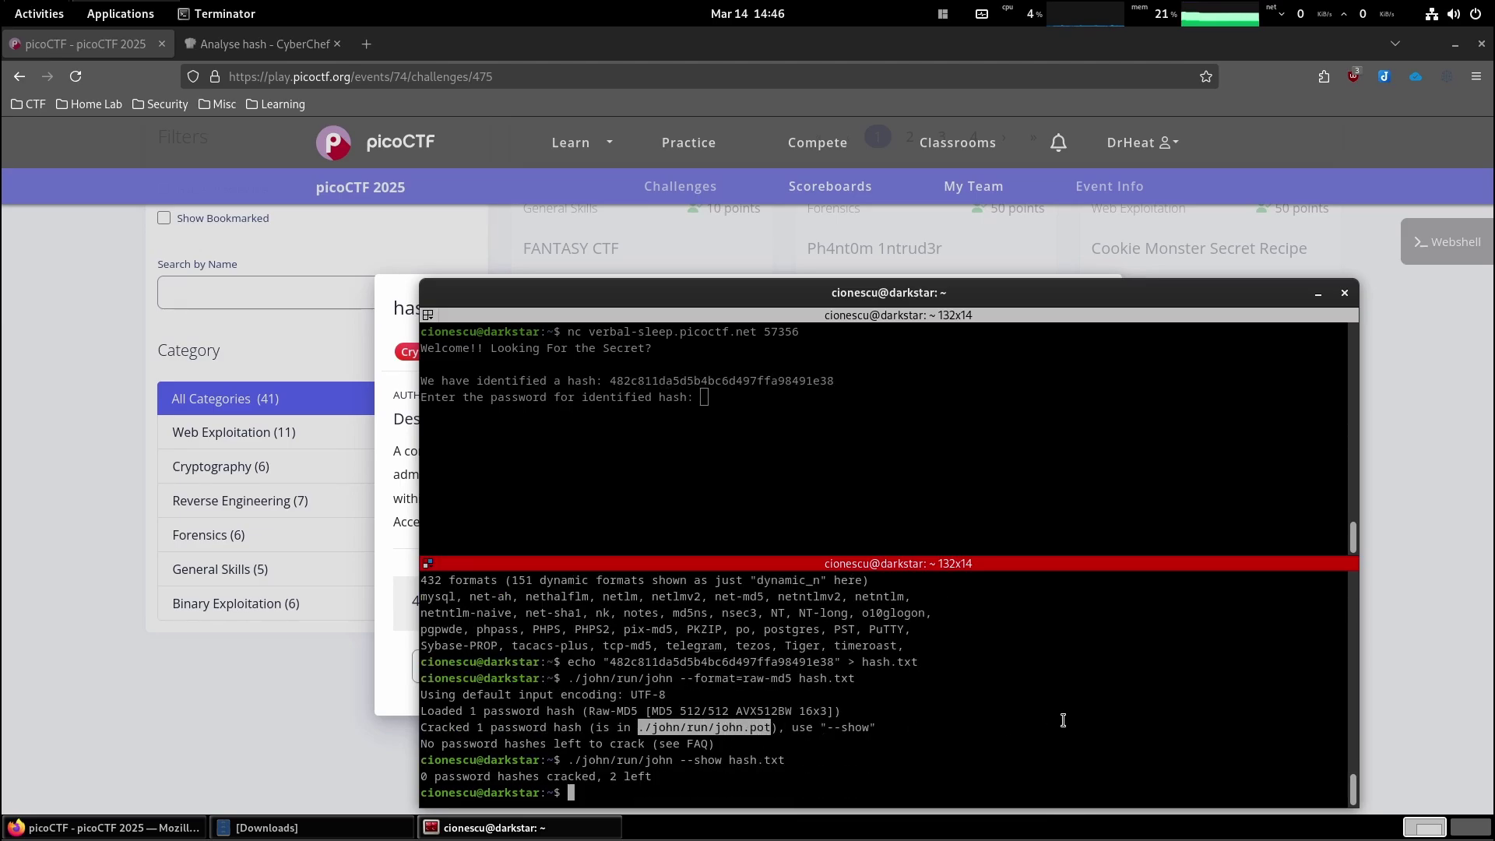
pyautogui.write('cat ./john/run/john.pot')
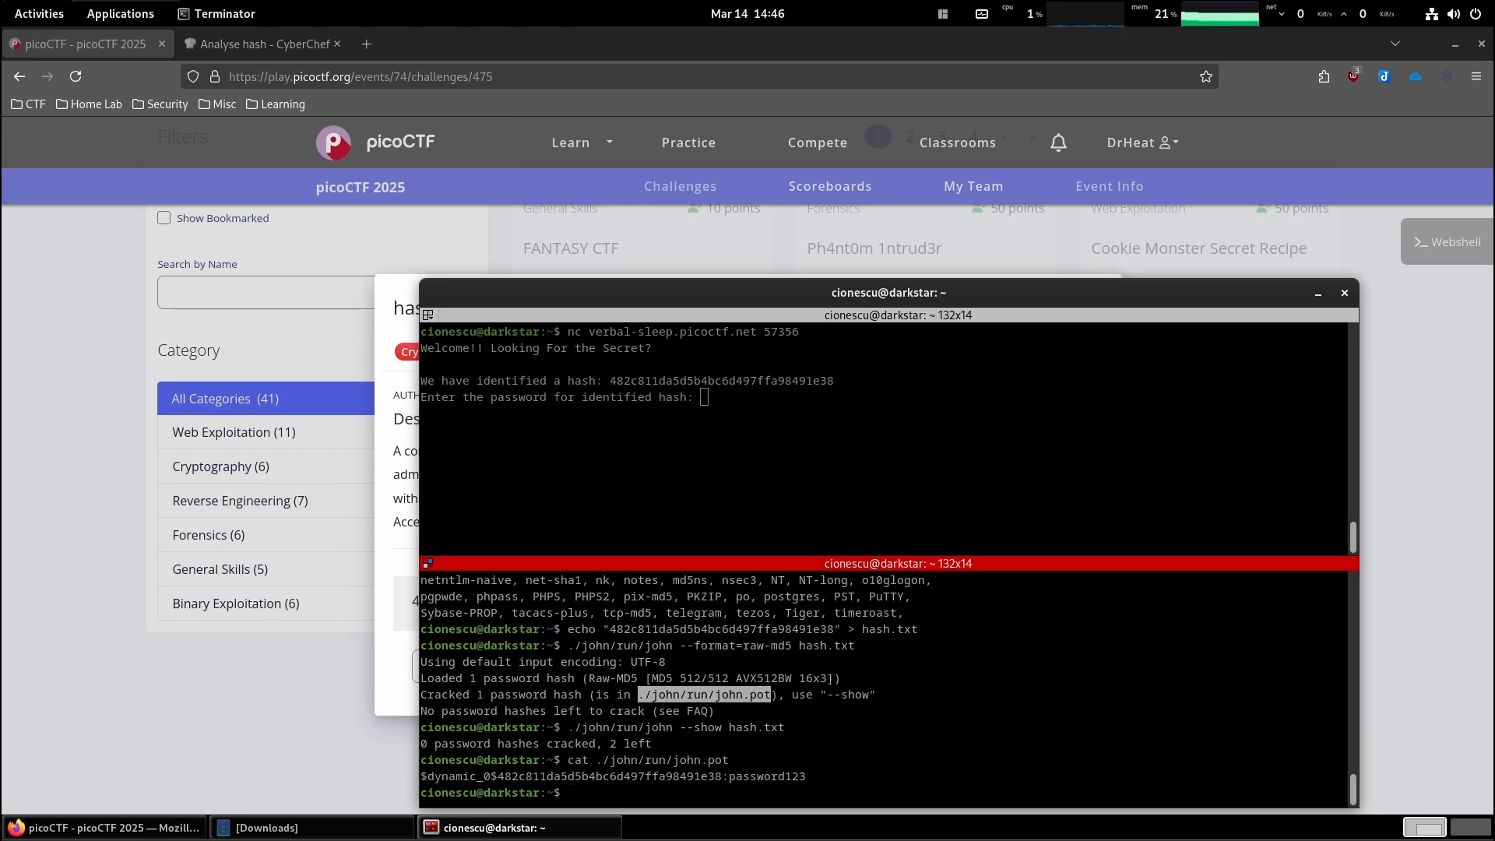
pyautogui.moveTo(495, 775); pyautogui.dragTo(805, 776)
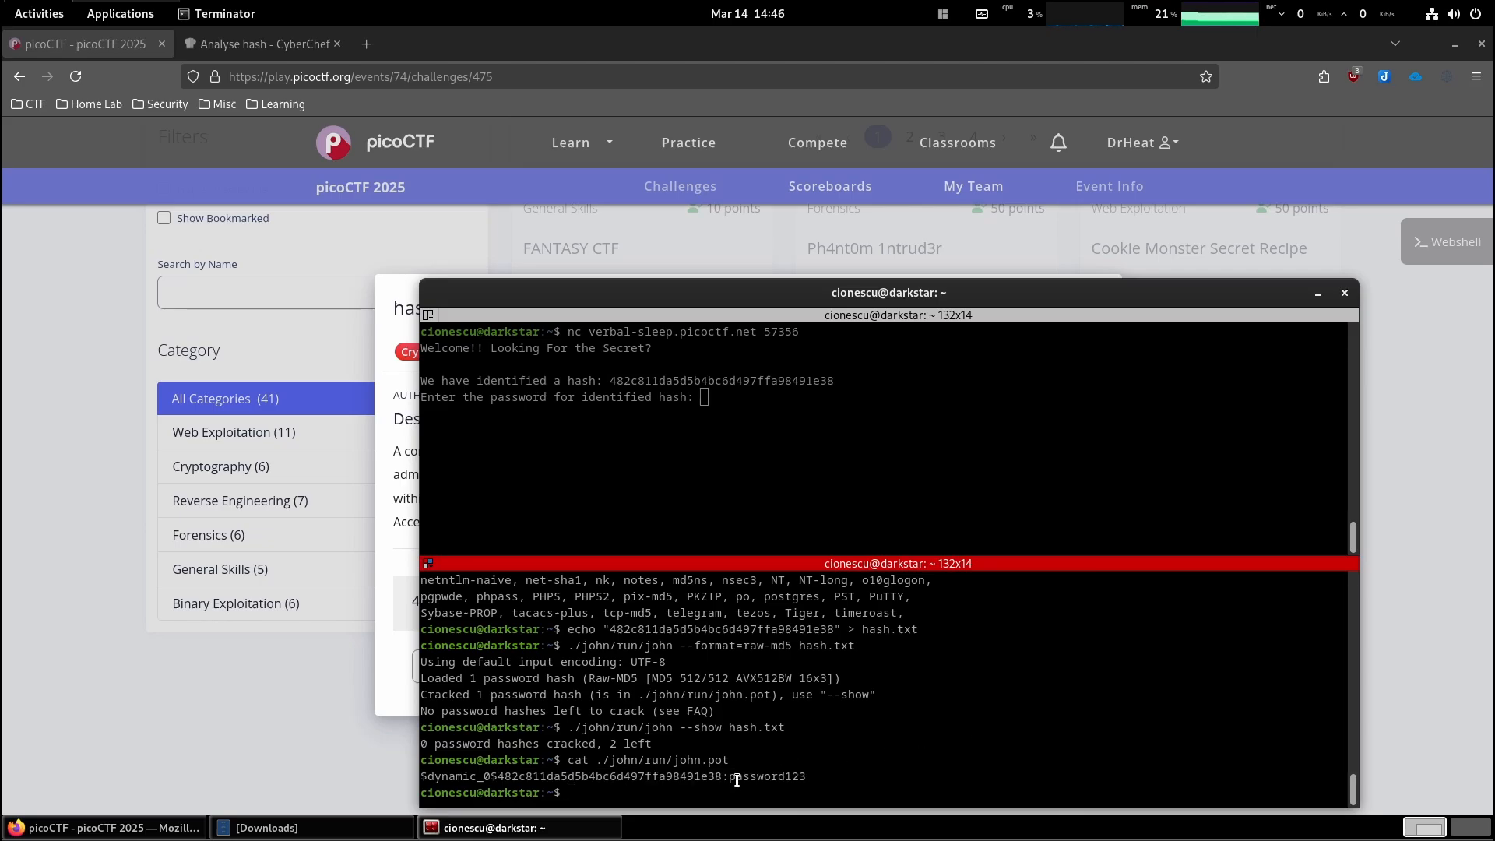
pyautogui.doubleClick(768, 776)
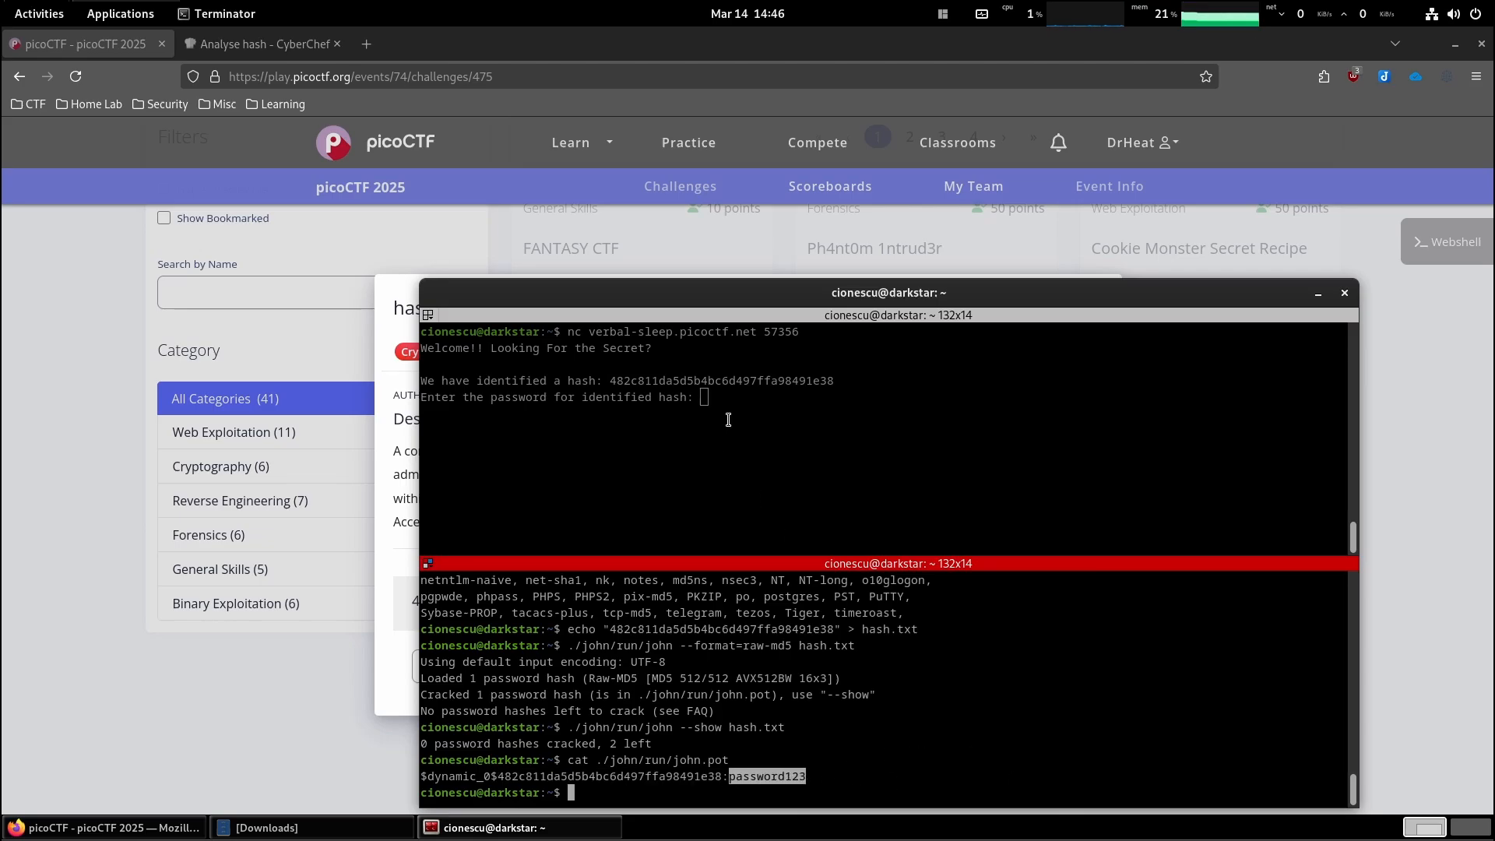
pyautogui.write('password123')
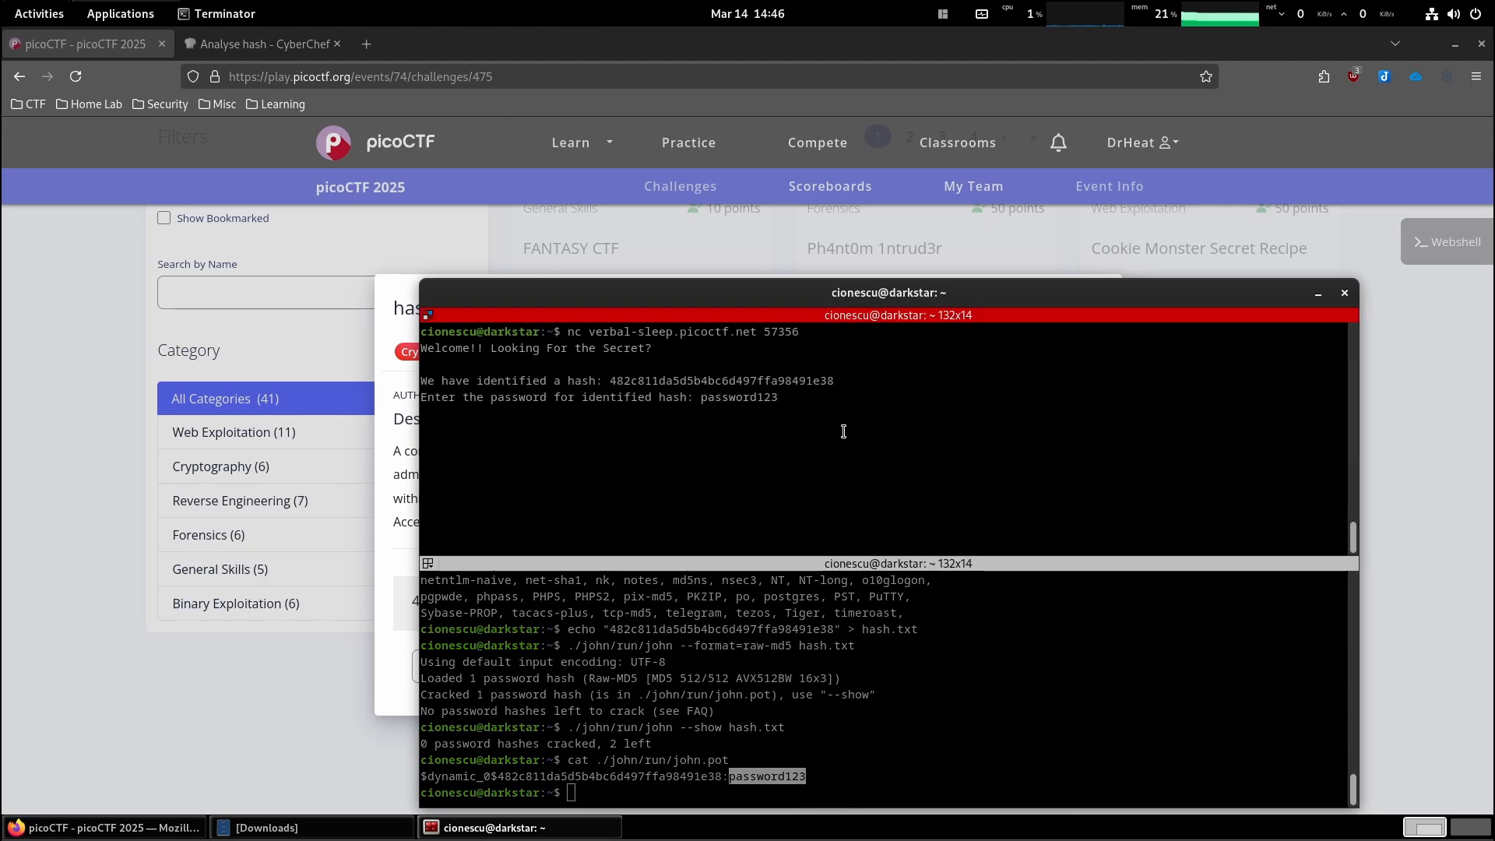
pyautogui.press('Return')
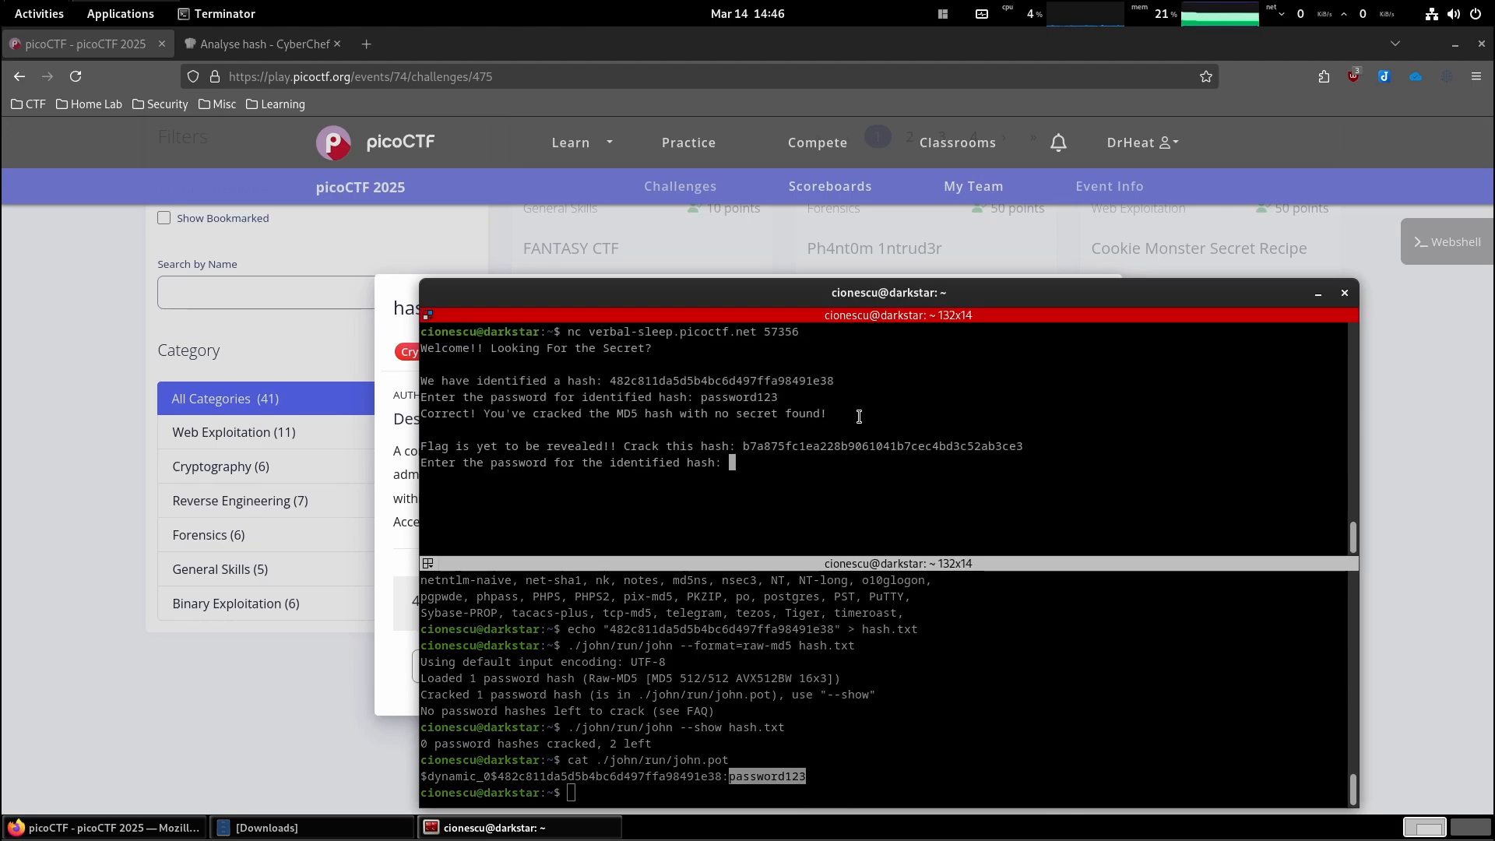
pyautogui.moveTo(607, 448)
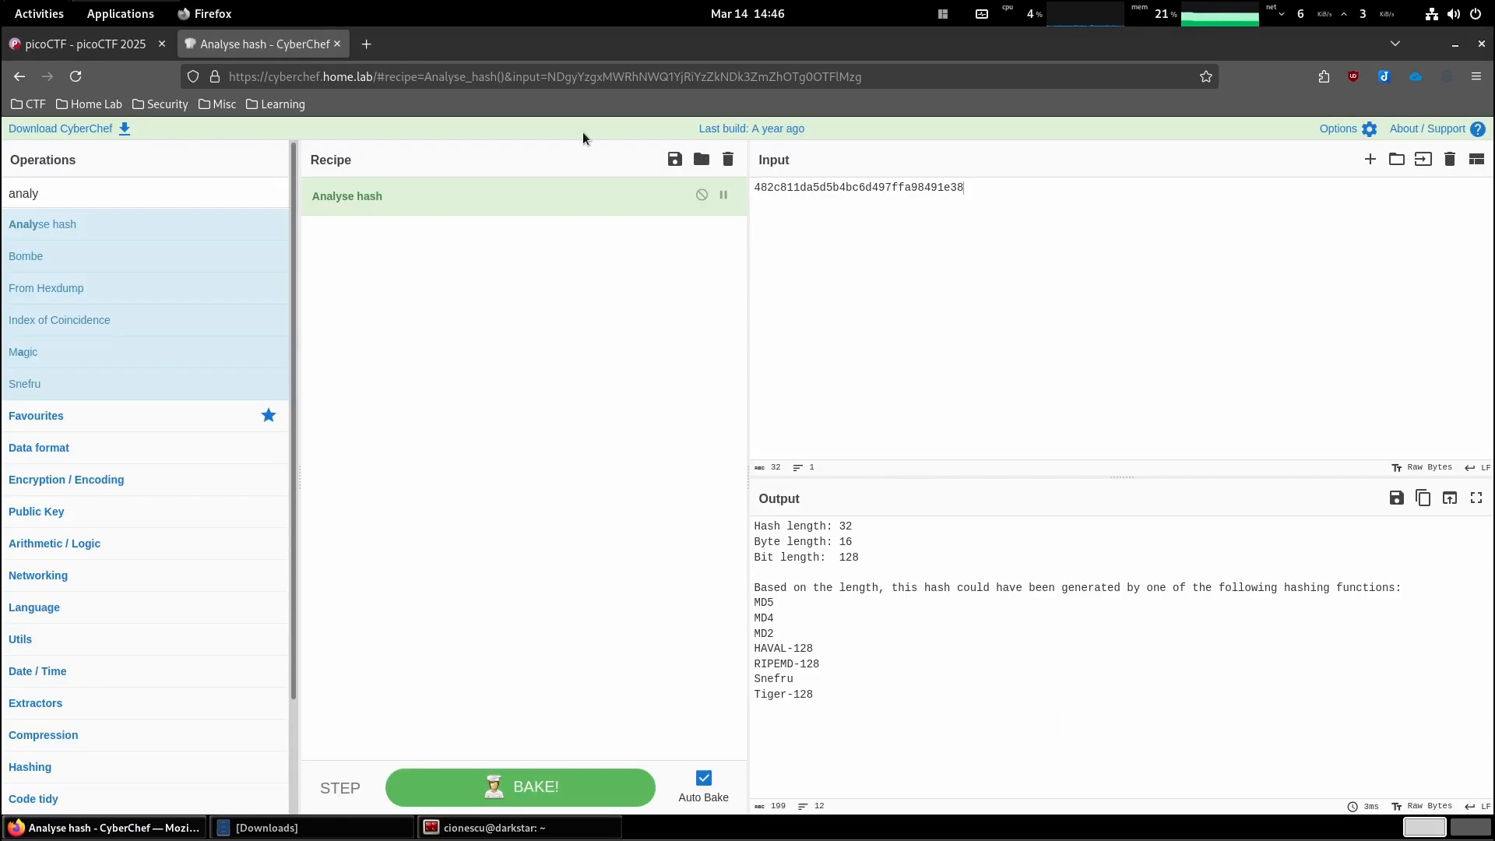
pyautogui.write('b7a875fc1ea228b9061041b7cec4bd3c52ab3ce3')
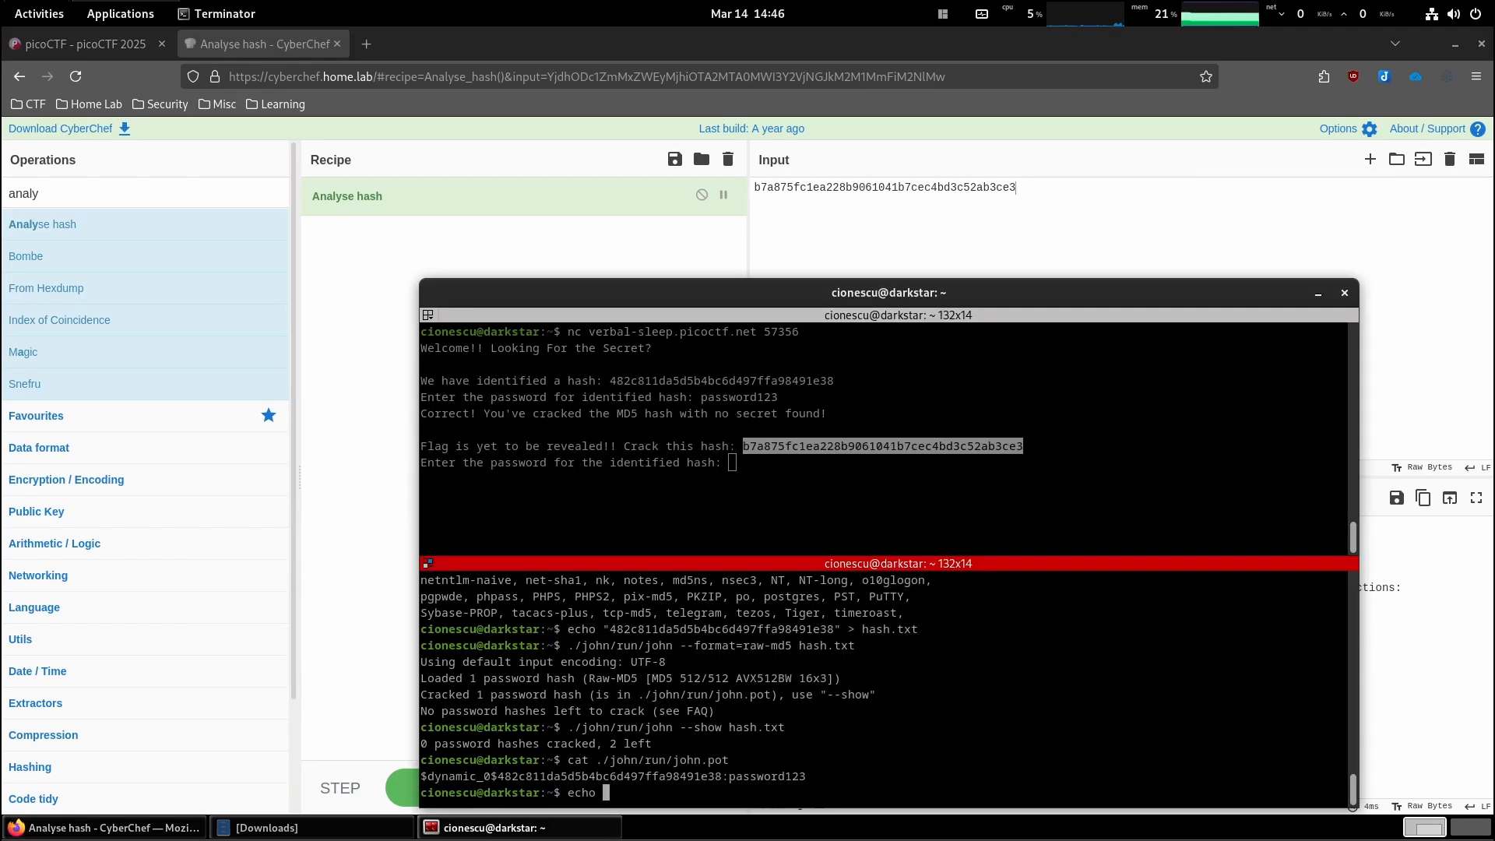
pyautogui.write('"b7a875fc1ea228b9061041b7cec4bd3c52ab3ce3"')
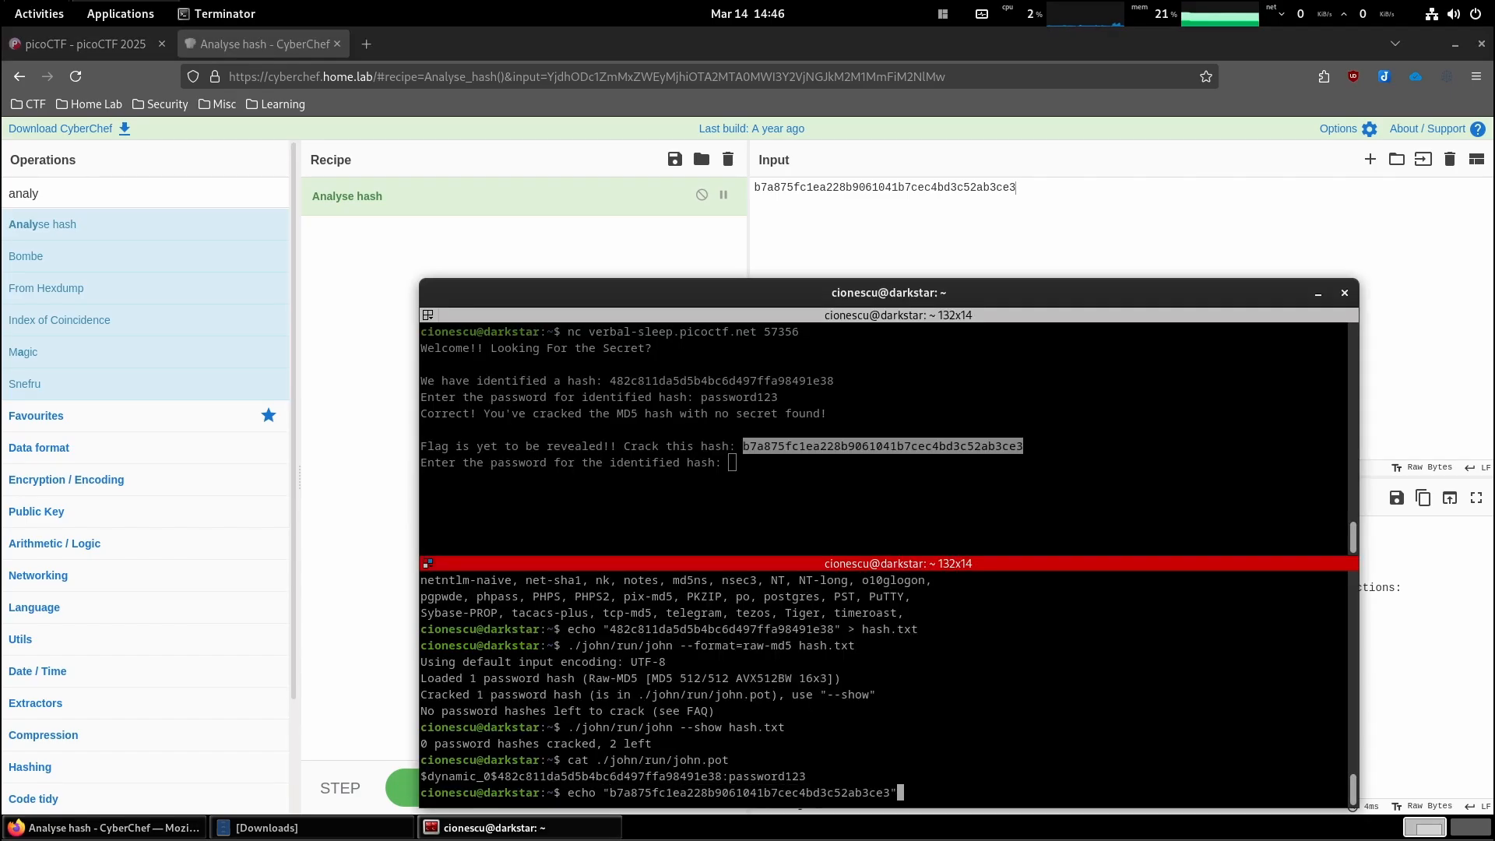
pyautogui.write('> hash2.txt')
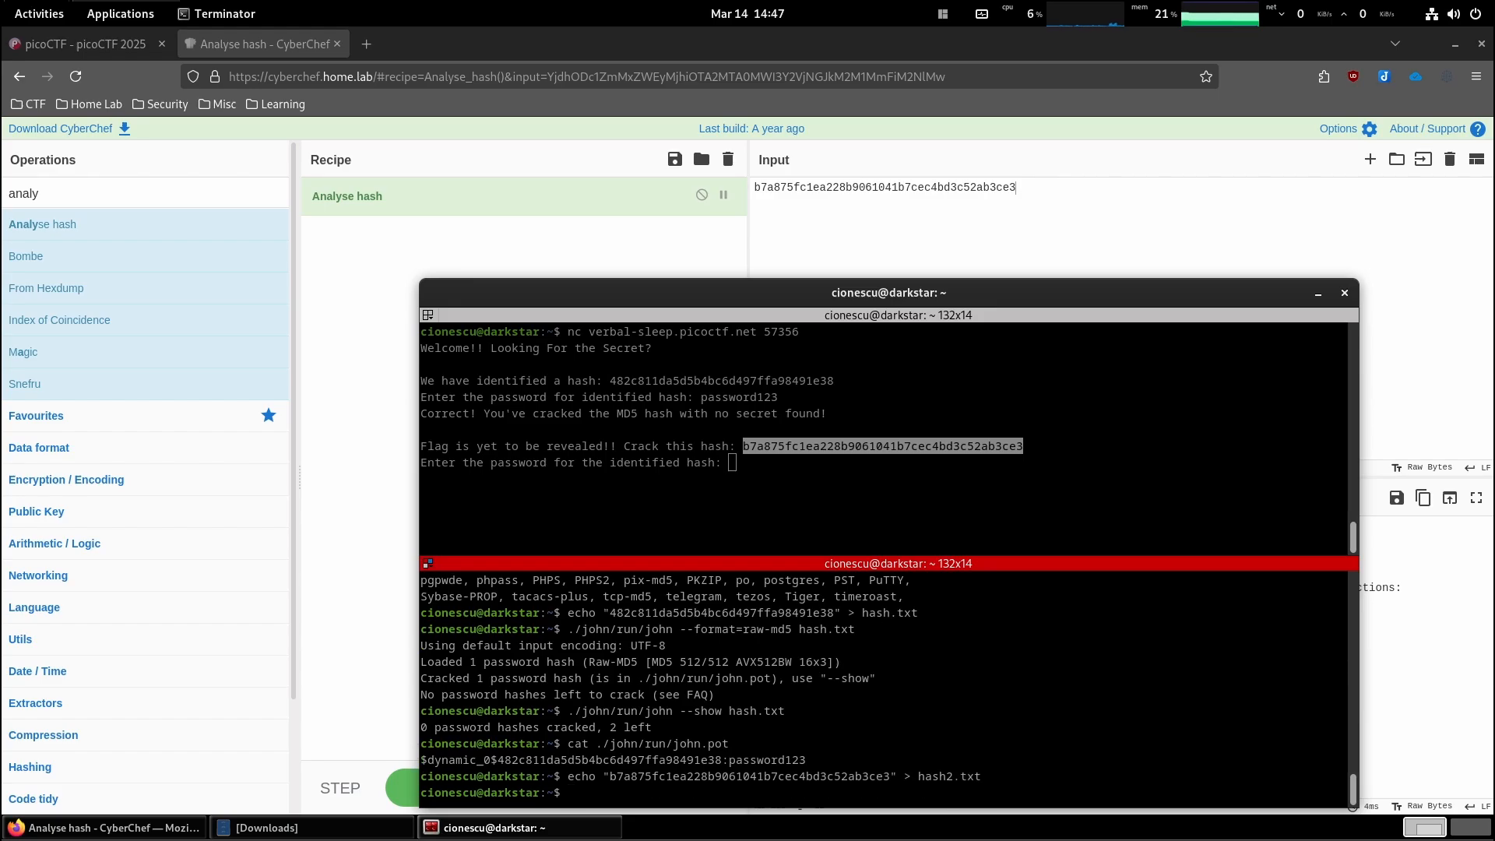
pyautogui.write('./john/run/john --show hash.txt')
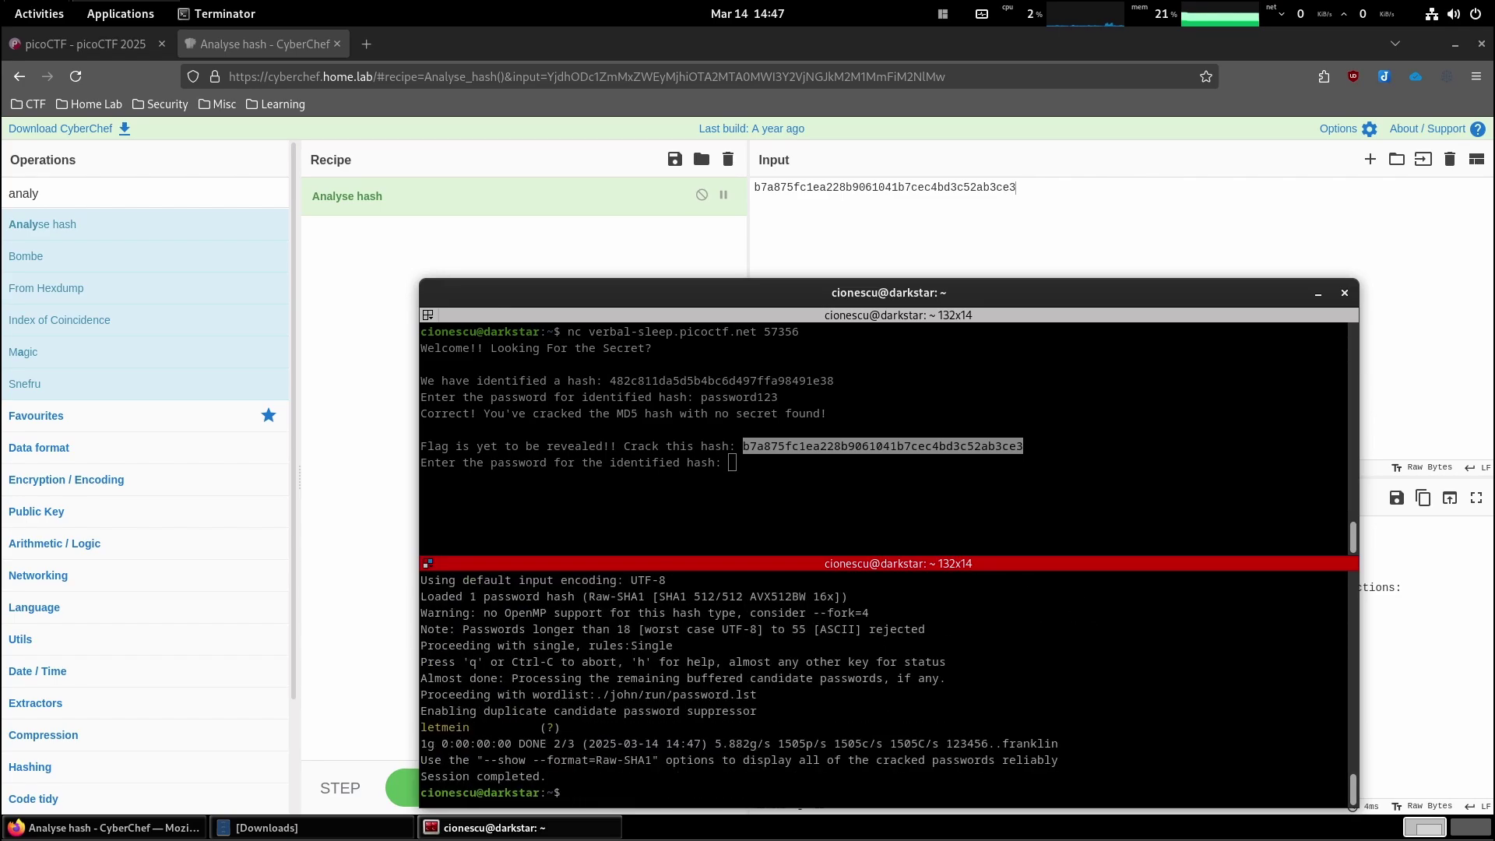
pyautogui.moveTo(533, 742)
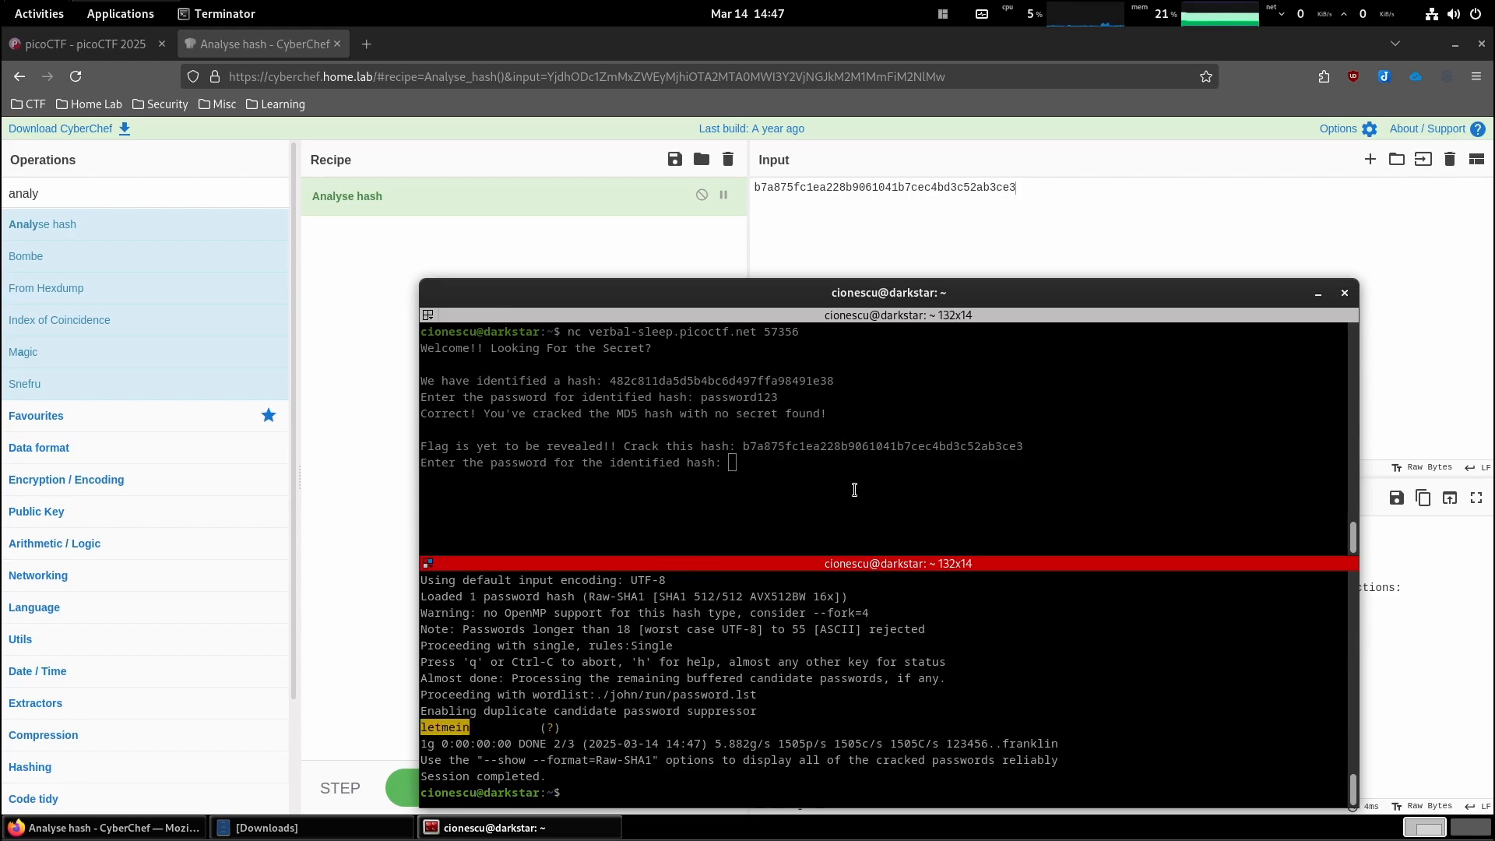
pyautogui.write('letmein')
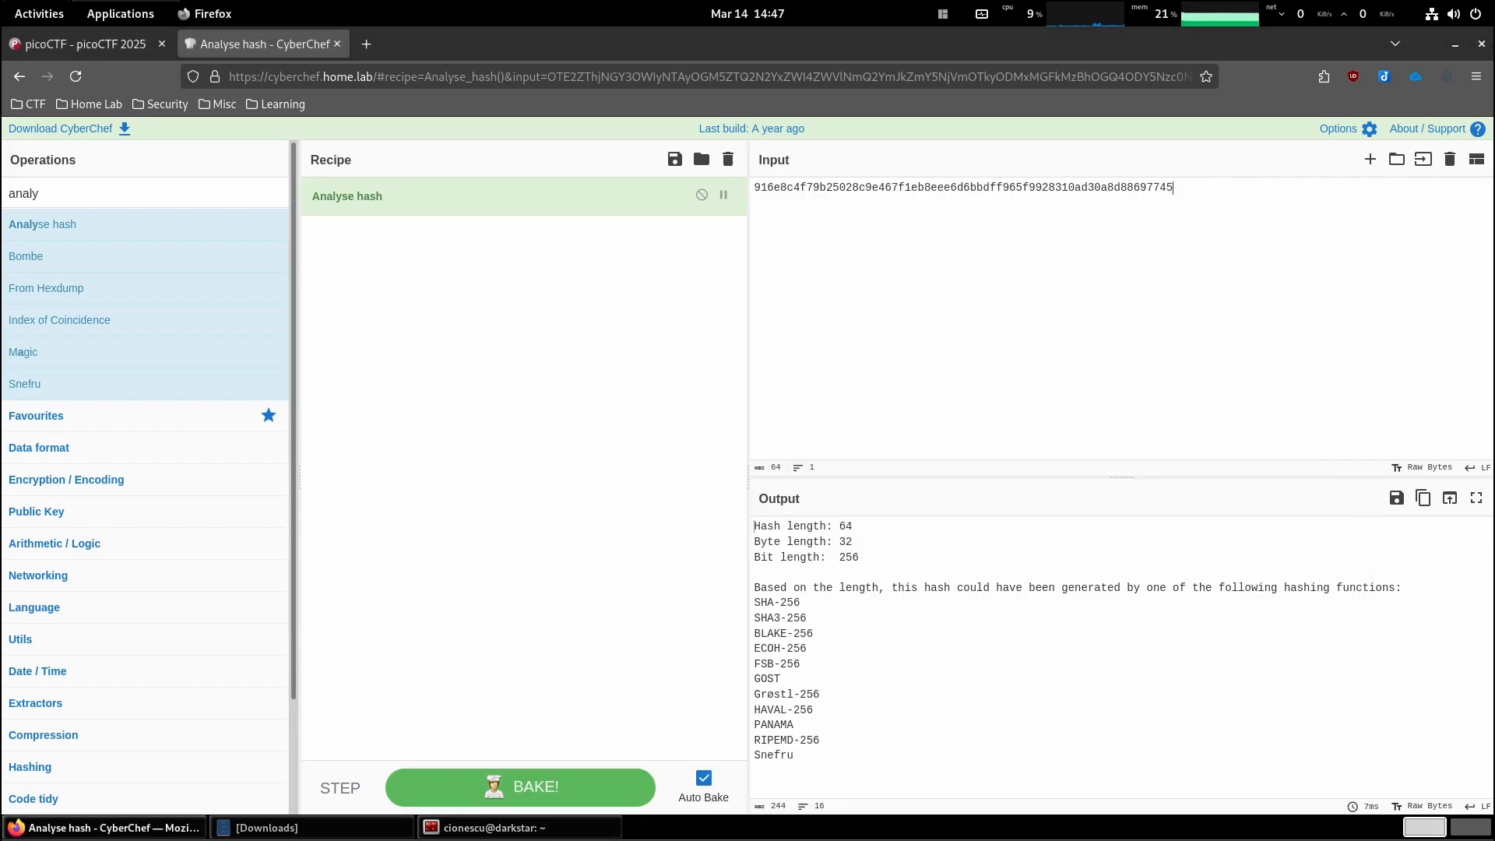
pyautogui.moveTo(810, 605)
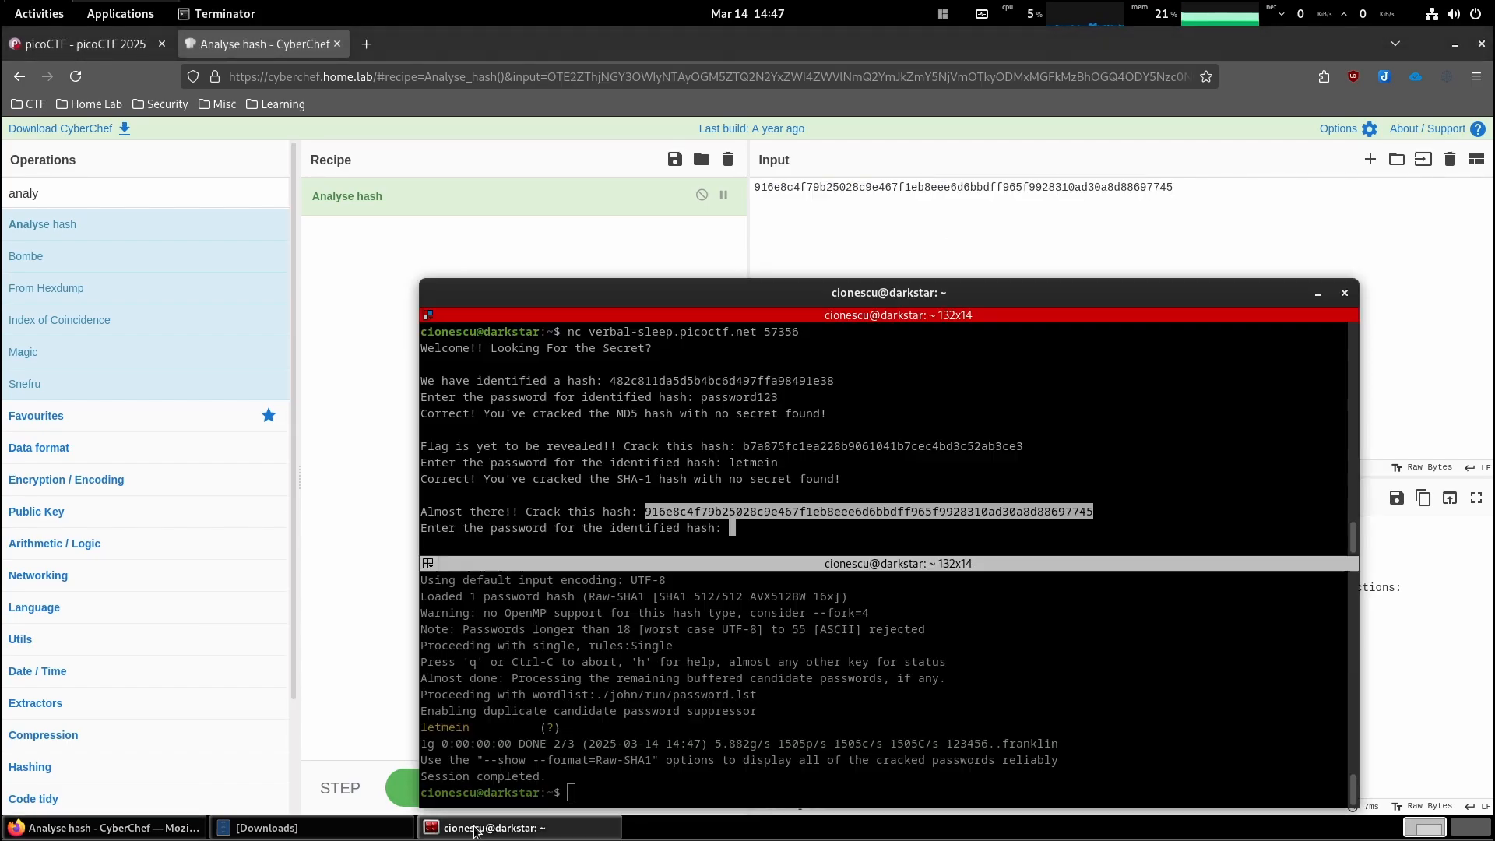
# Write the 916e8c… hash to hash3.txt and run john --format=Raw-SHA256 on it
pyautogui.click(786, 705)
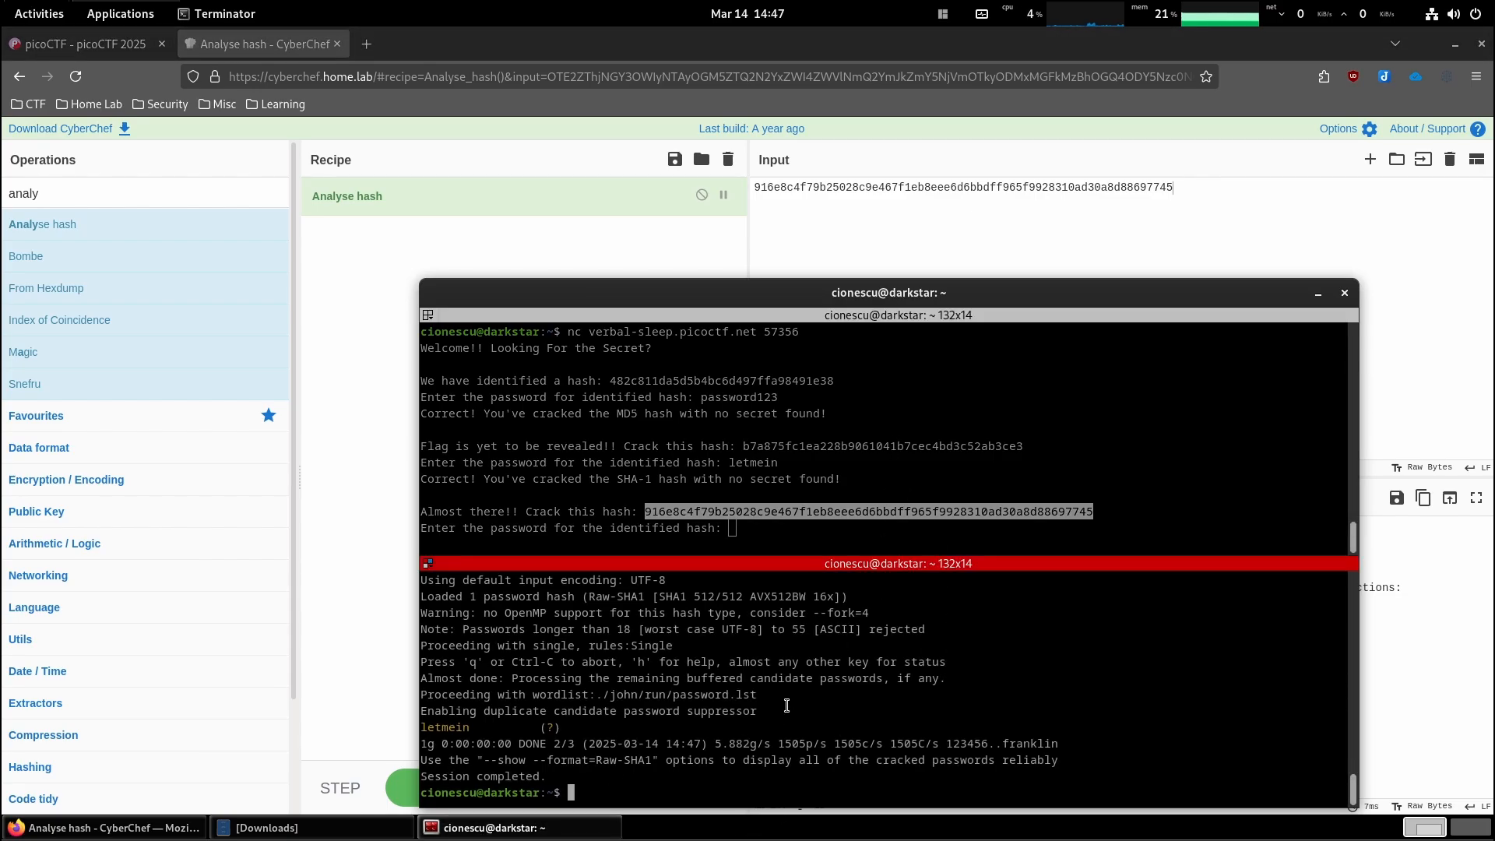
pyautogui.write('echo "')
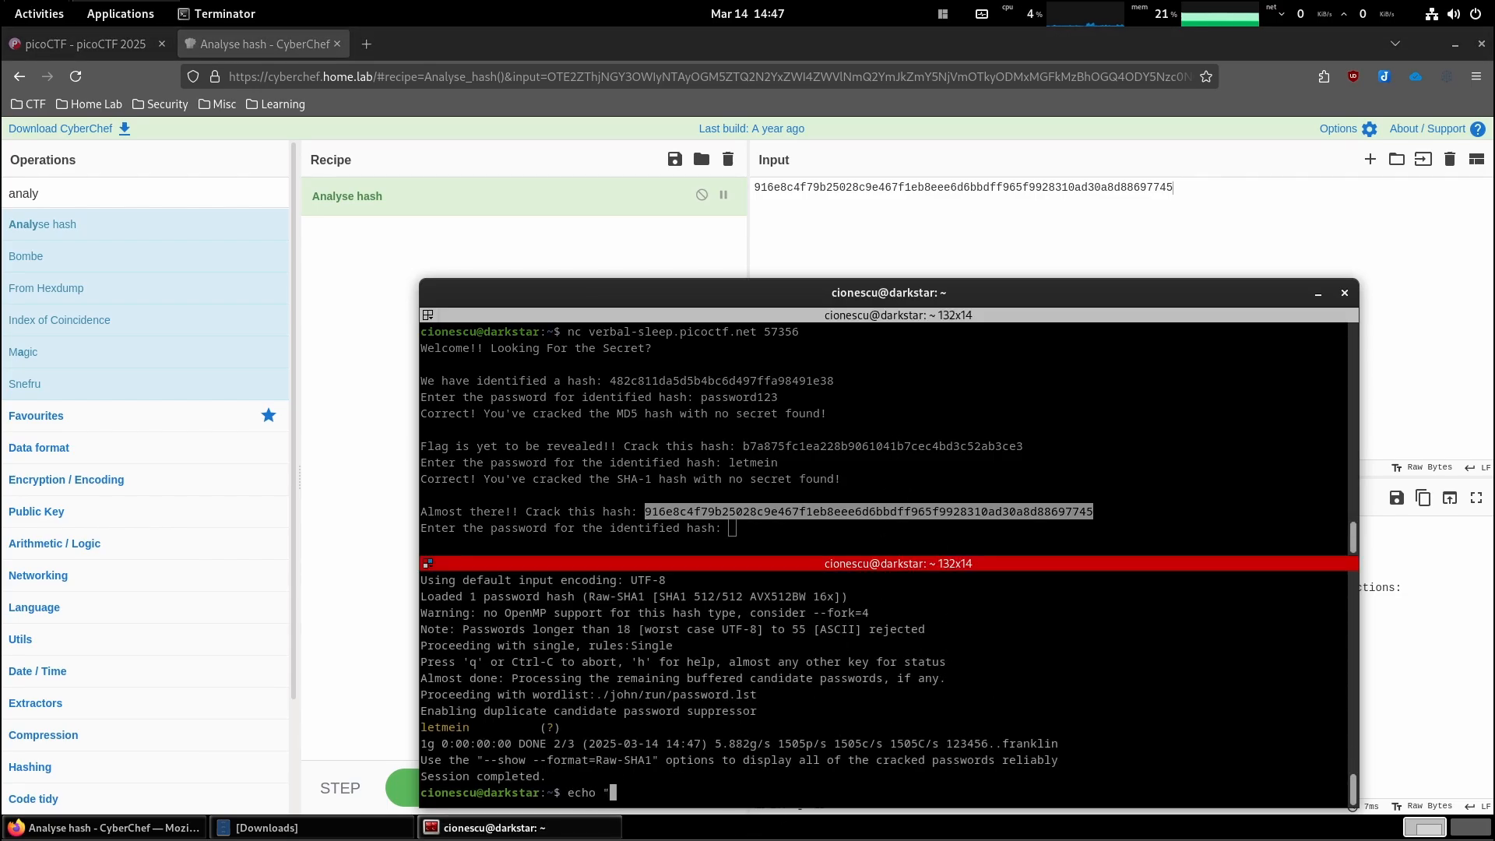
pyautogui.write('916e8c4f79b25028c9e467f1eb8eee6d6bbdff965f9928310ad30a8d88697745"')
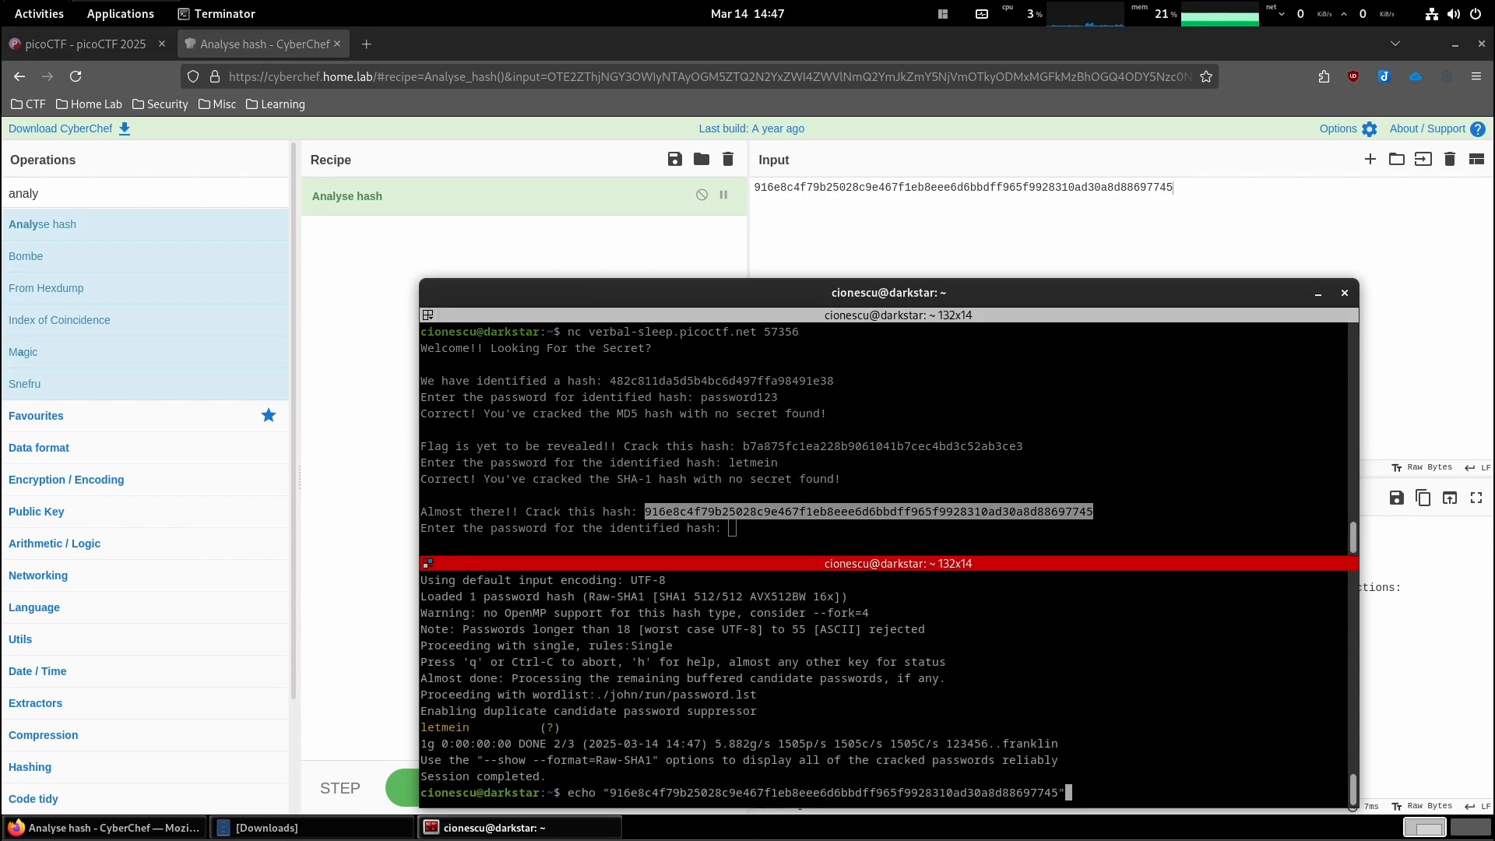
pyautogui.write('>')
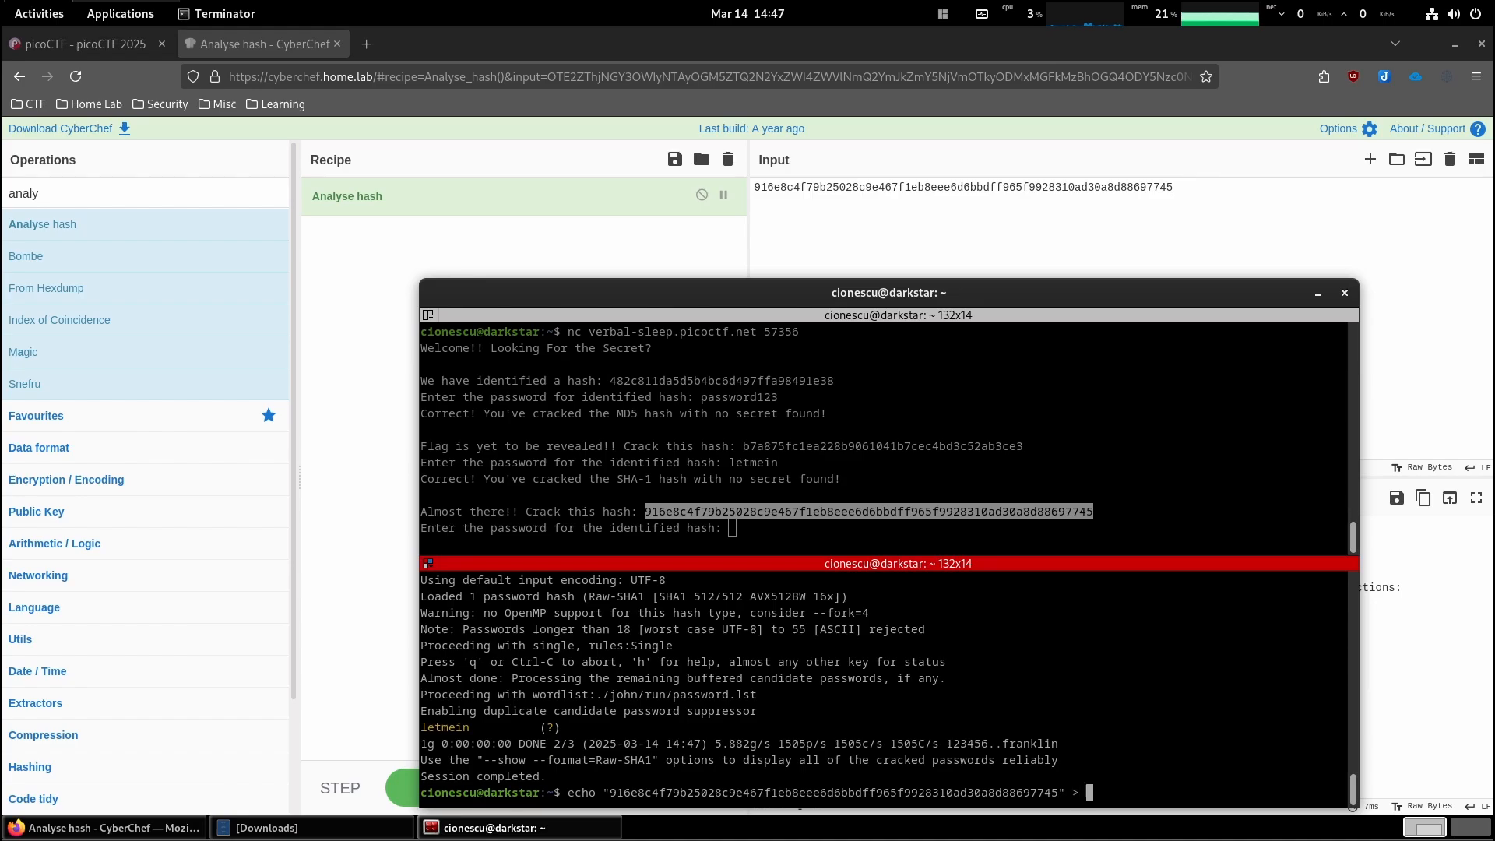
pyautogui.write('hash3.txt')
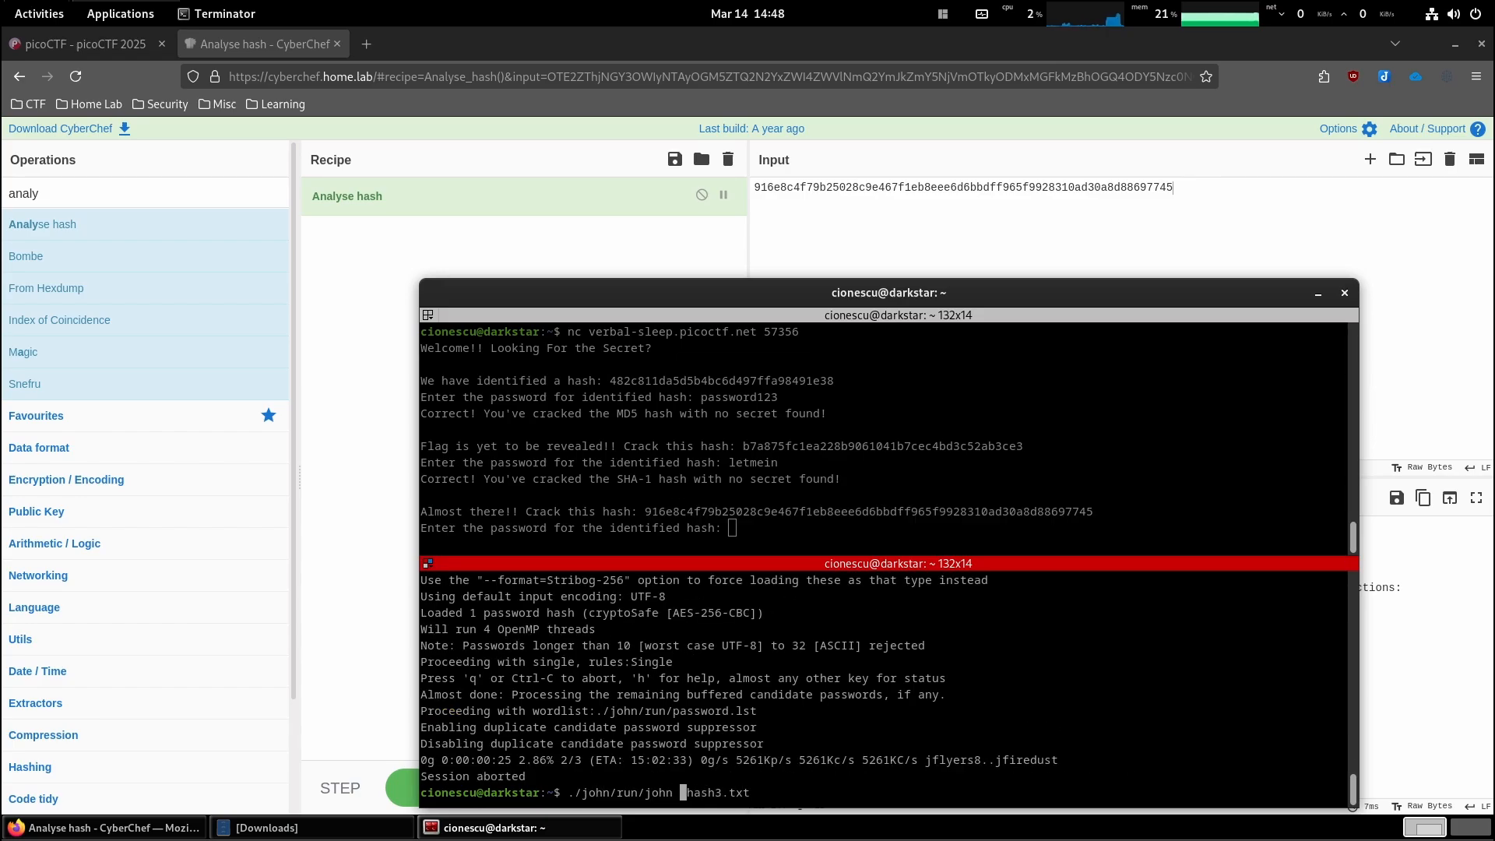
pyautogui.write('--format=Raw-SHA256')
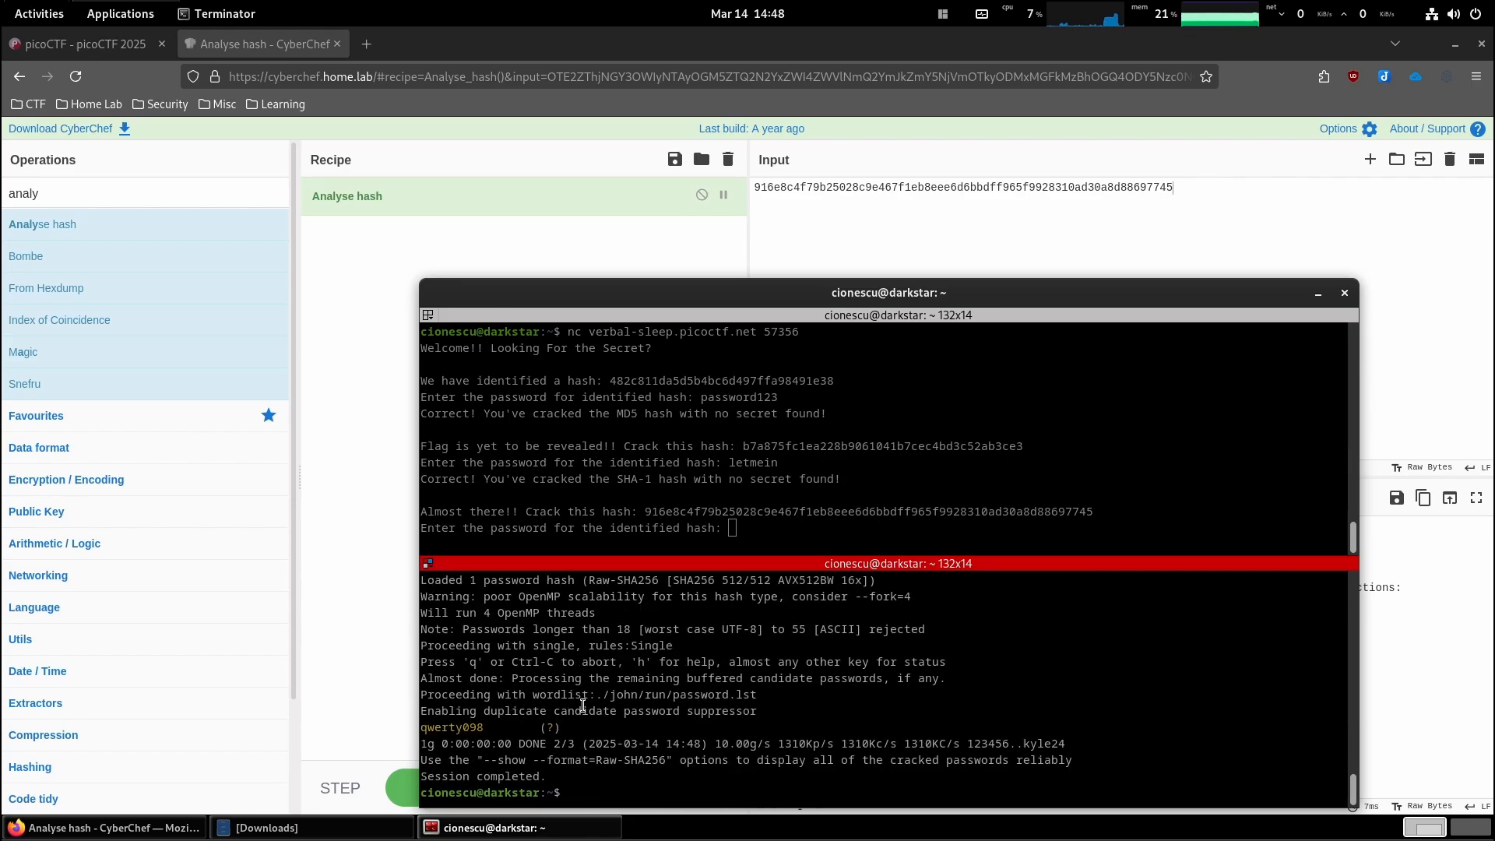
pyautogui.doubleClick(450, 727)
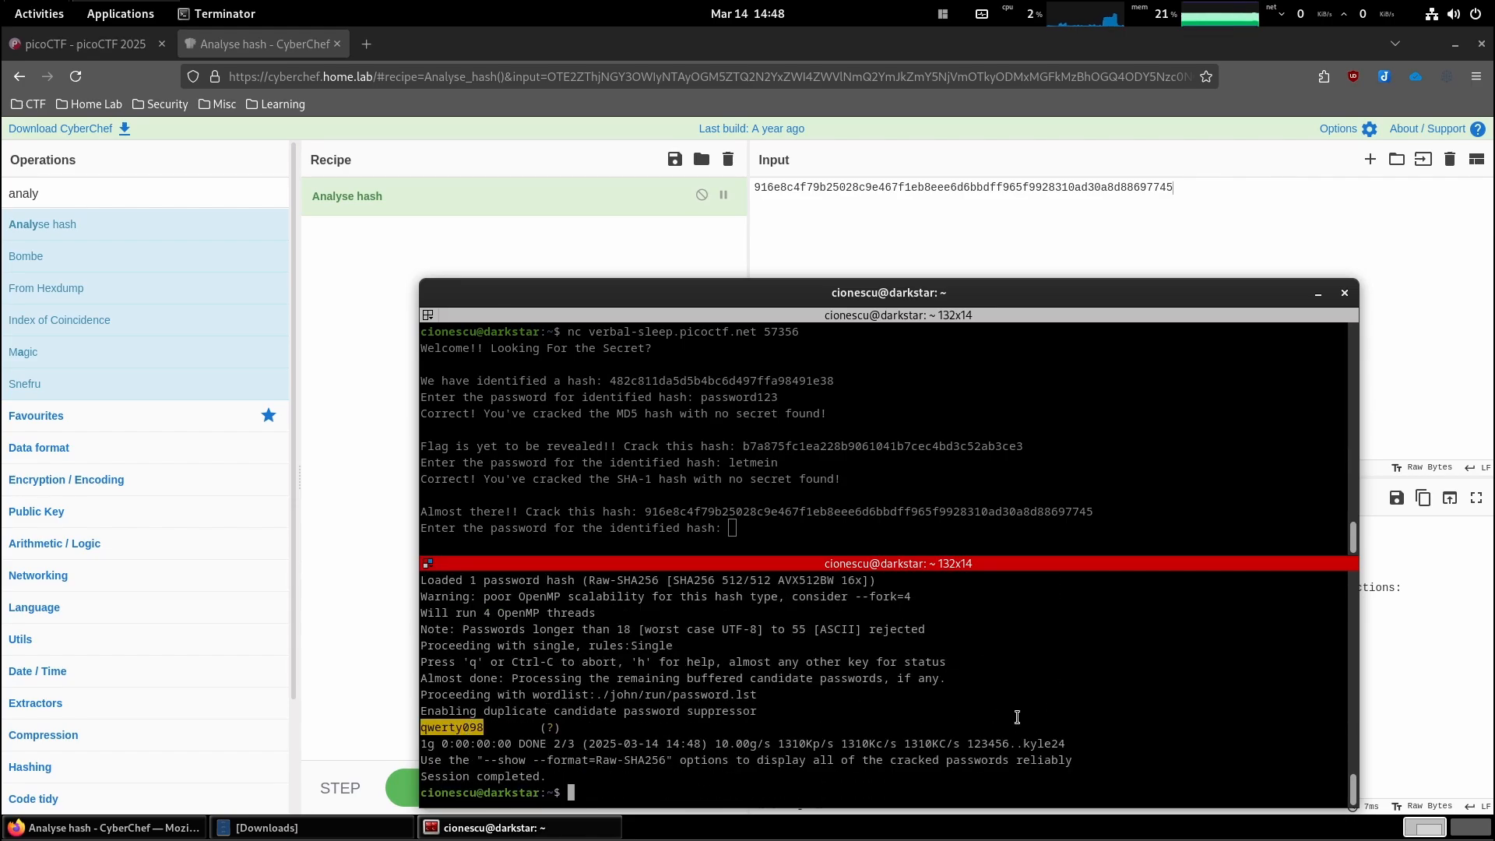
pyautogui.write('qwerty098')
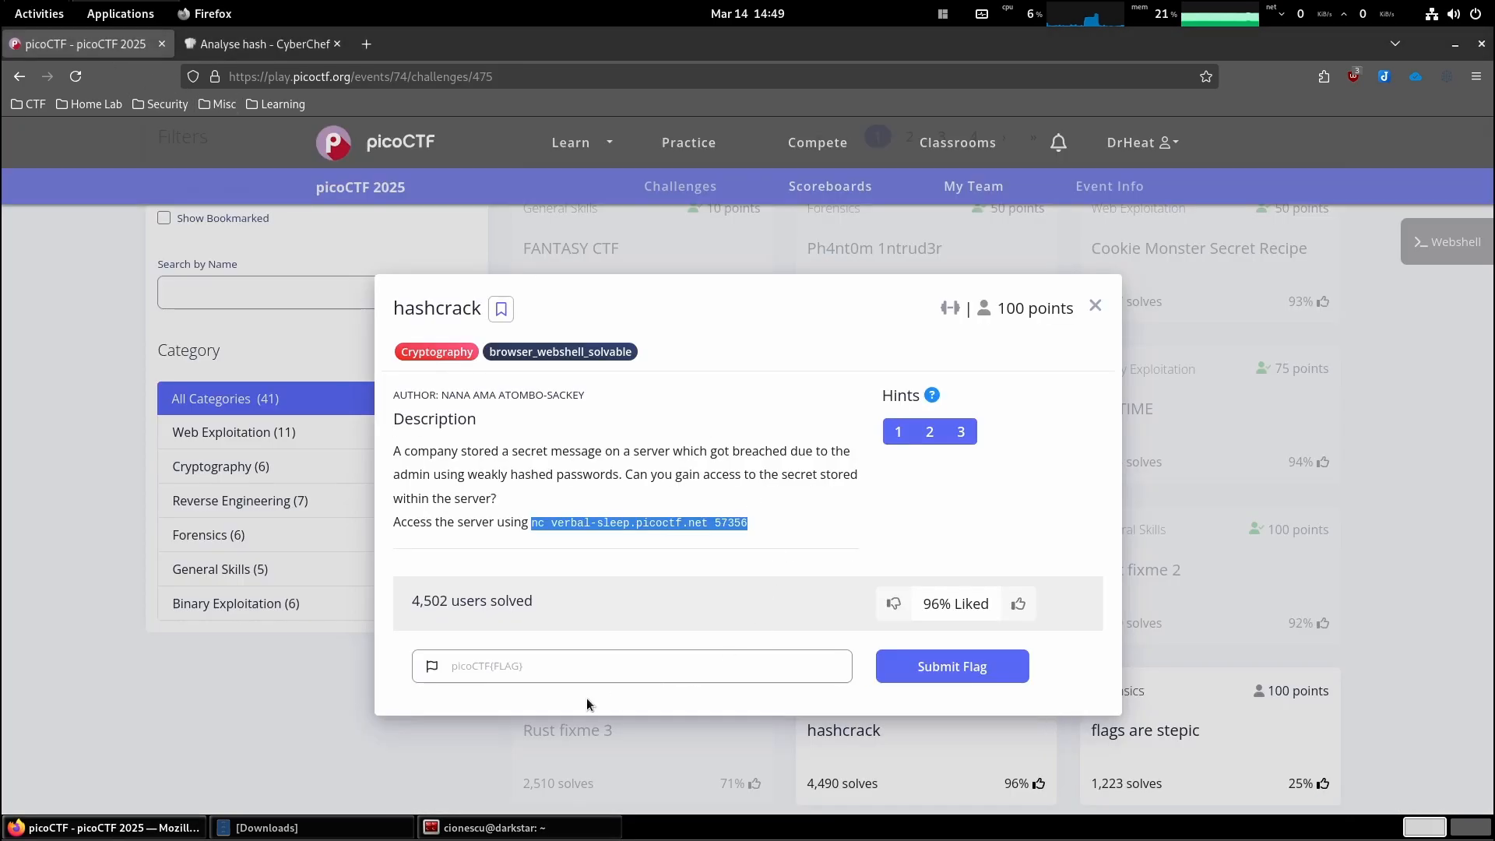
pyautogui.write('picoCTF{UseStr0nG_h@shES_&PaSswDs!_dcd6135e}')
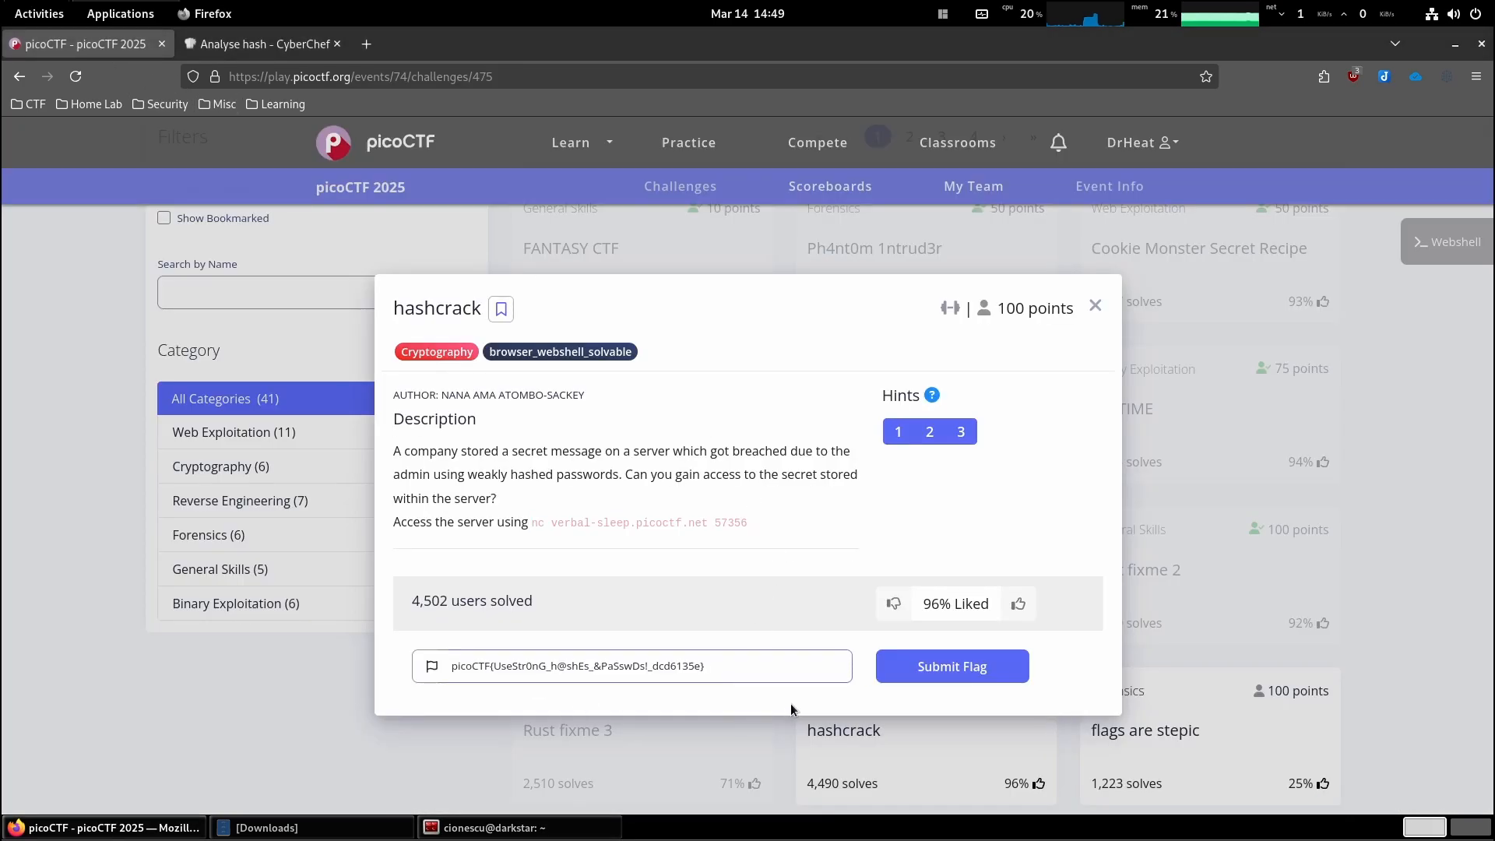
pyautogui.click(954, 667)
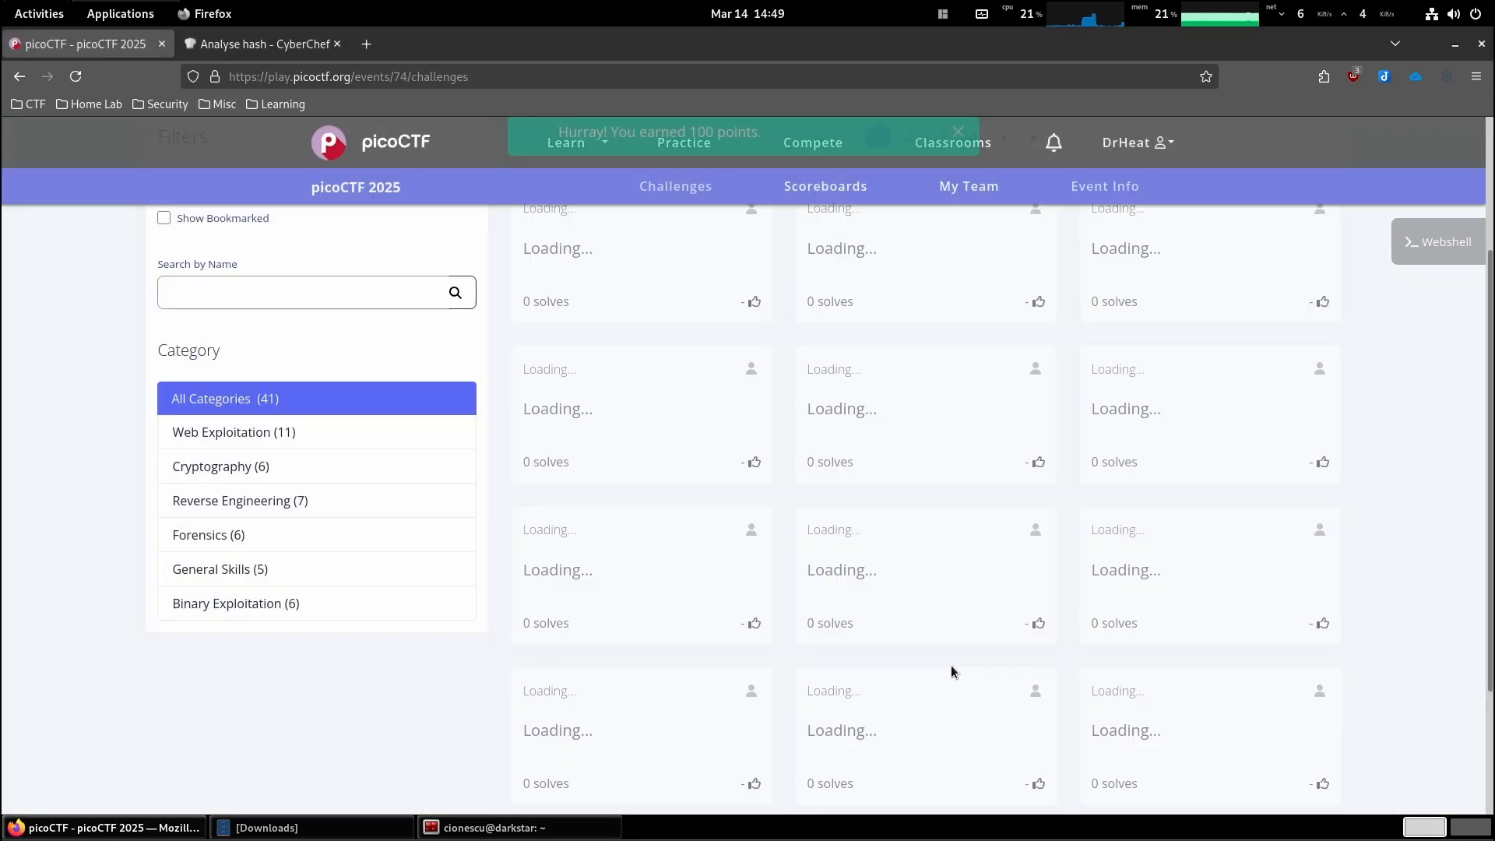